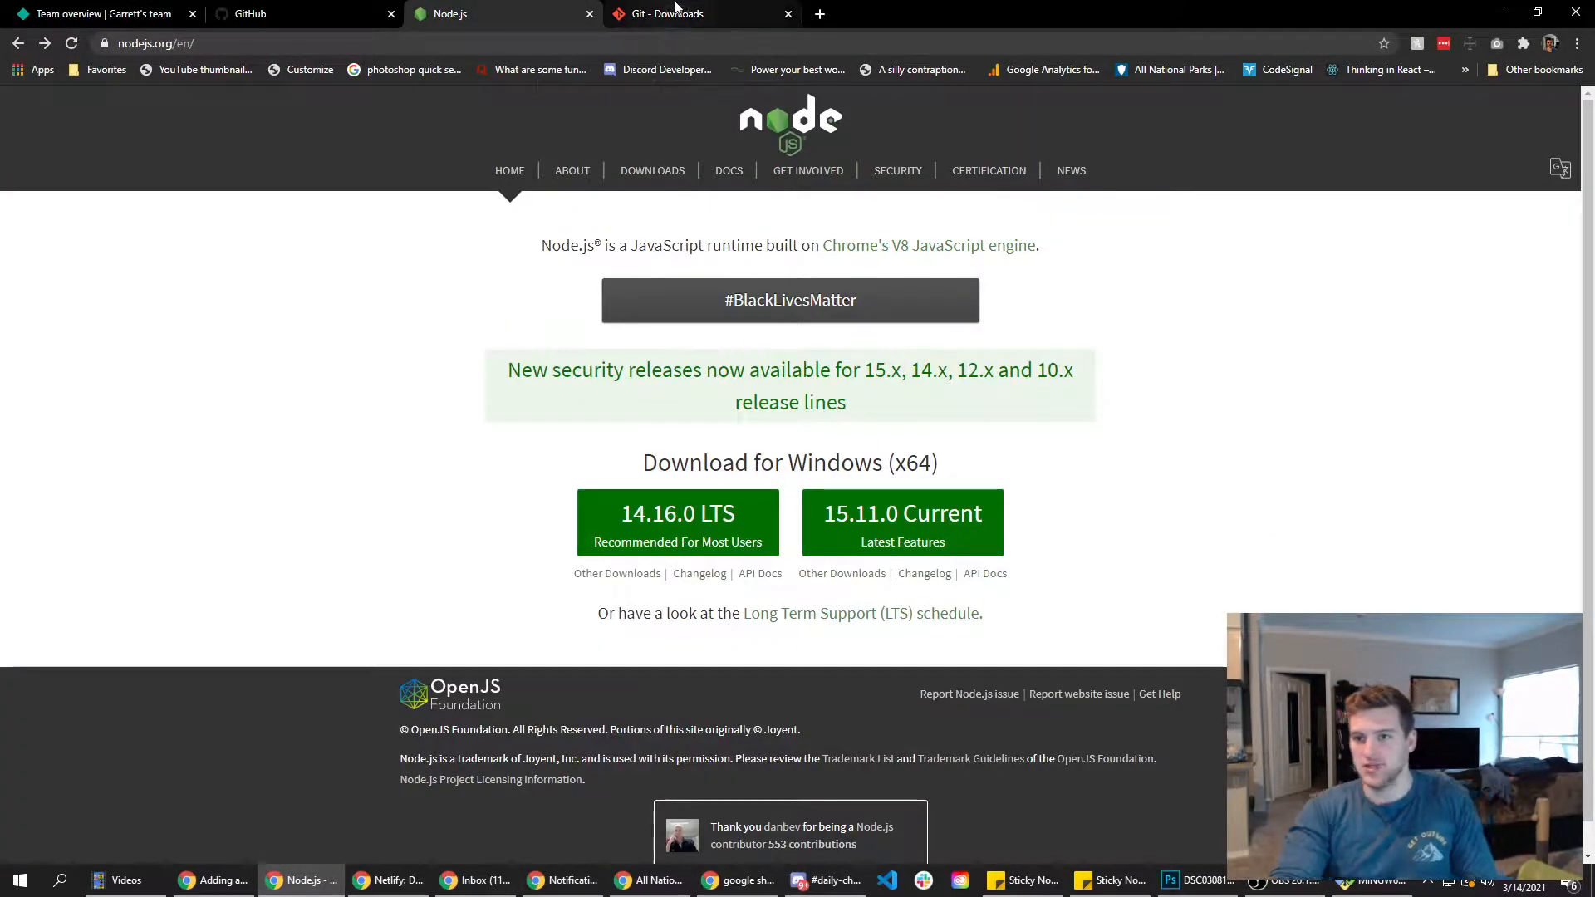
Glance at the Netlify team overview and land back on the Git downloads page.
left_click(668, 14)
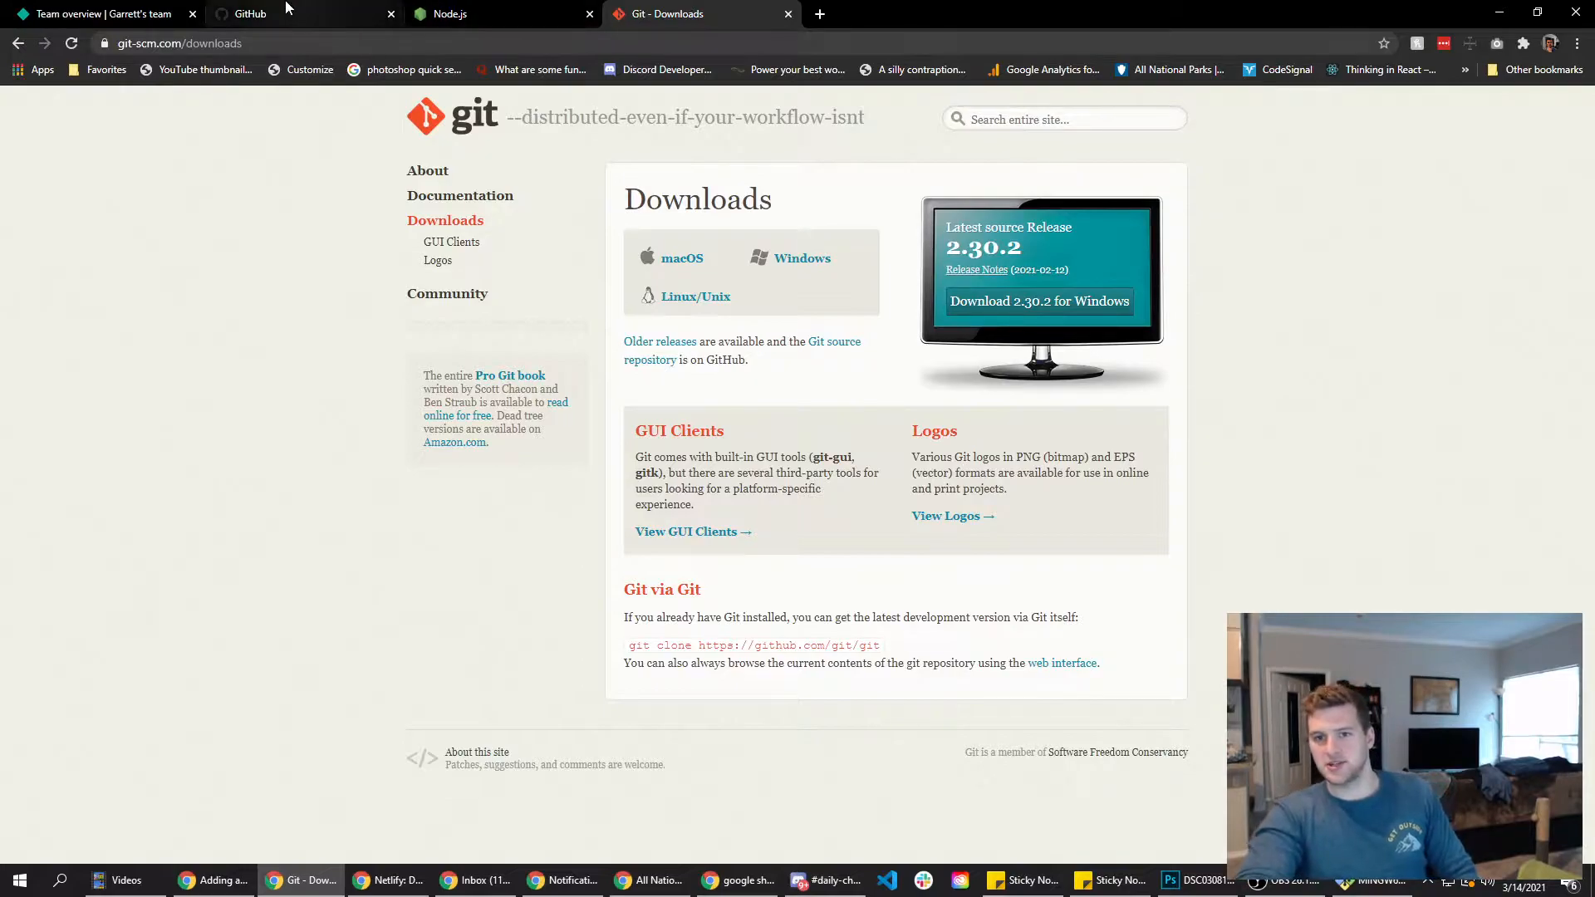
left_click(99, 13)
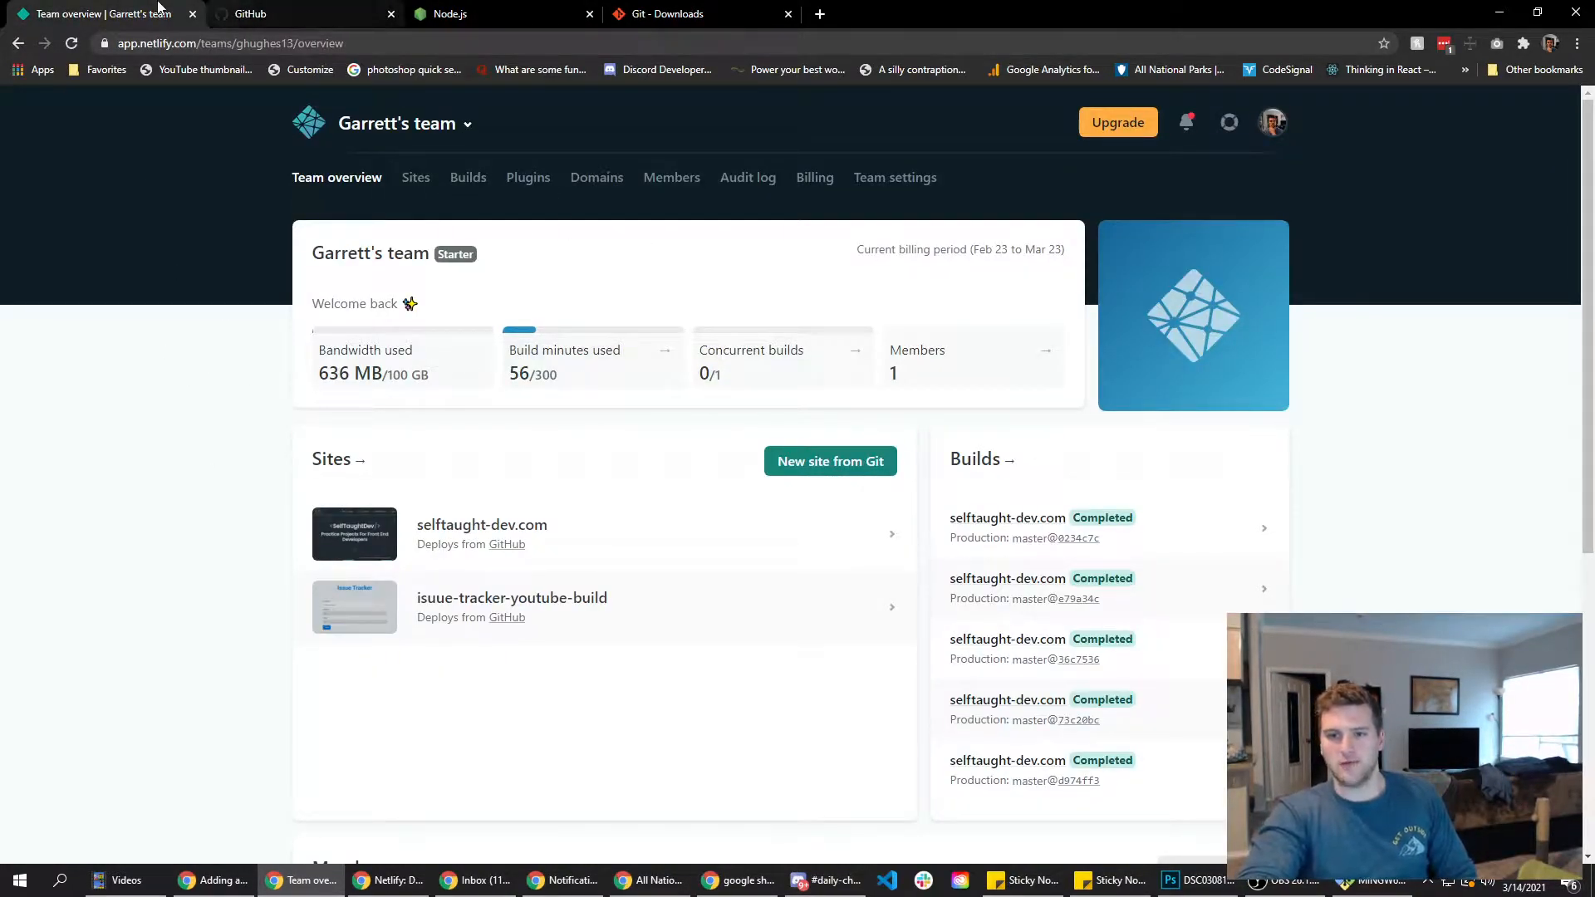
left_click(668, 13)
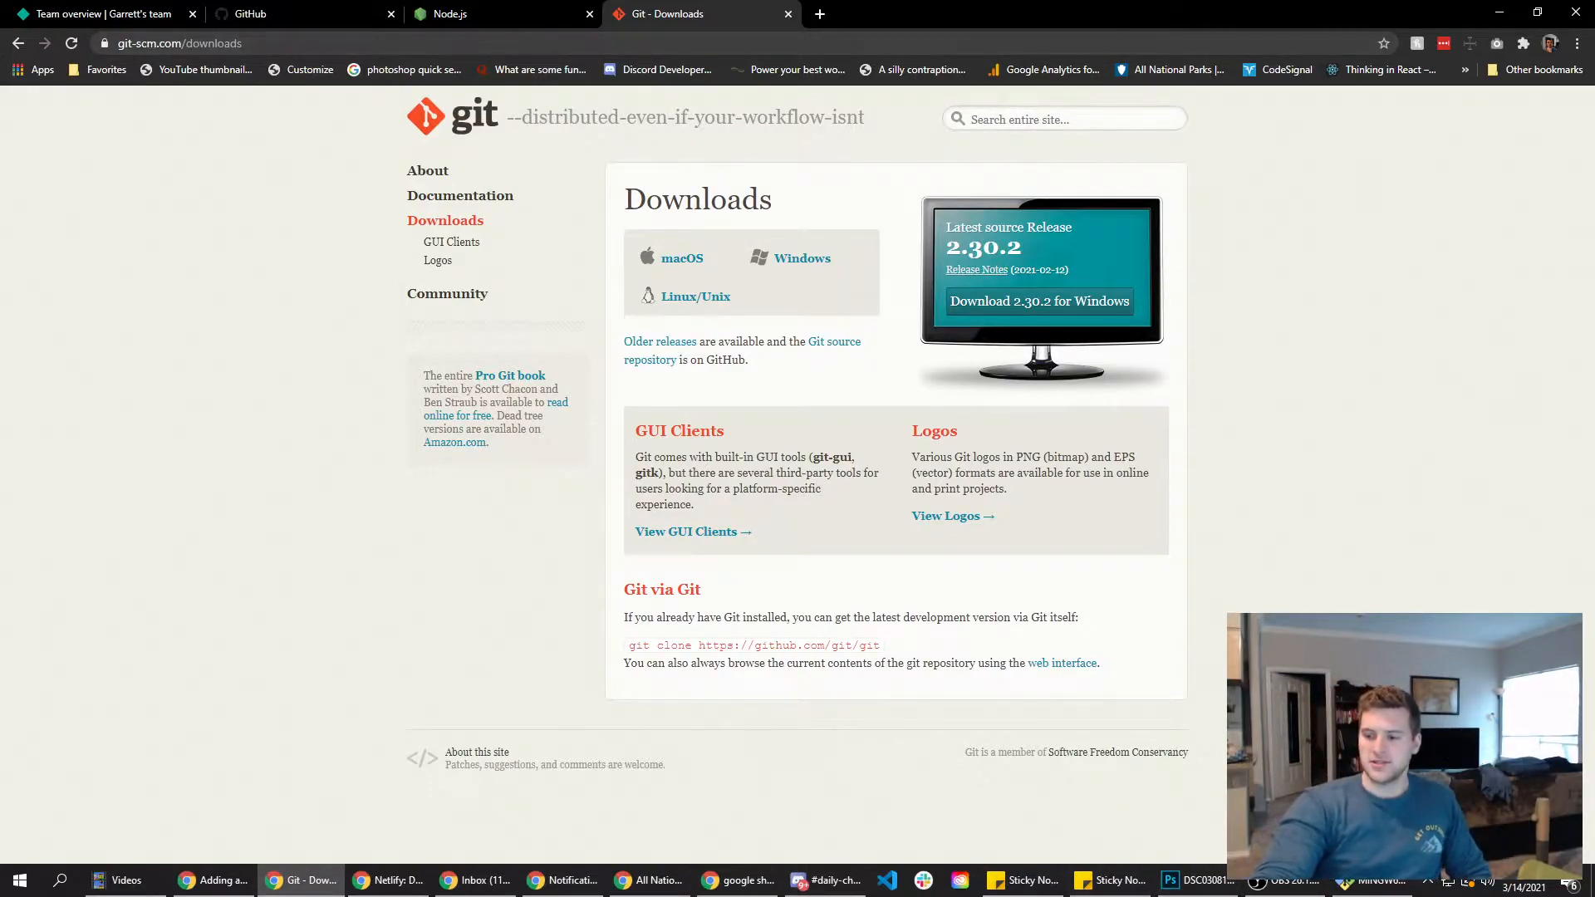
Launch Git Bash from the Start menu and change into Documents/GitHub.
type("bash")
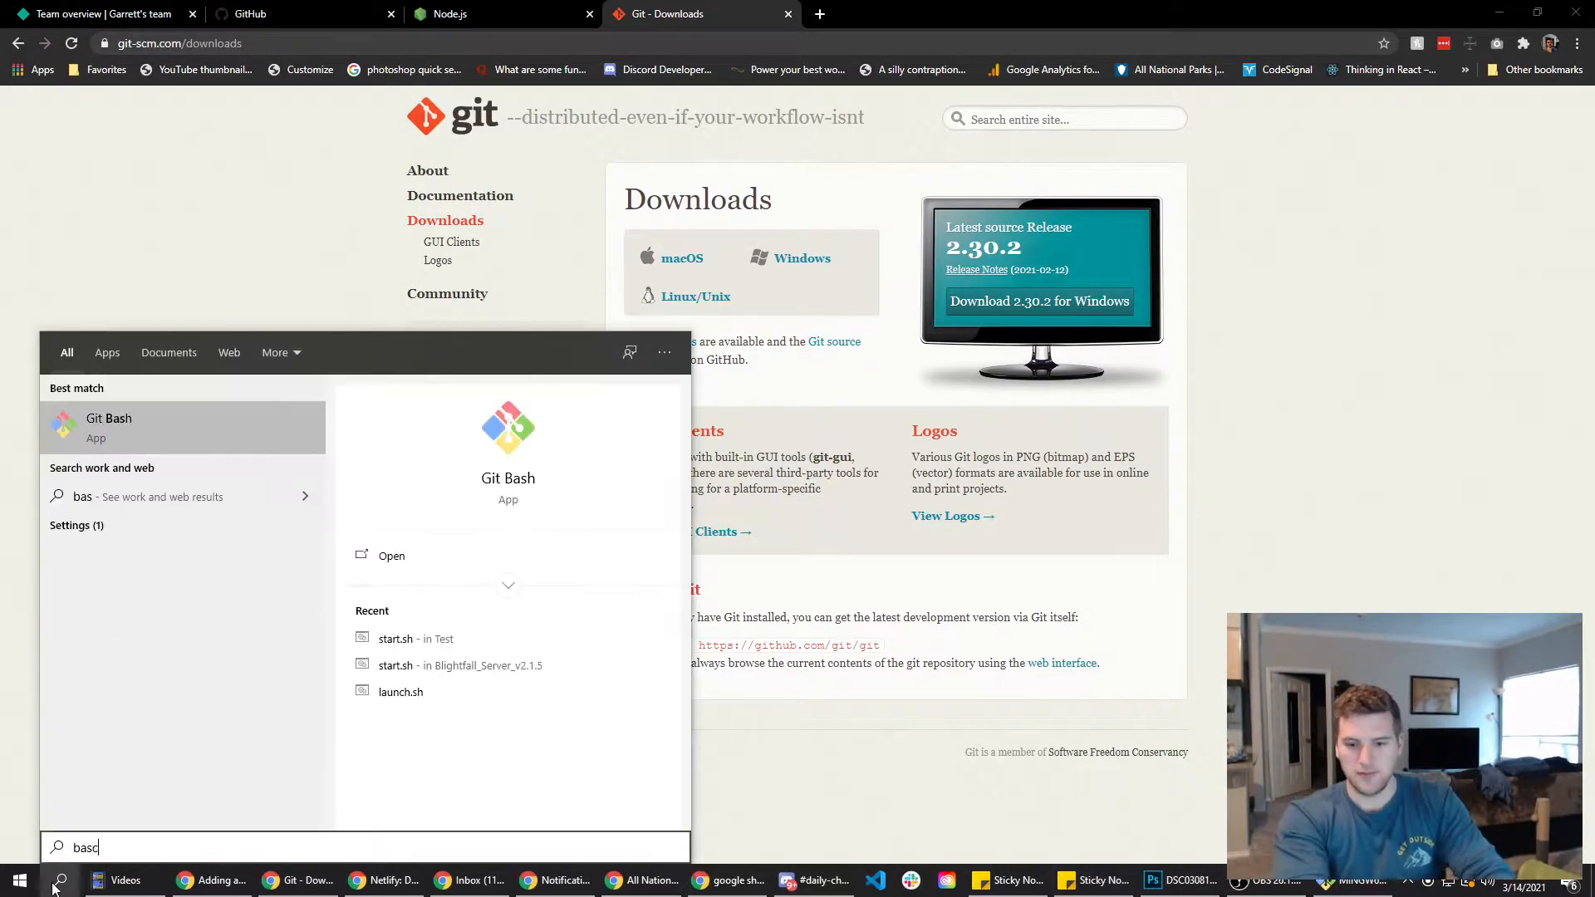
left_click(110, 427)
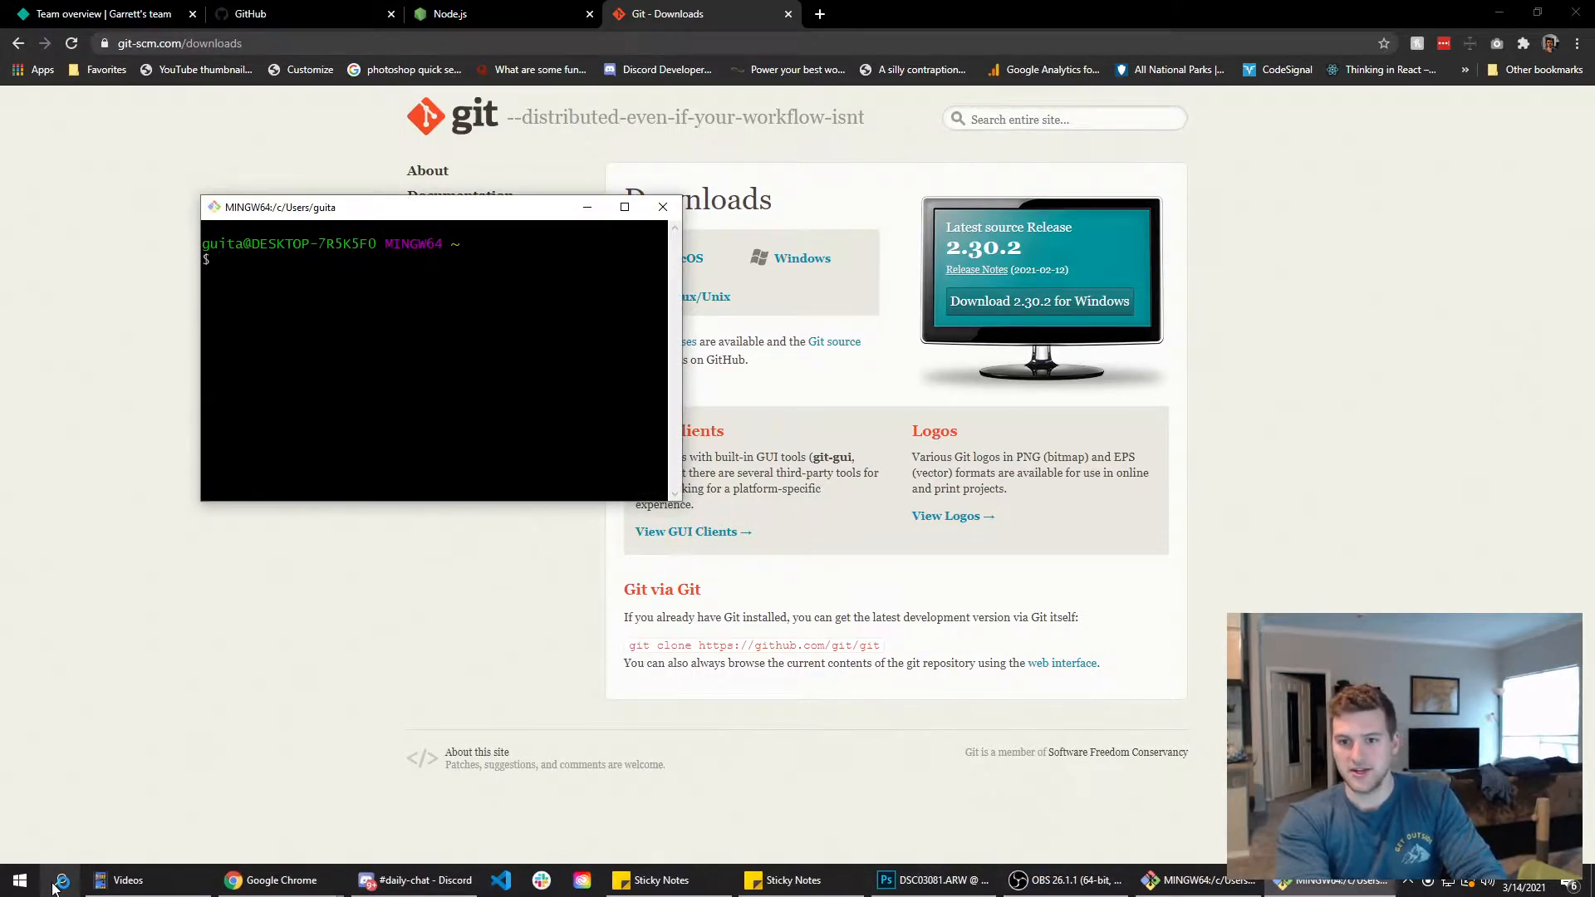
type("cd d")
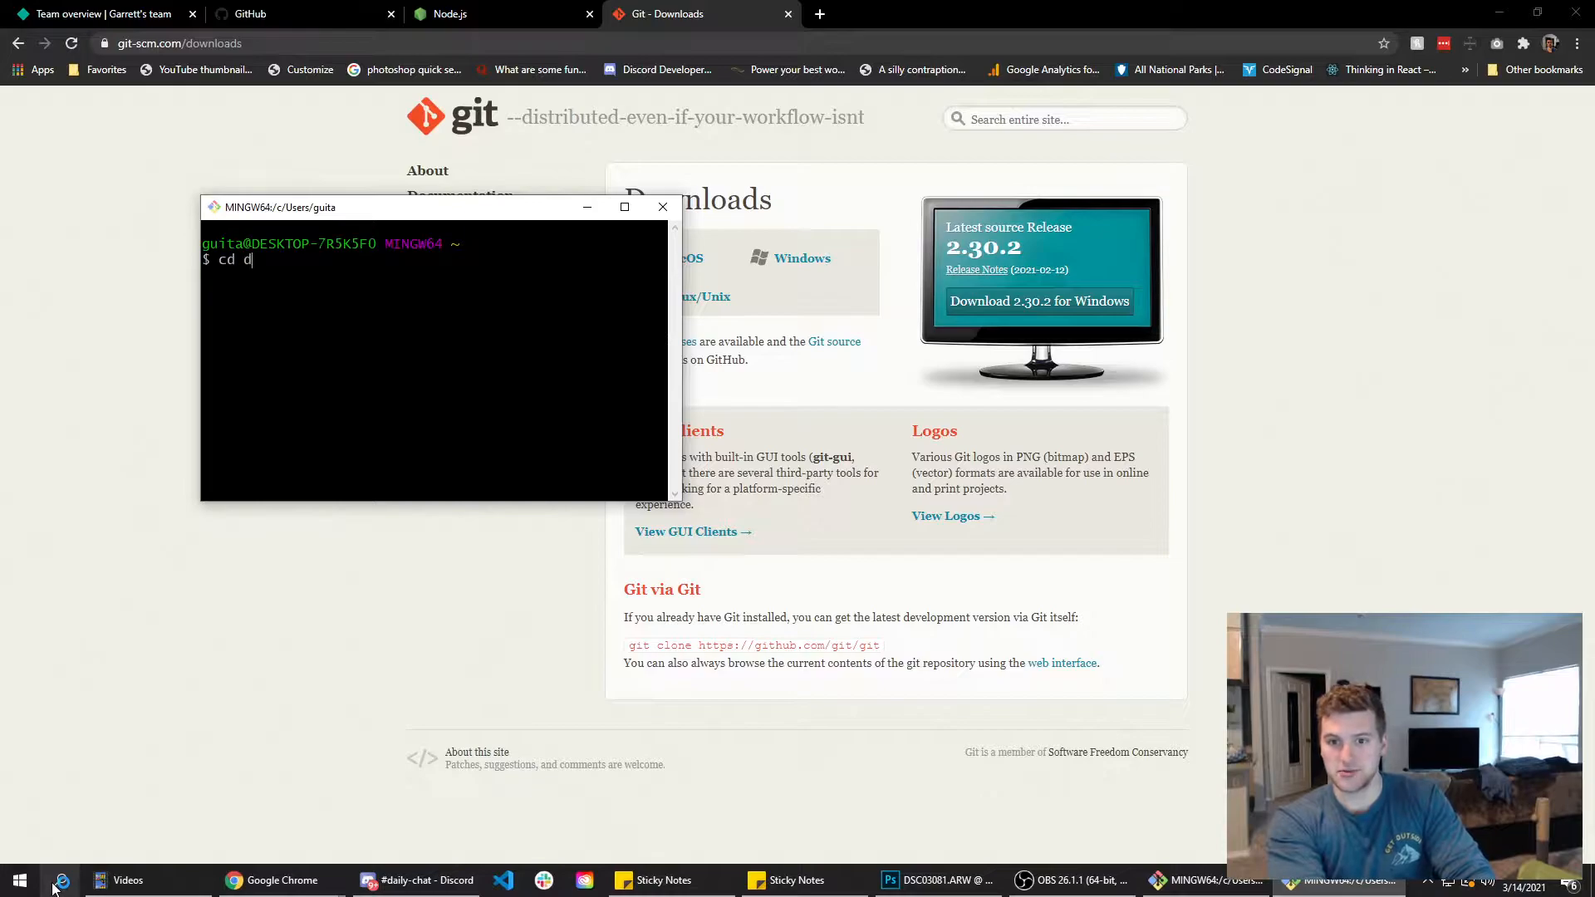
type("ocuments/GitHub/")
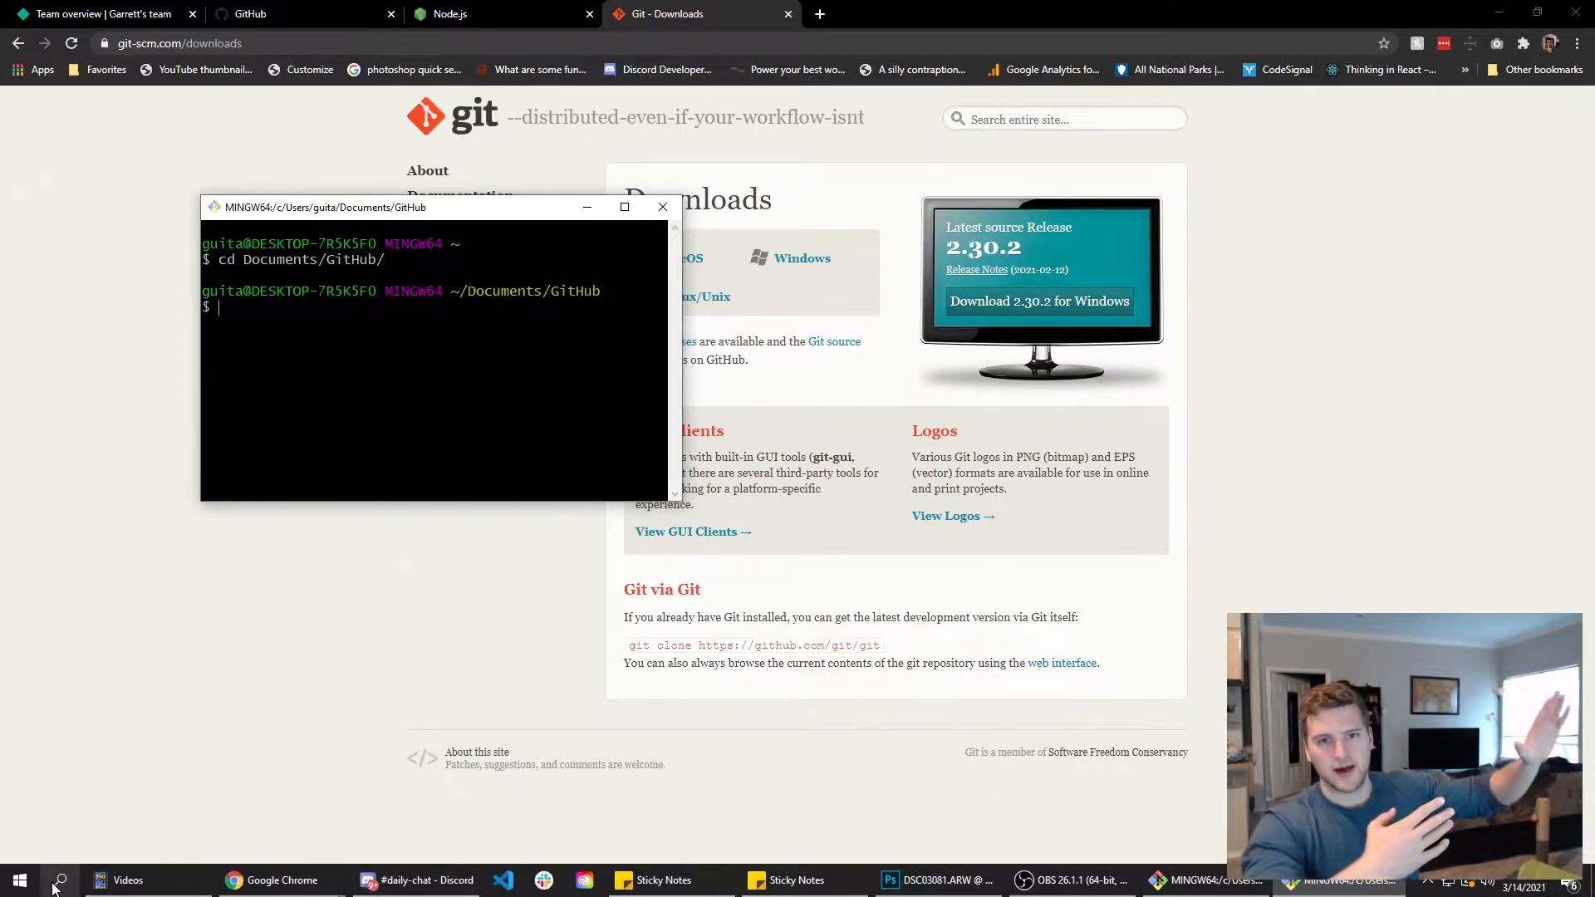
Run npx create-react-app netlify-test to generate the new React app.
type("n")
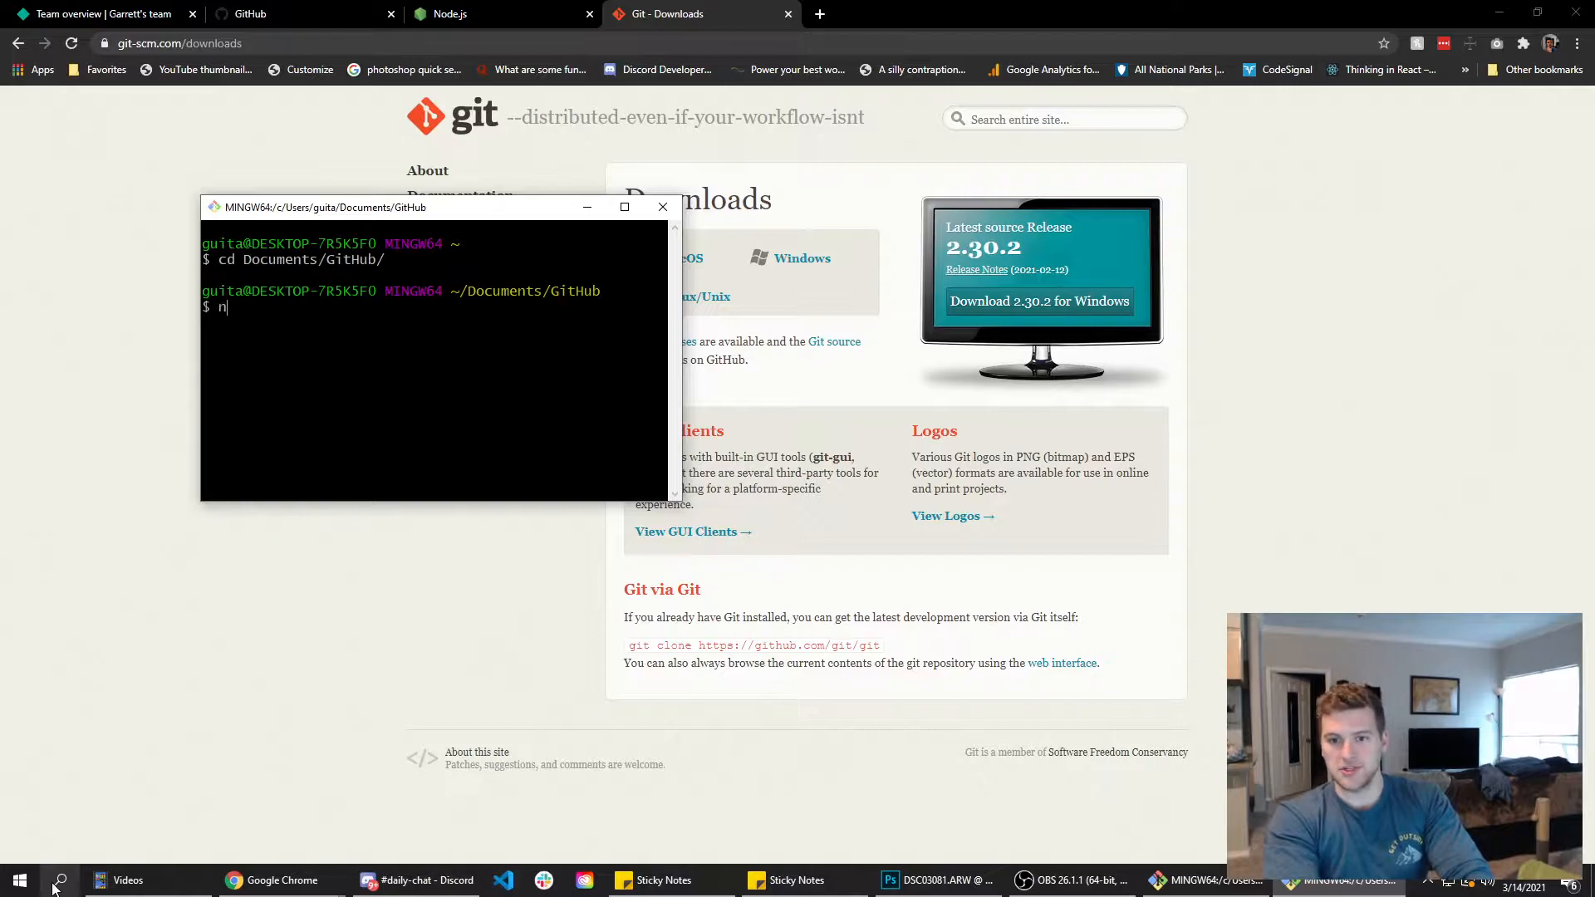
type("px create-react-app")
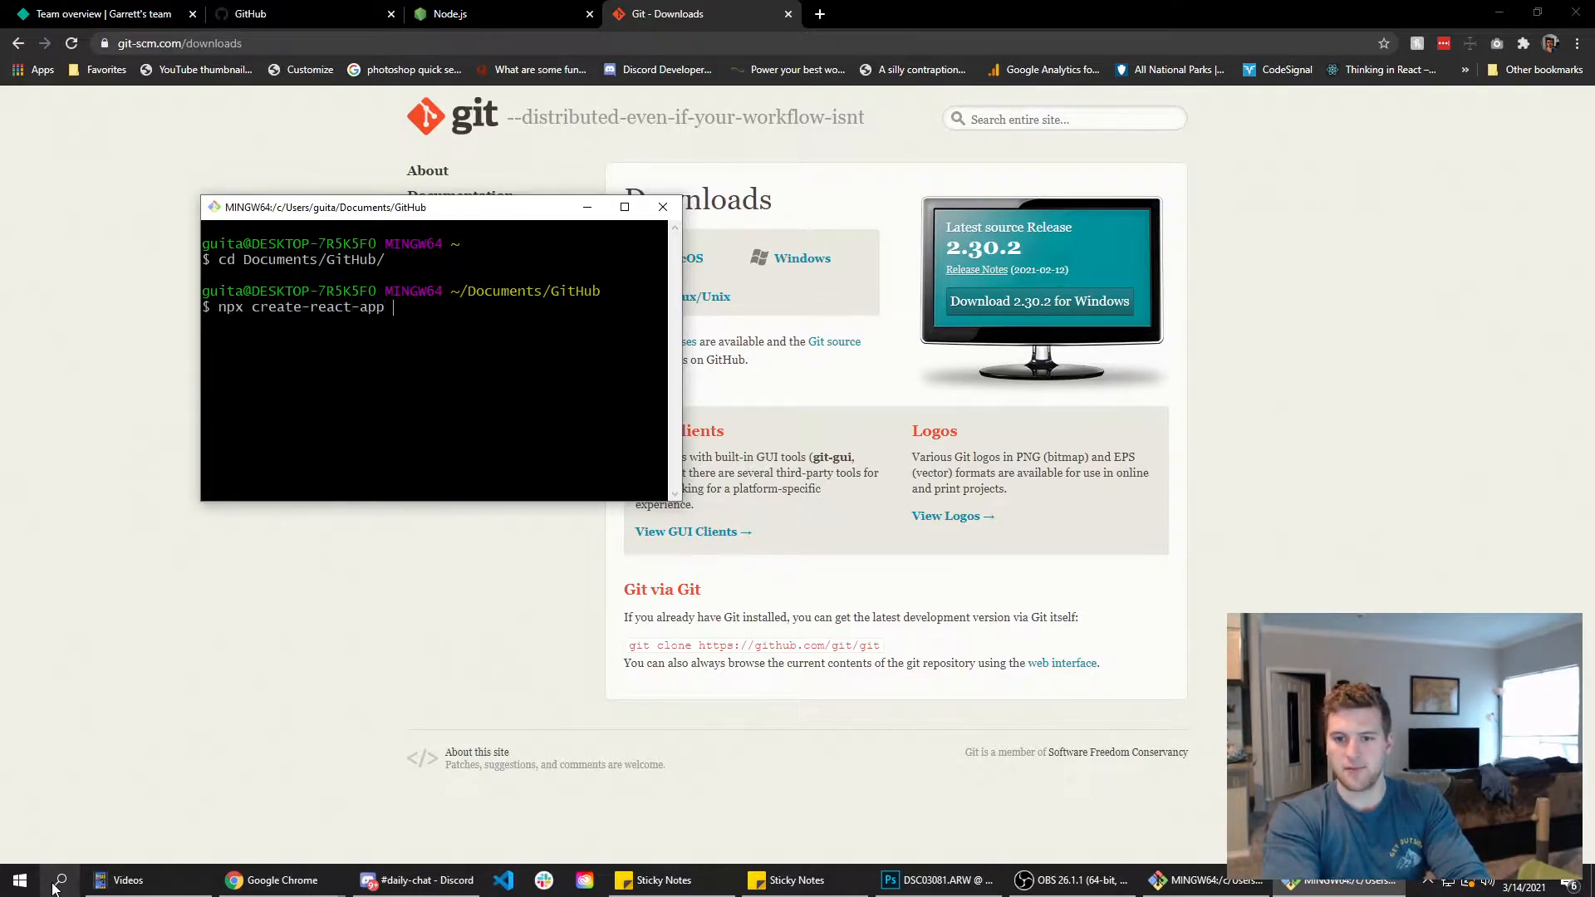
type("netlify-te")
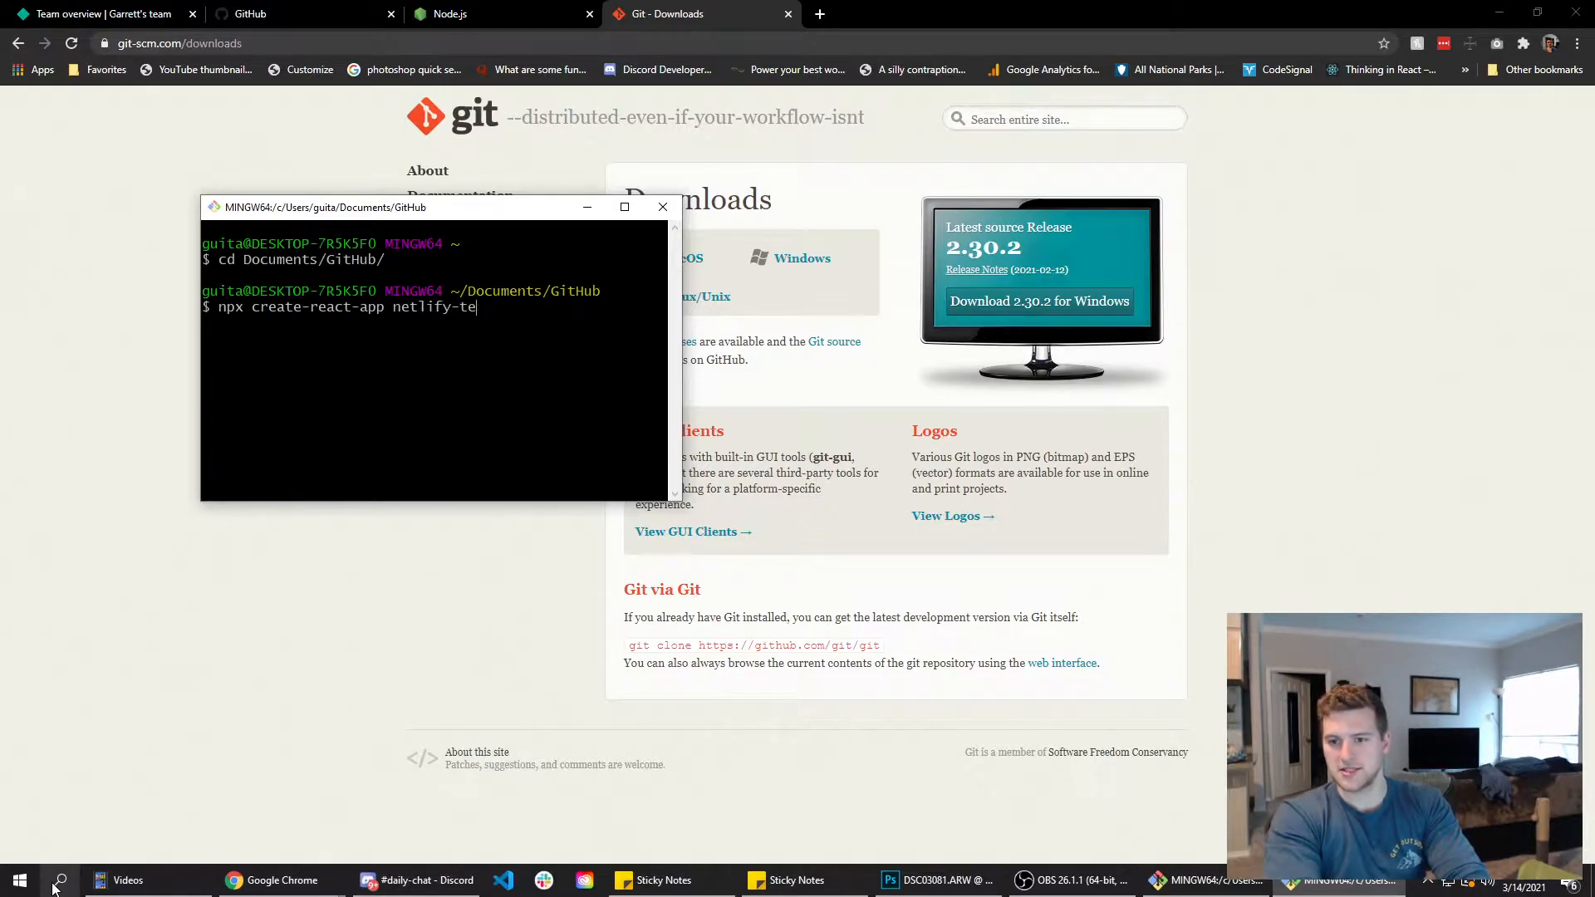
type("st")
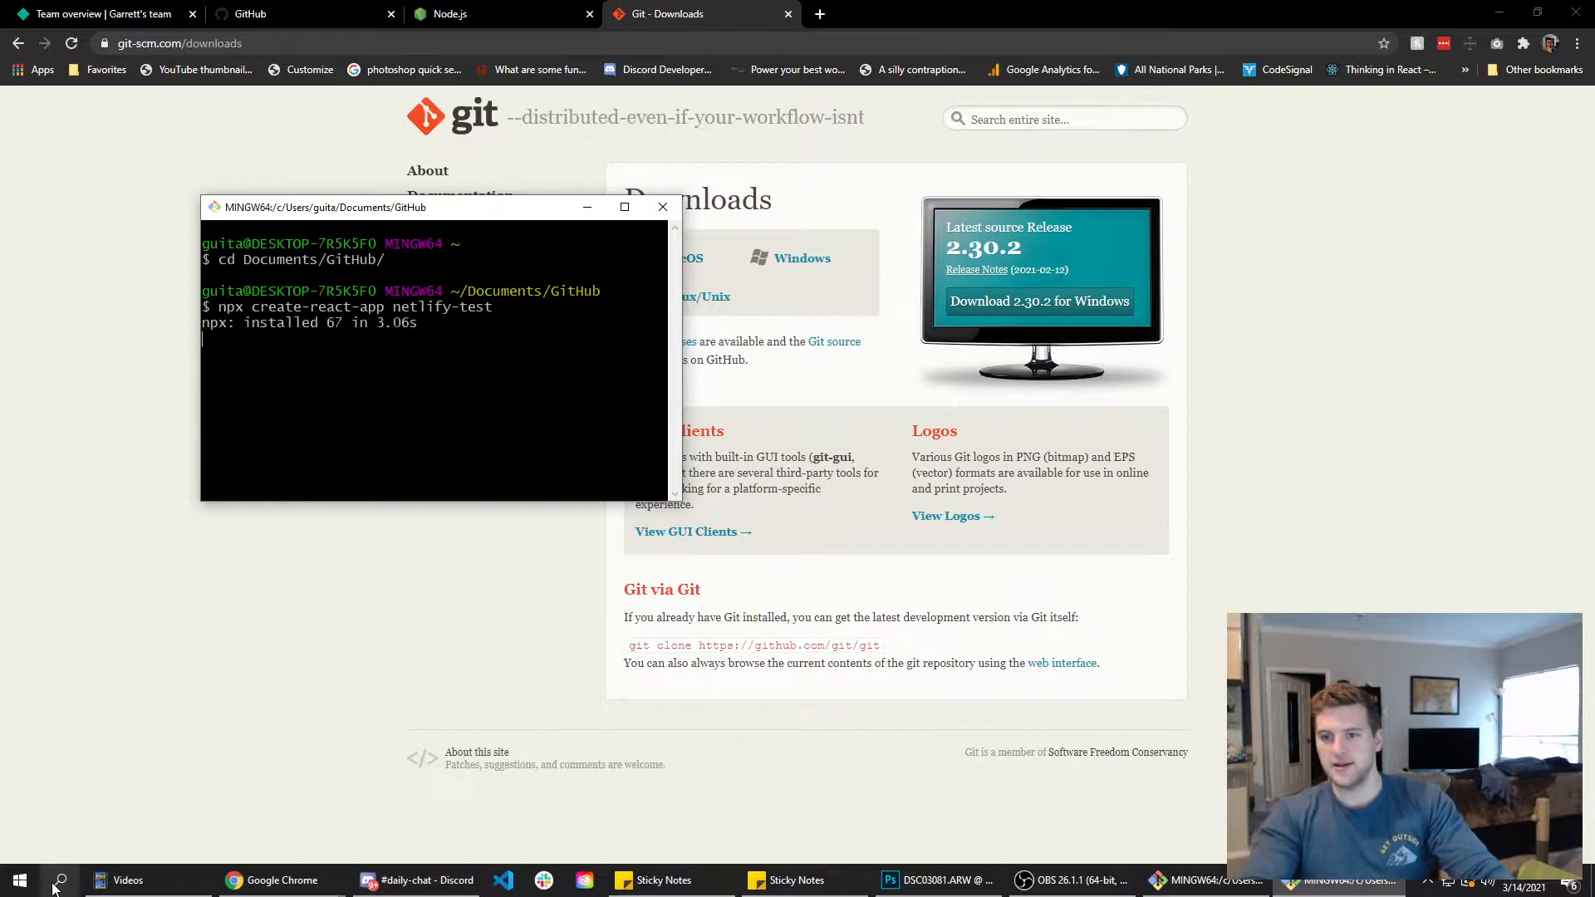
Create a new public GitHub repository named netlify-test and reach its quick-setup page.
left_click(250, 13)
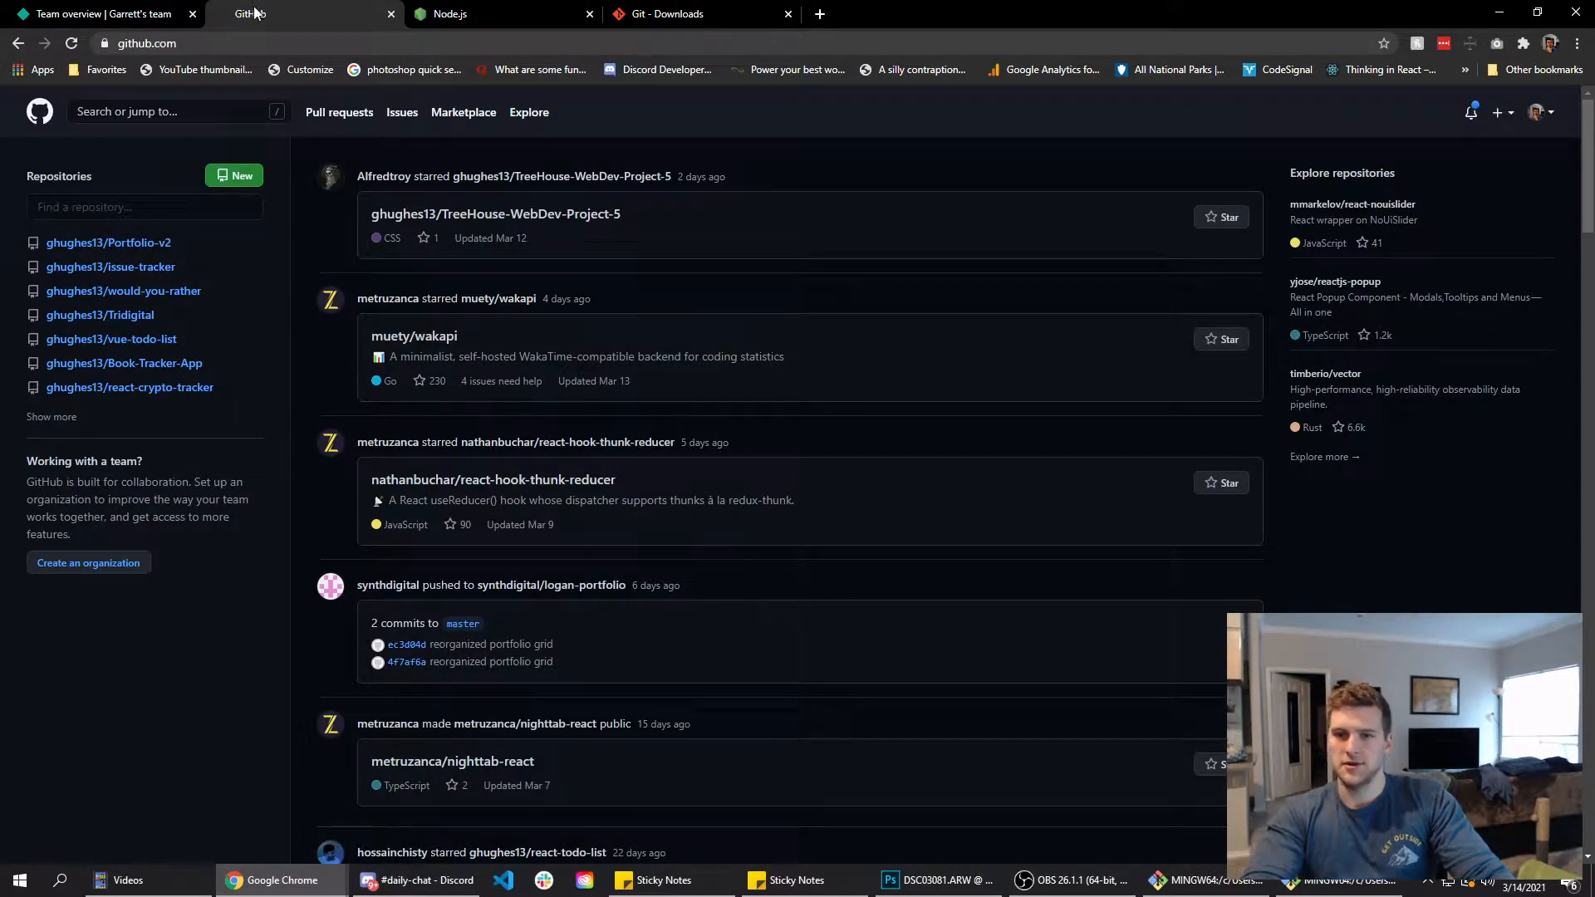
left_click(1497, 112)
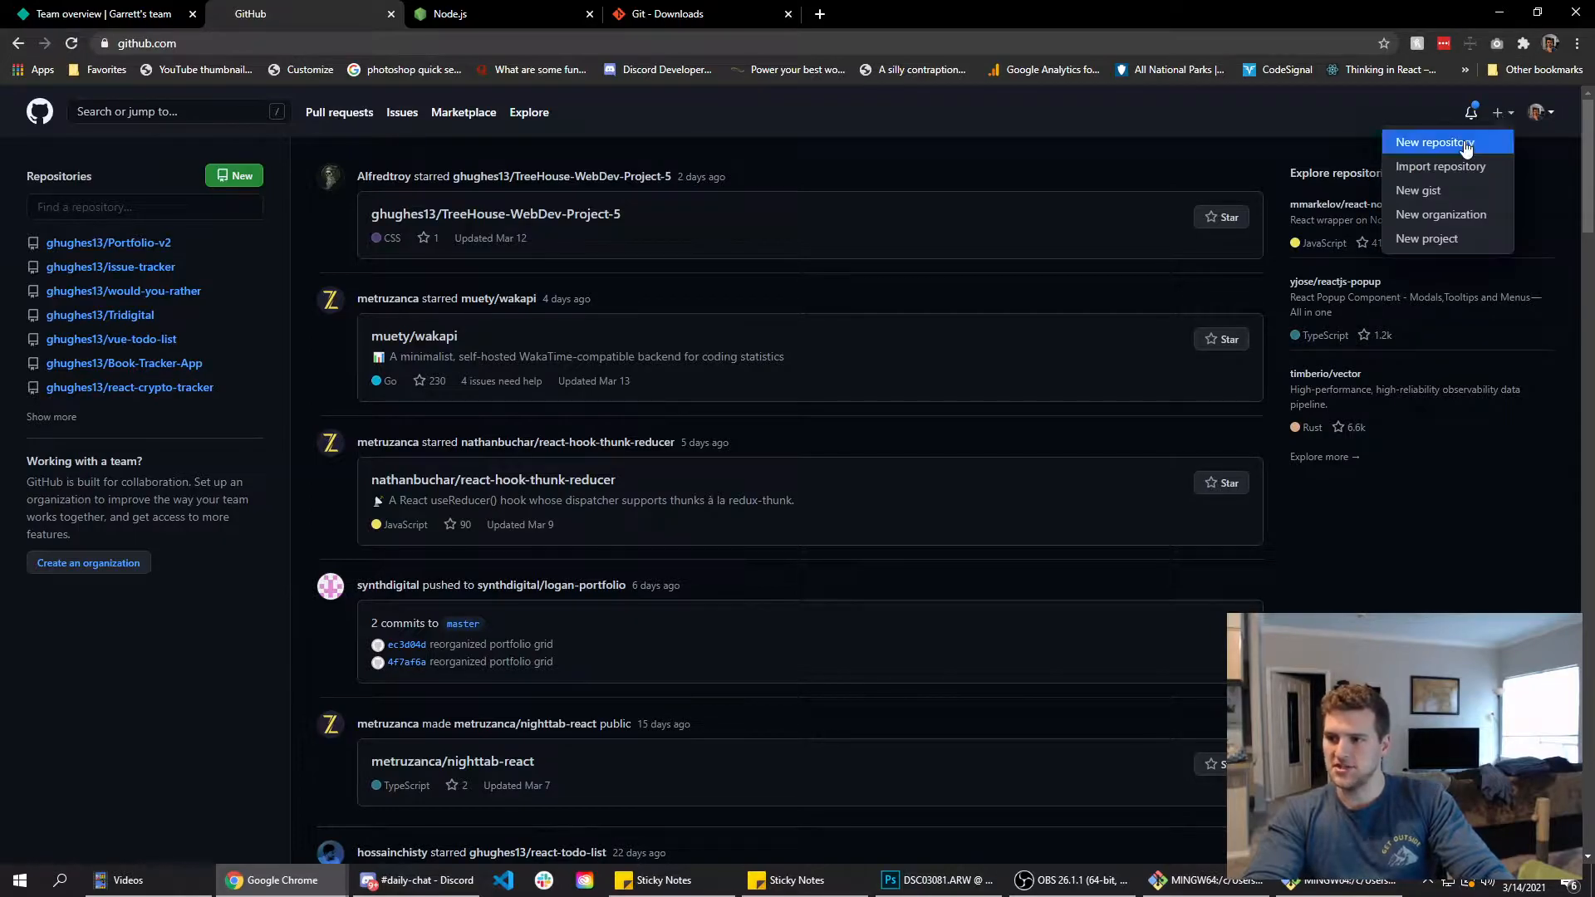
left_click(1436, 141)
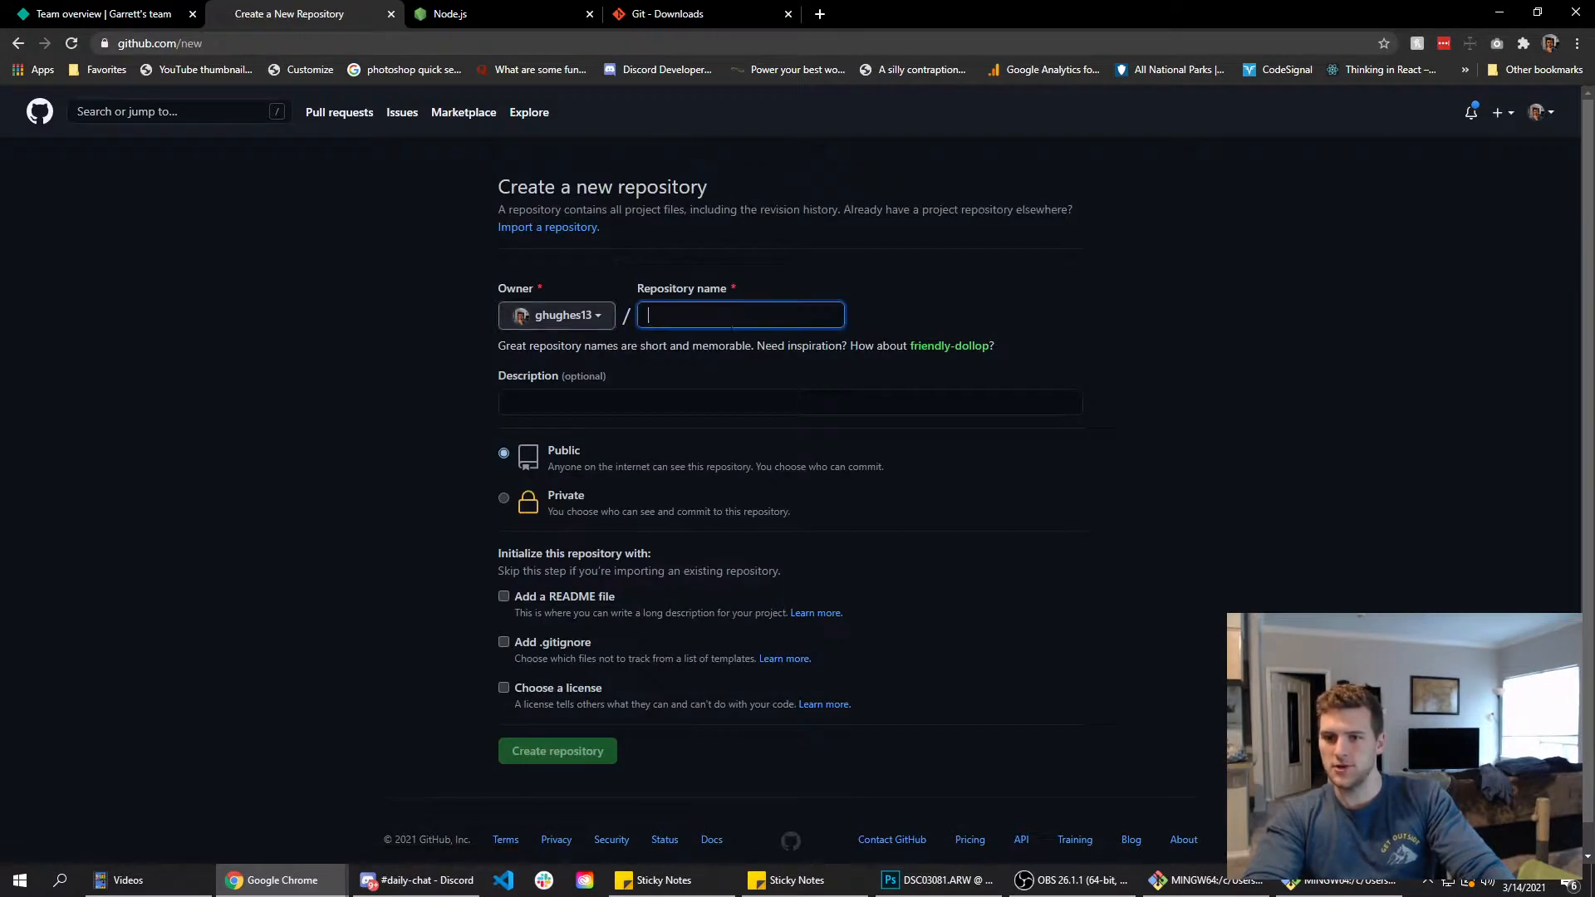
type("netlify-test")
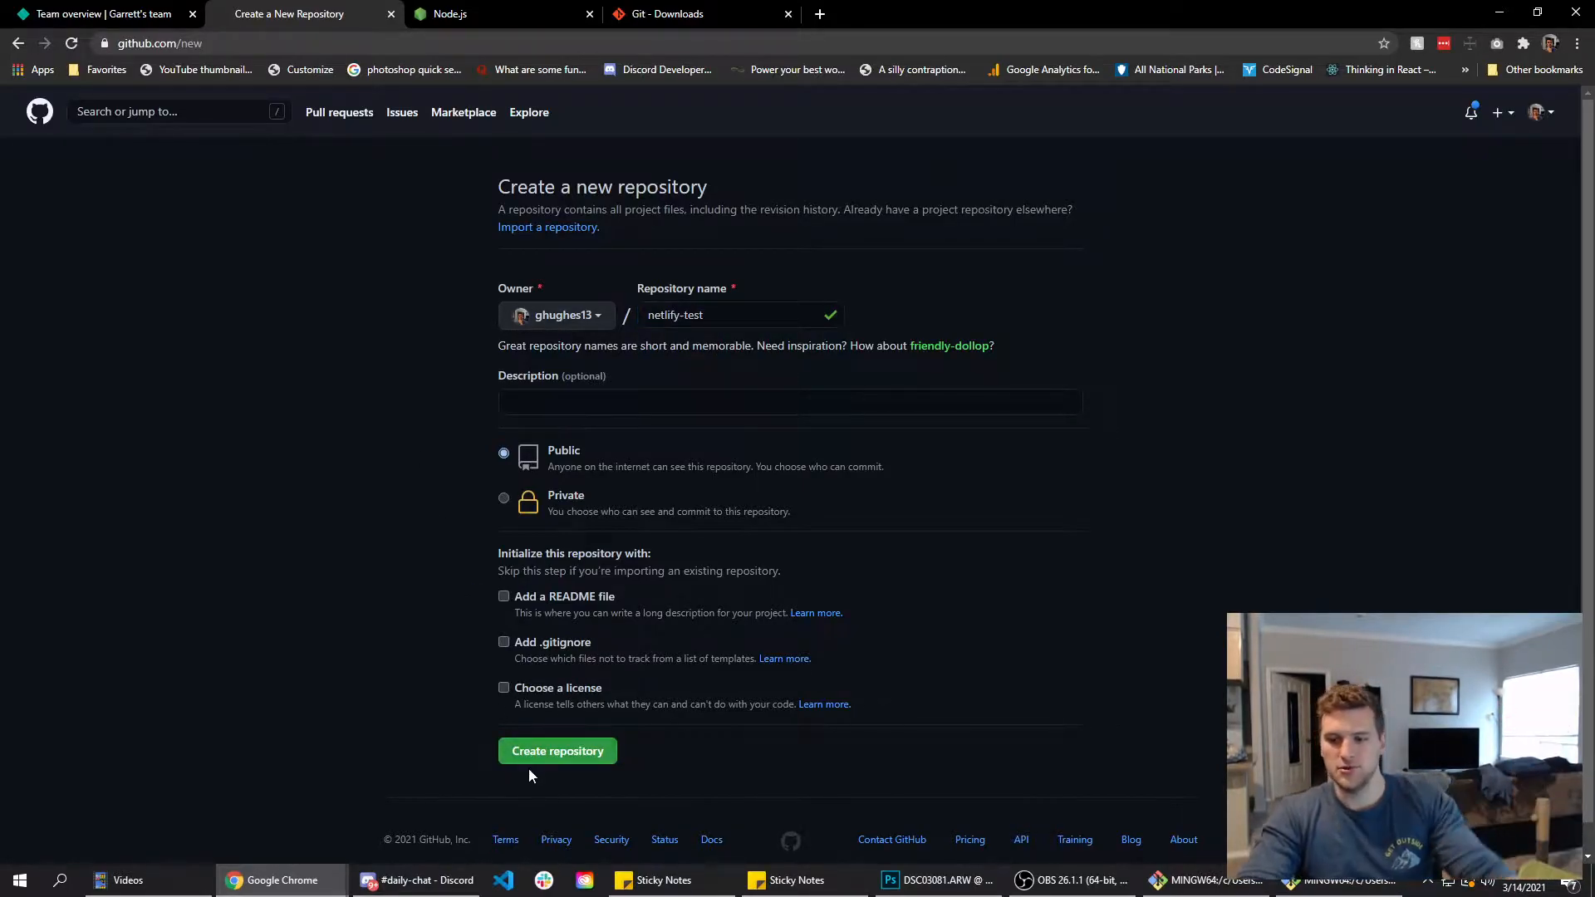
left_click(556, 751)
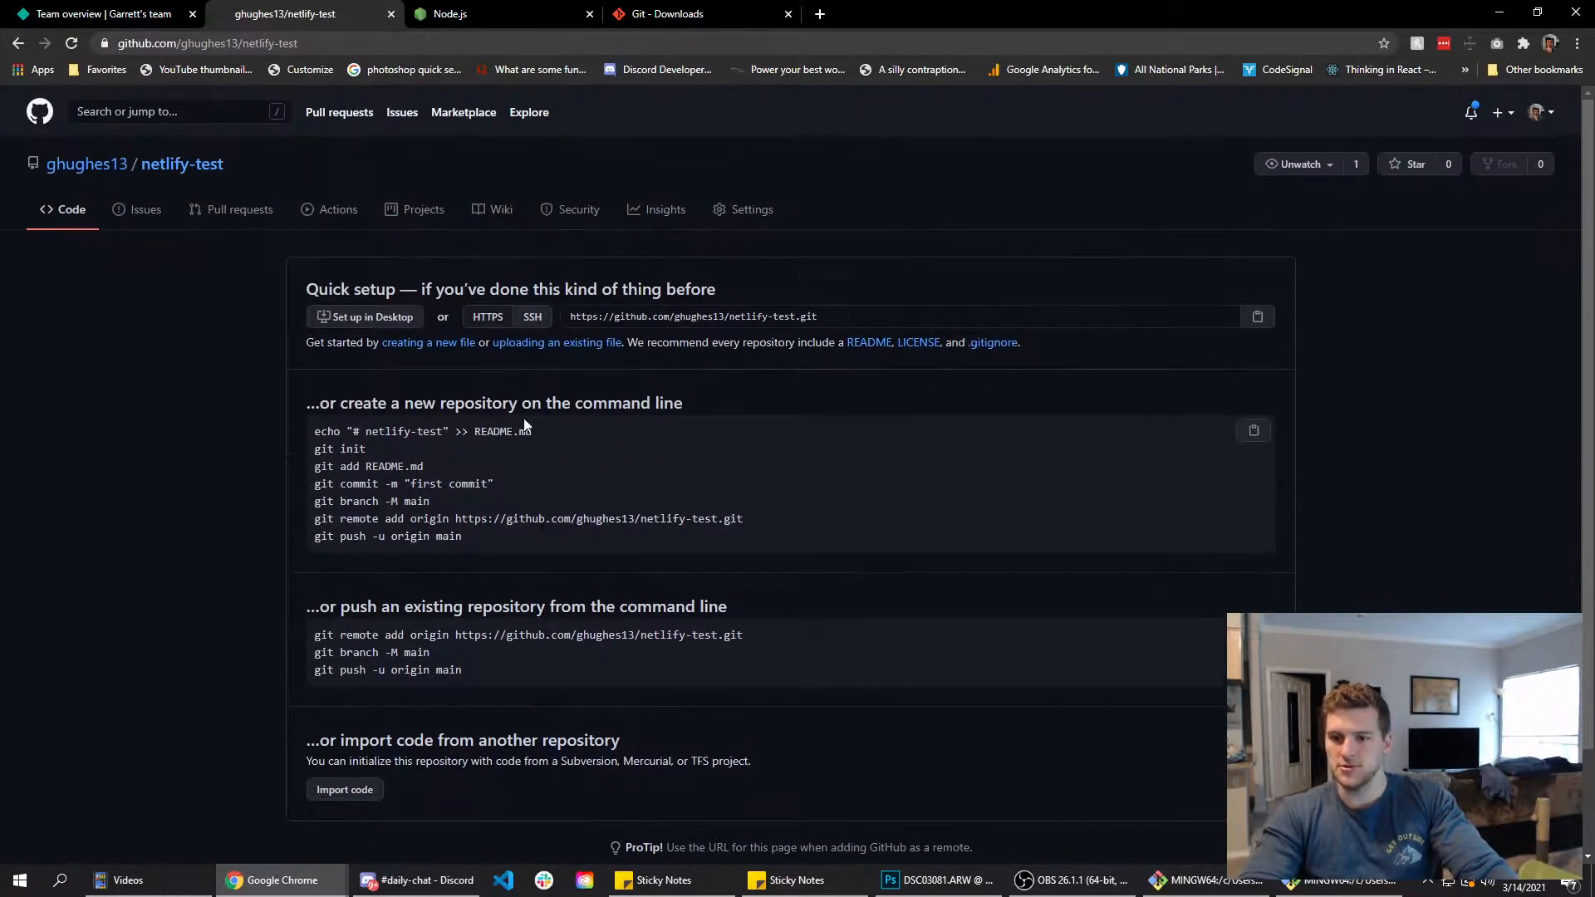
Start a new Netlify site from Git with GitHub as the source provider.
left_click(101, 14)
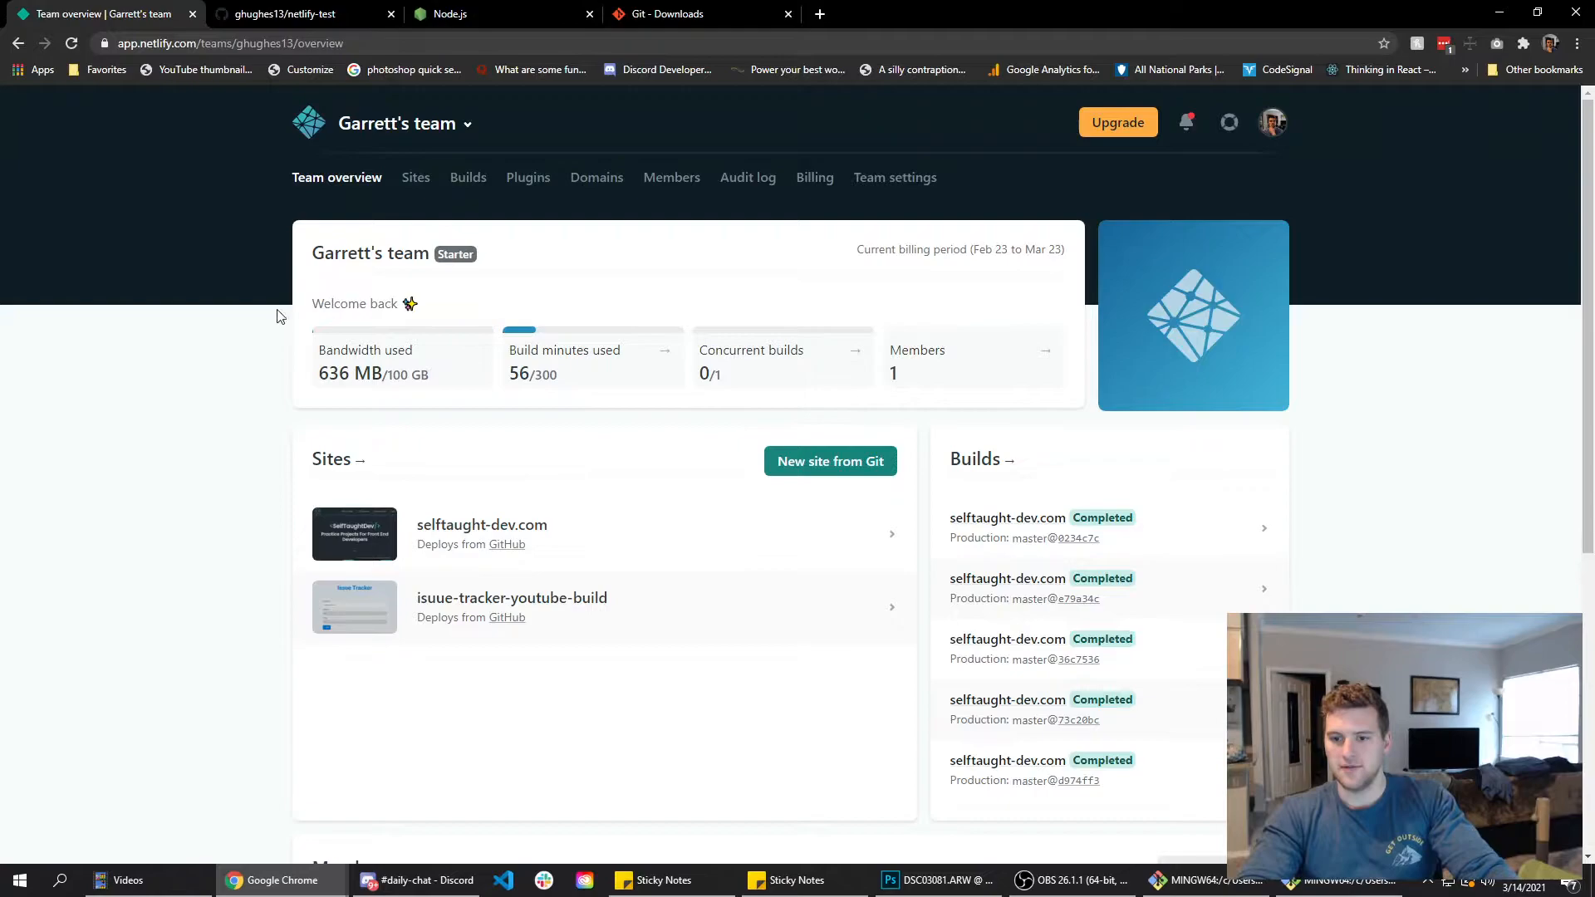
mouse_move(19, 155)
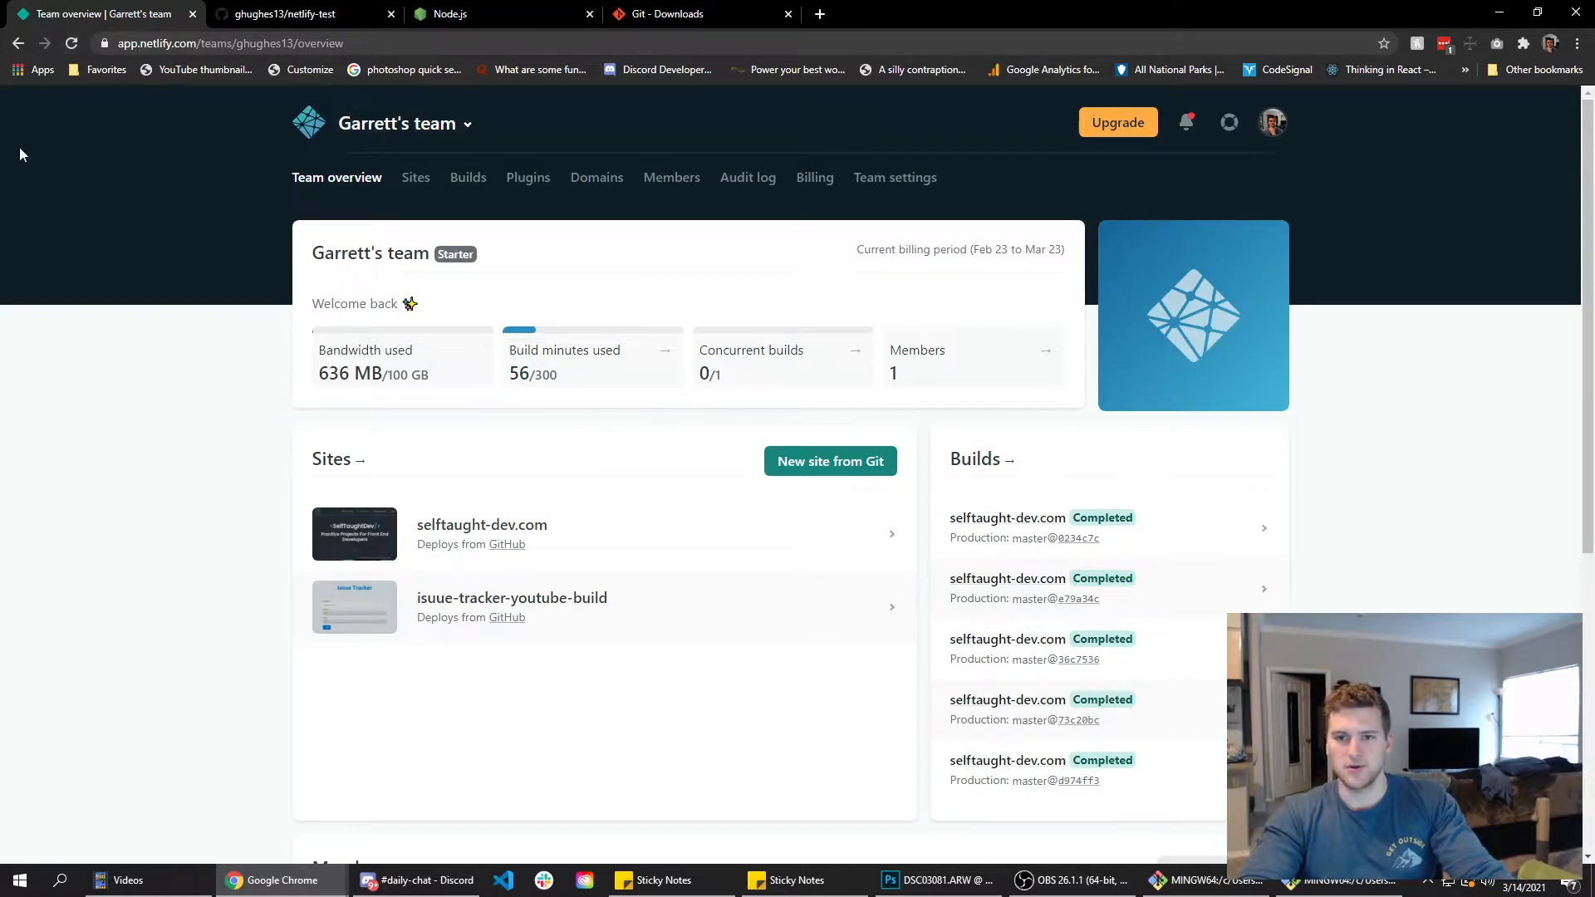
left_click(830, 460)
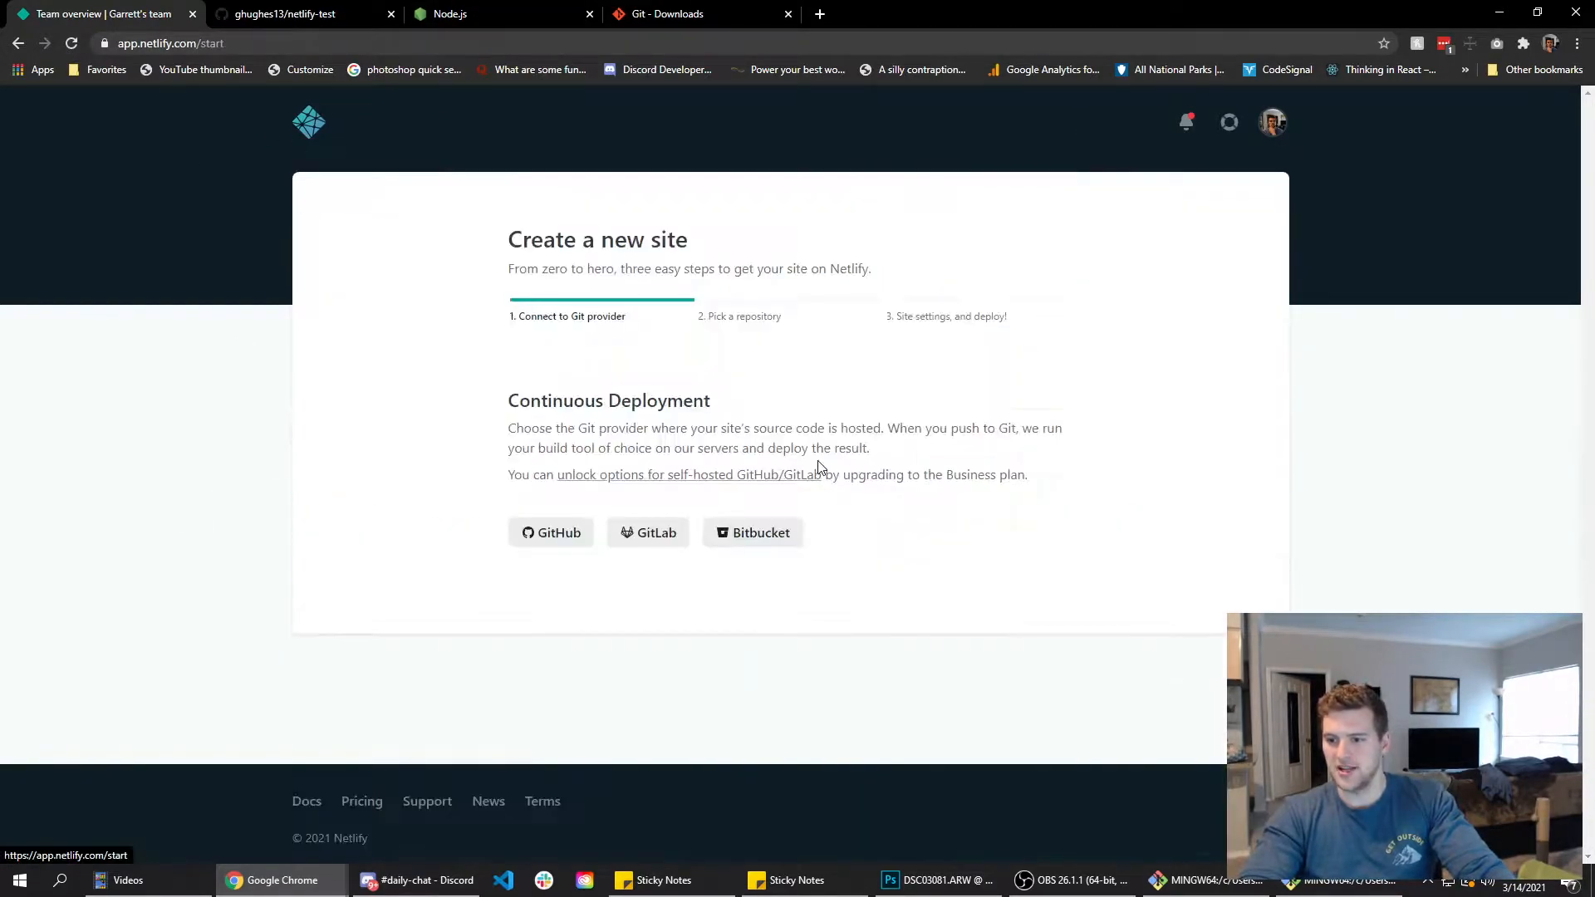
left_click(550, 532)
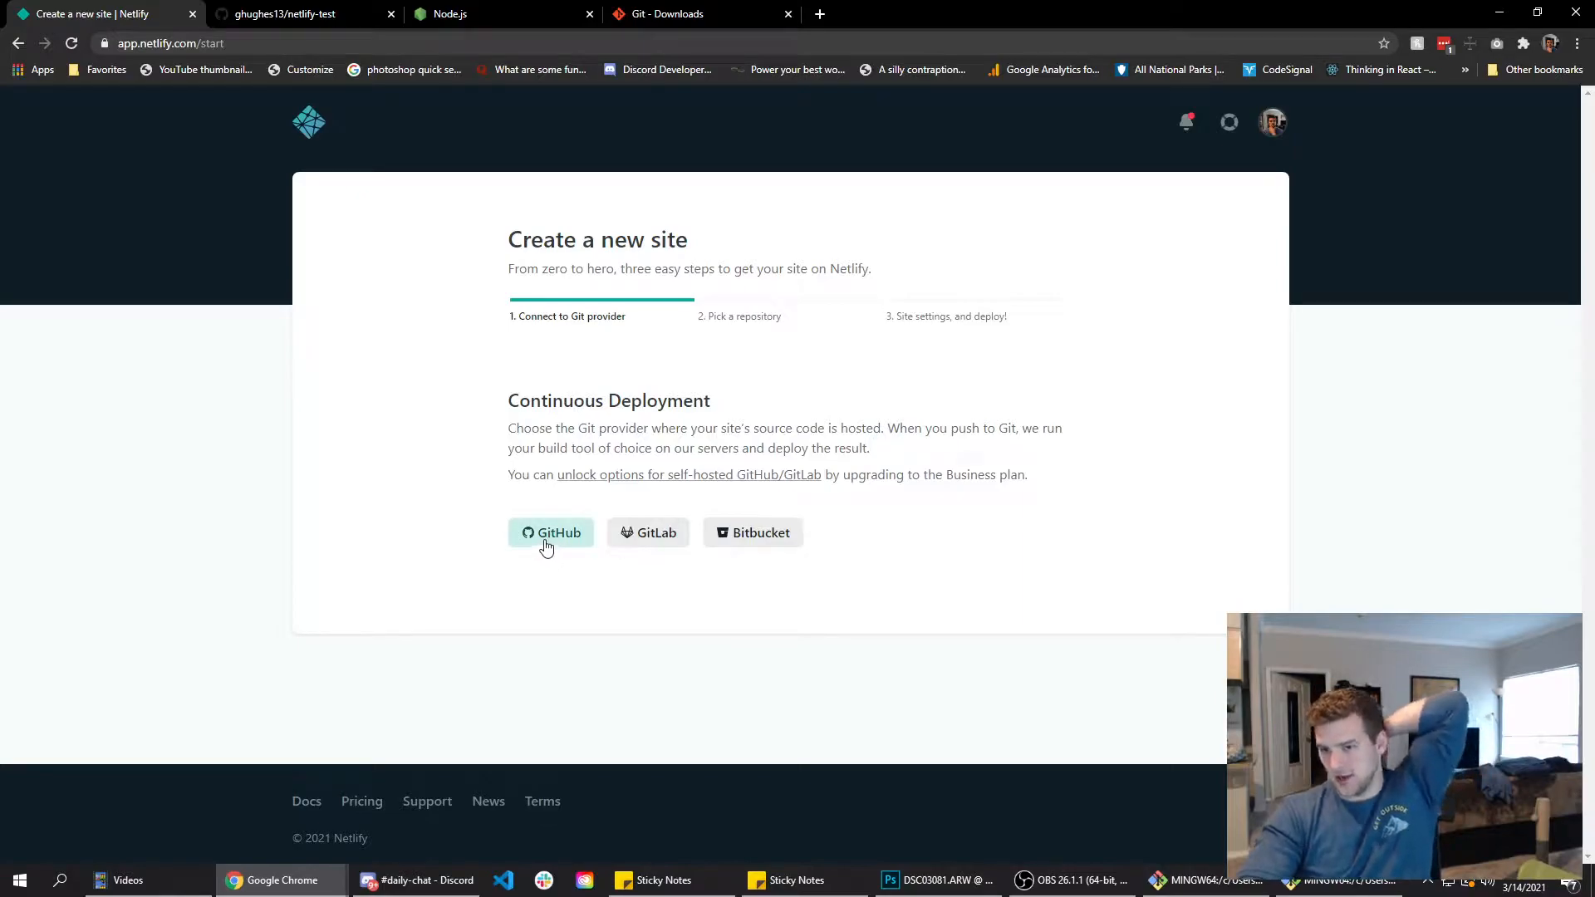
mouse_move(656, 513)
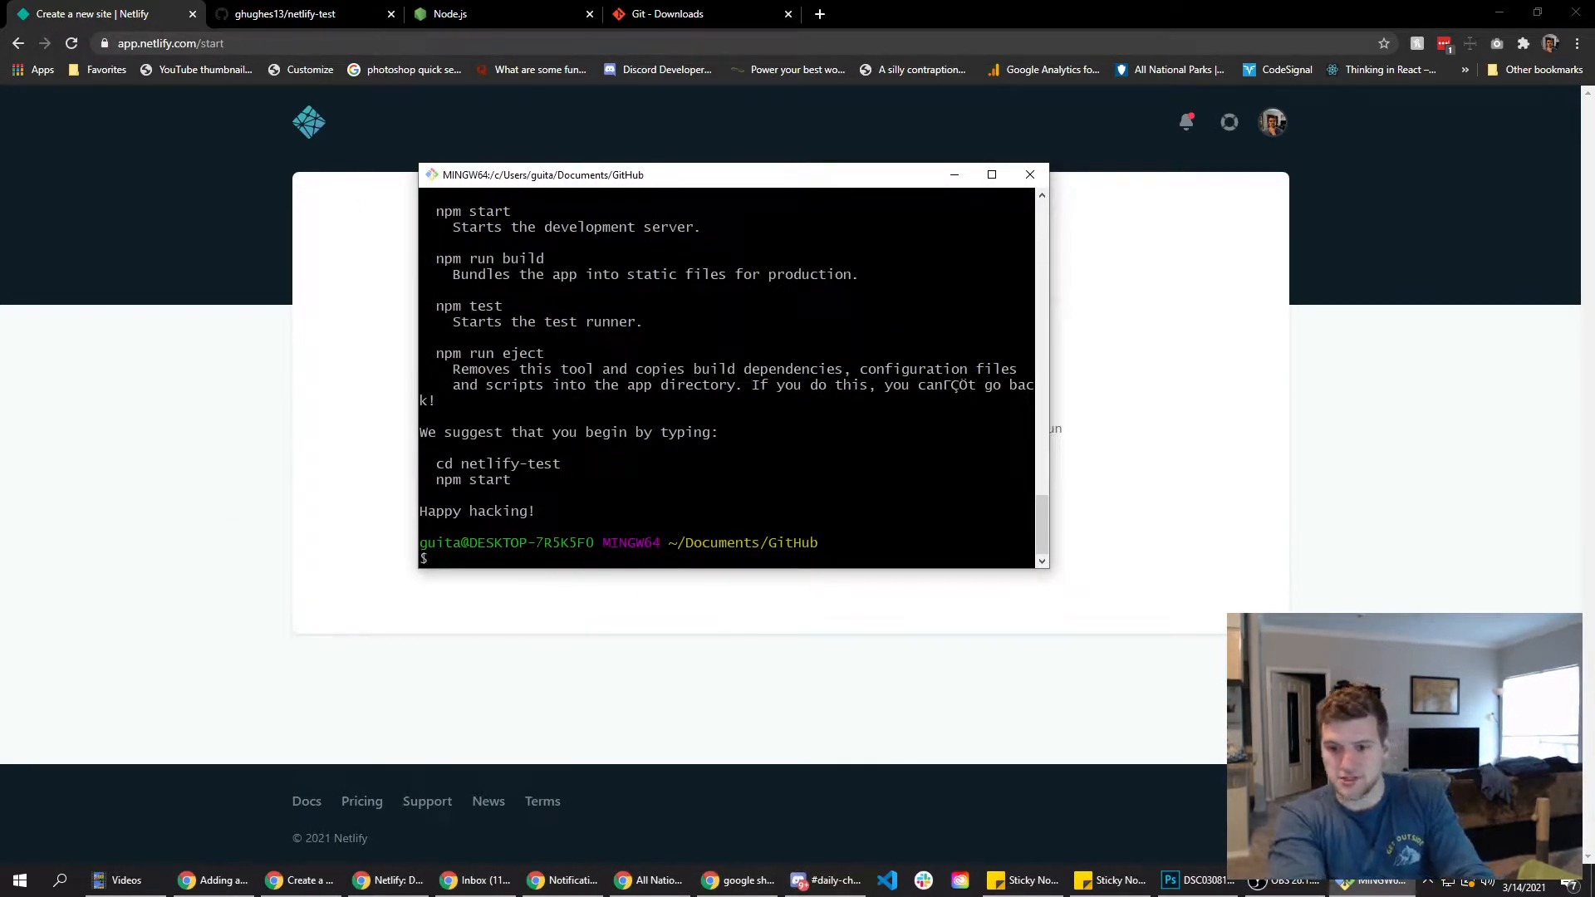
Open the netlify-test project in VS Code via 'code .' and edit src/App.js with a Hello Netlify greeting.
type("code .")
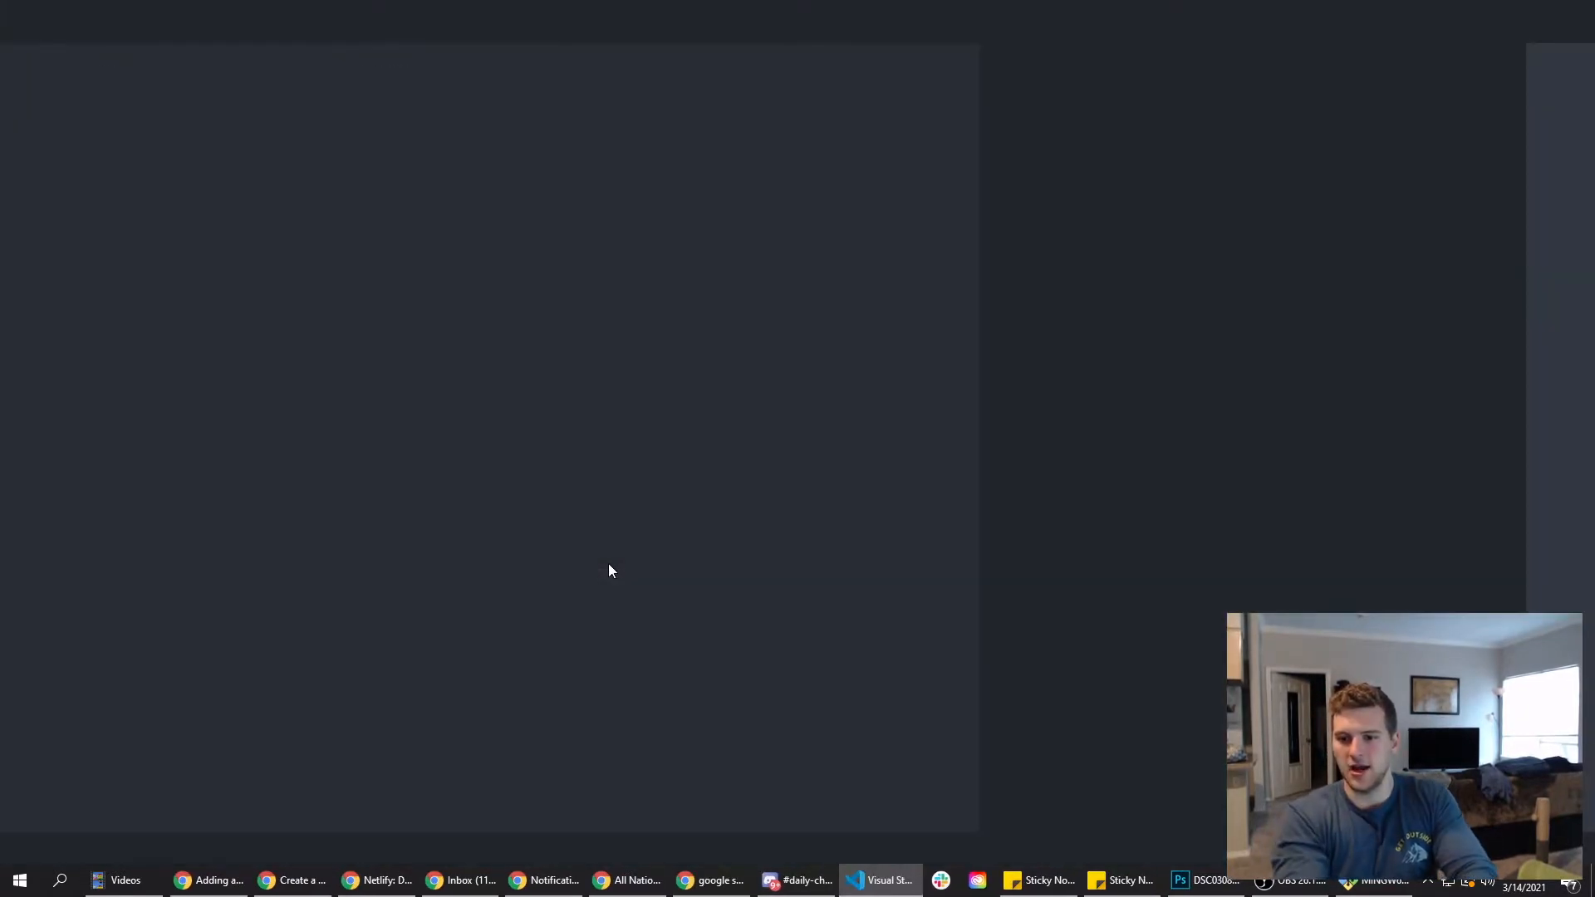
left_click(879, 881)
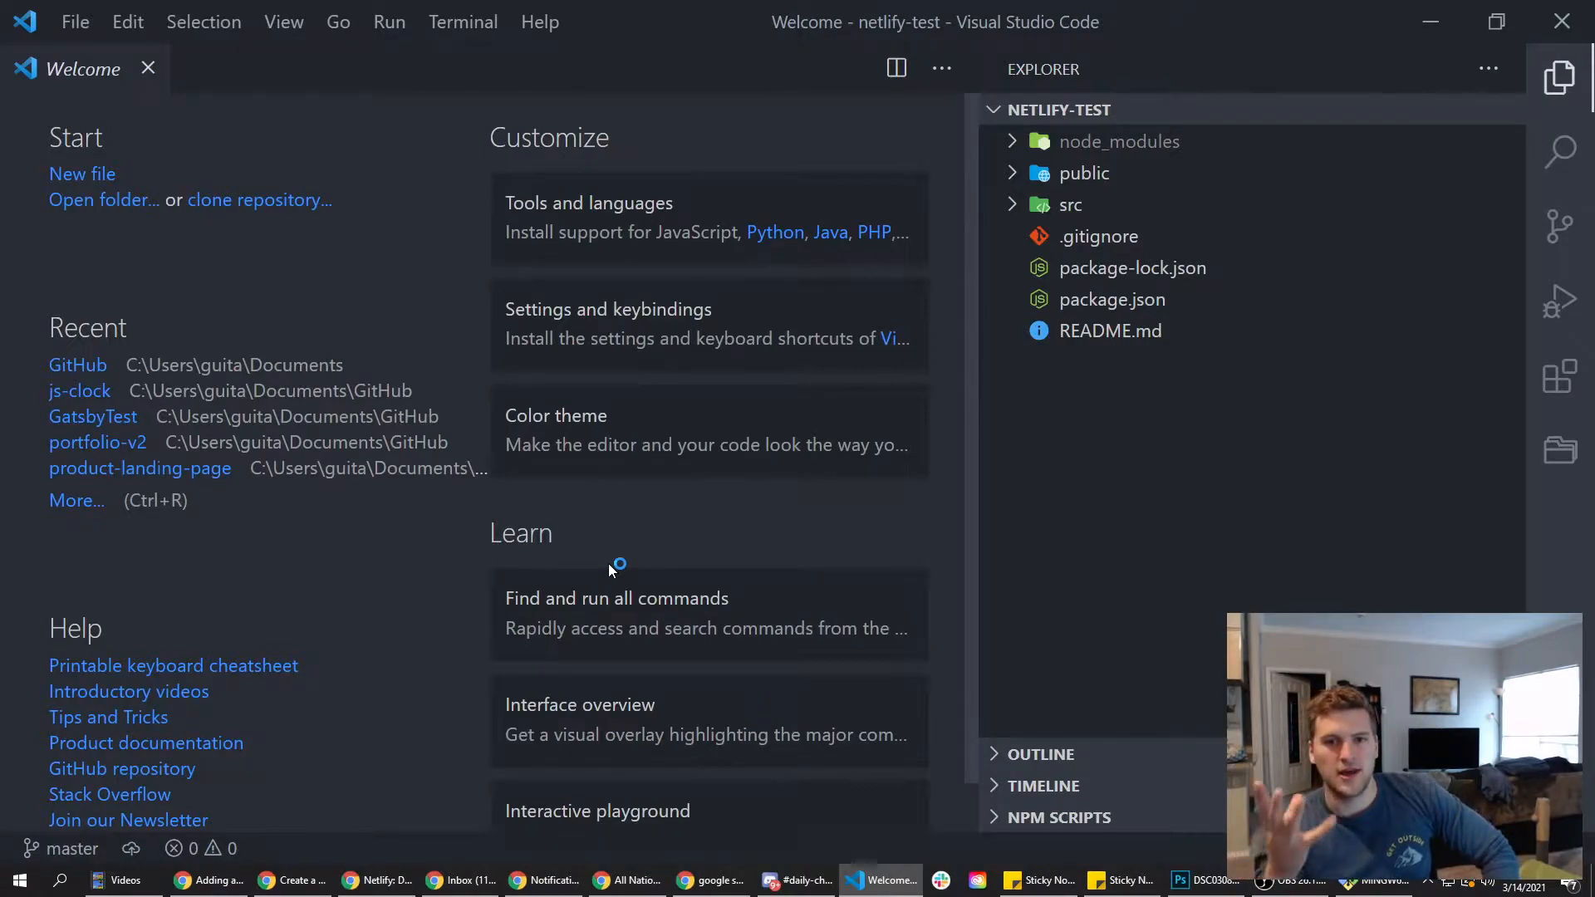
mouse_move(331, 121)
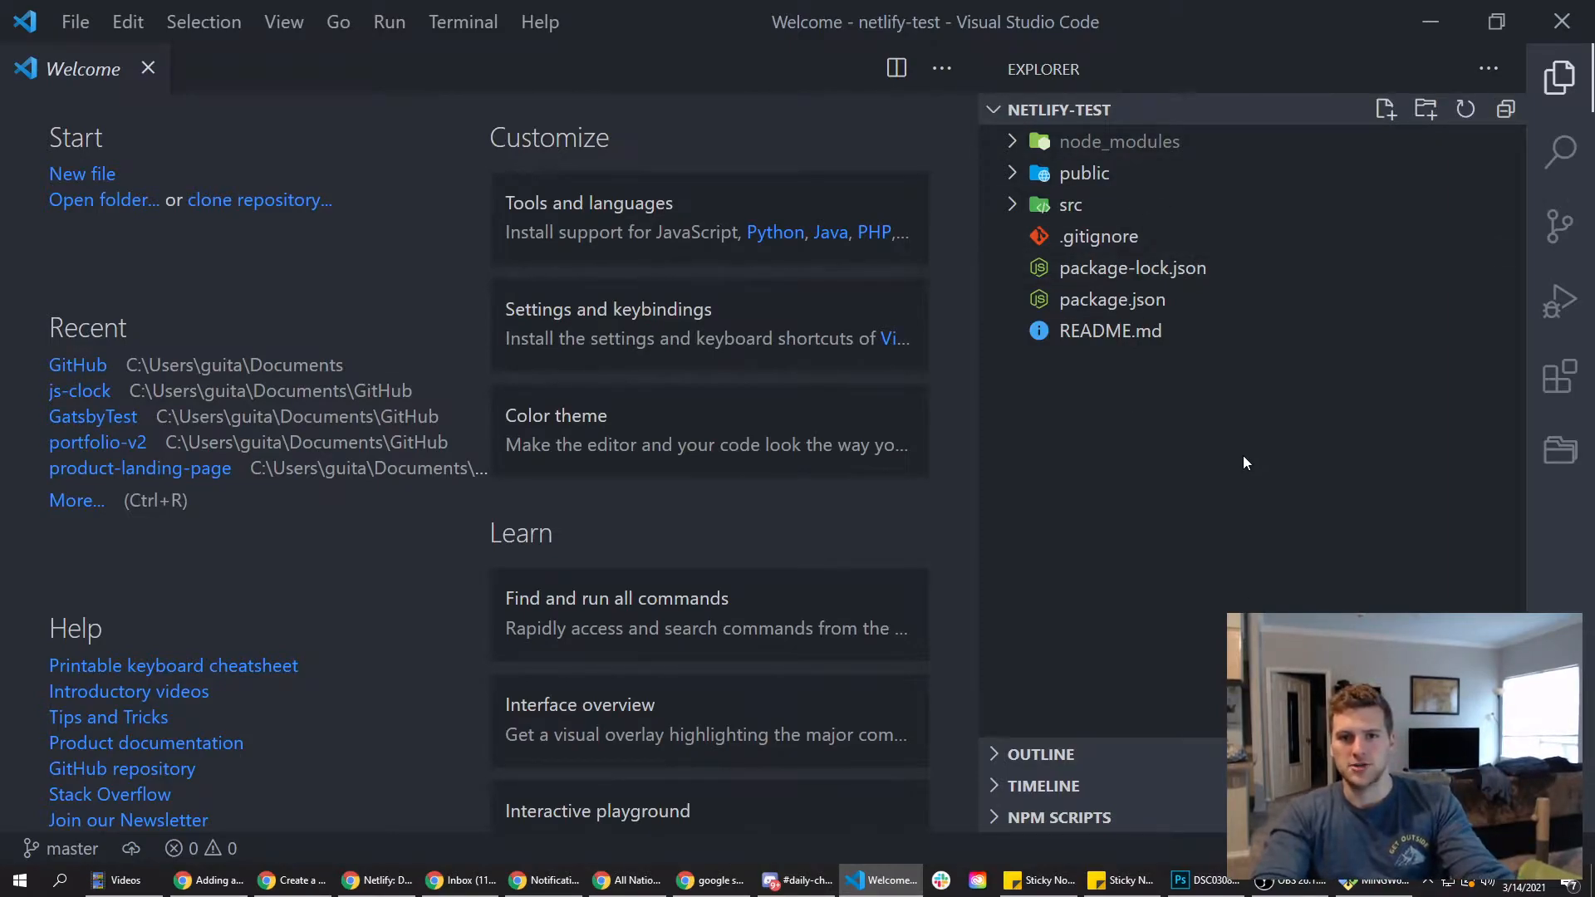
mouse_move(1035, 216)
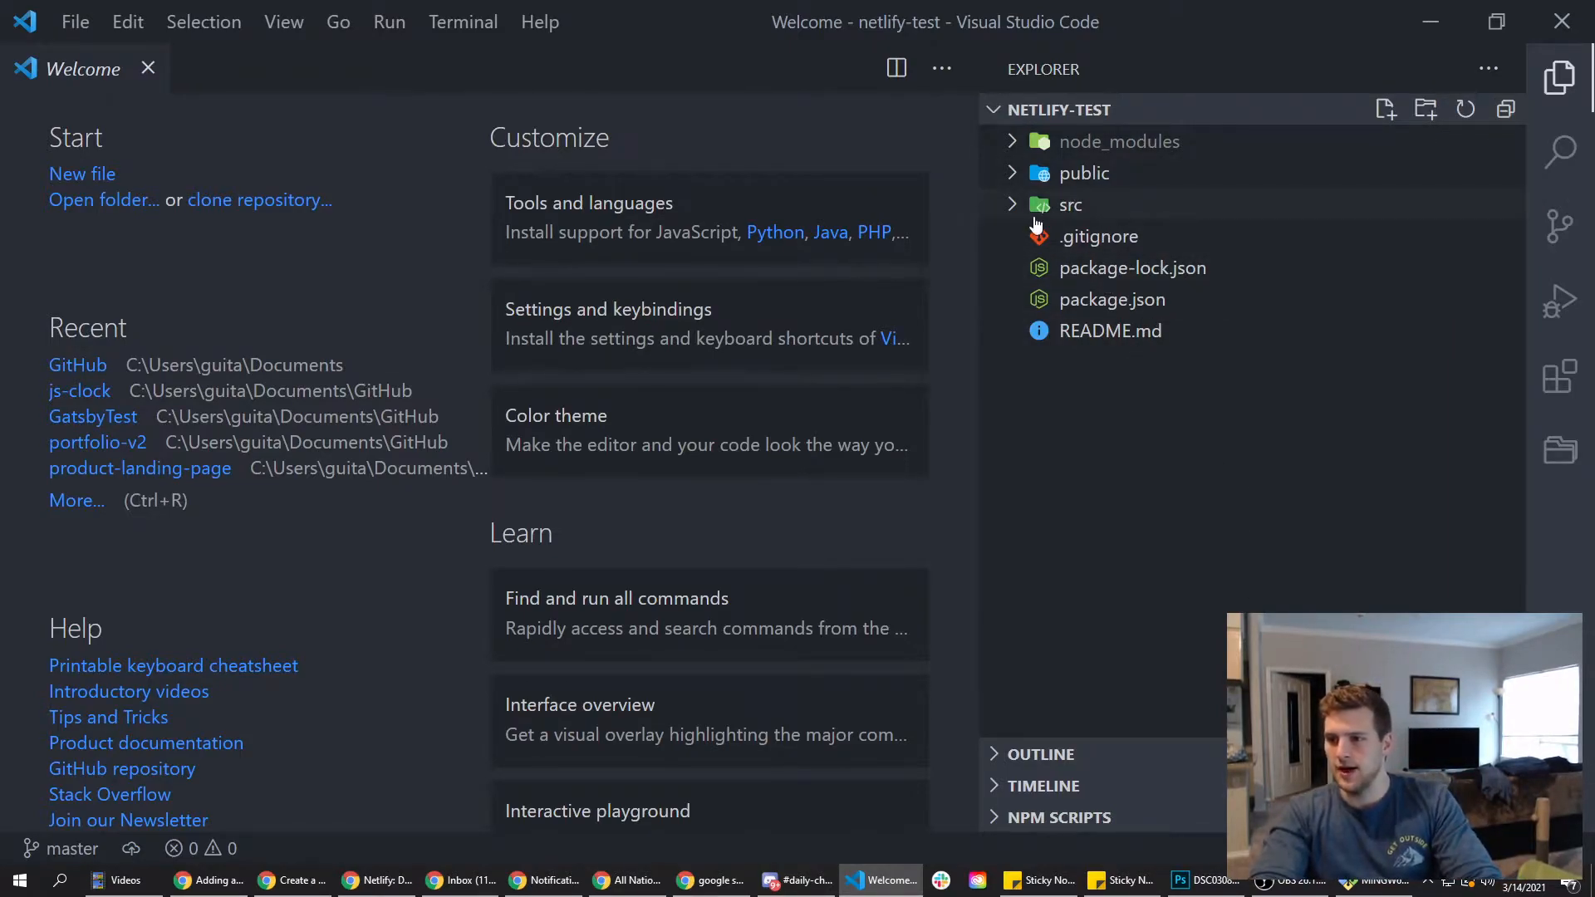
left_click(1070, 205)
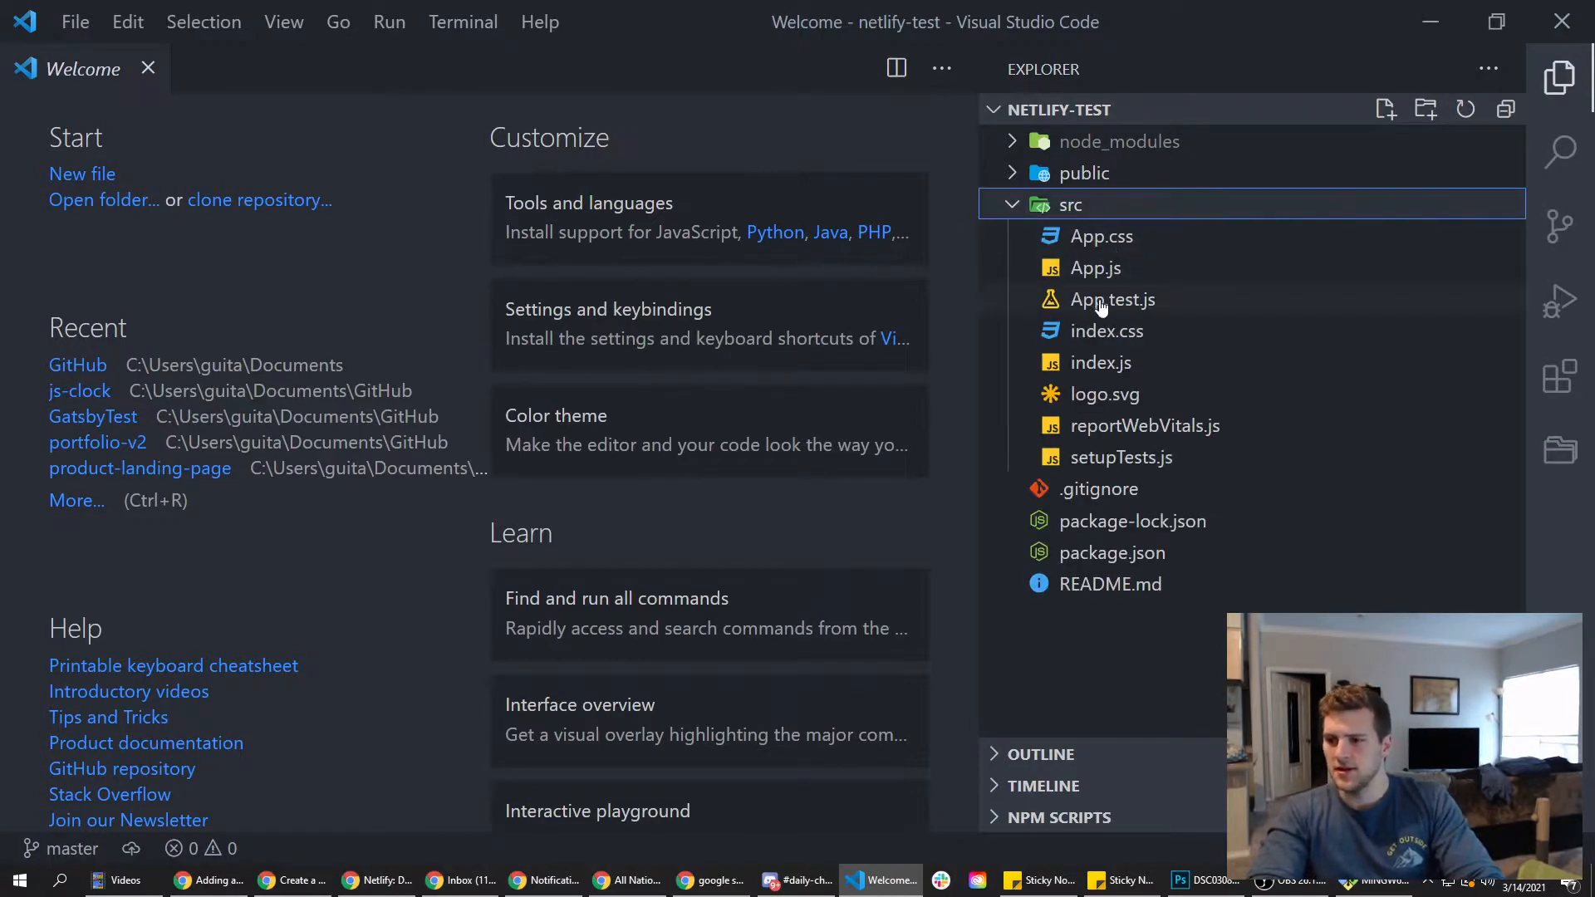
double_click(1095, 267)
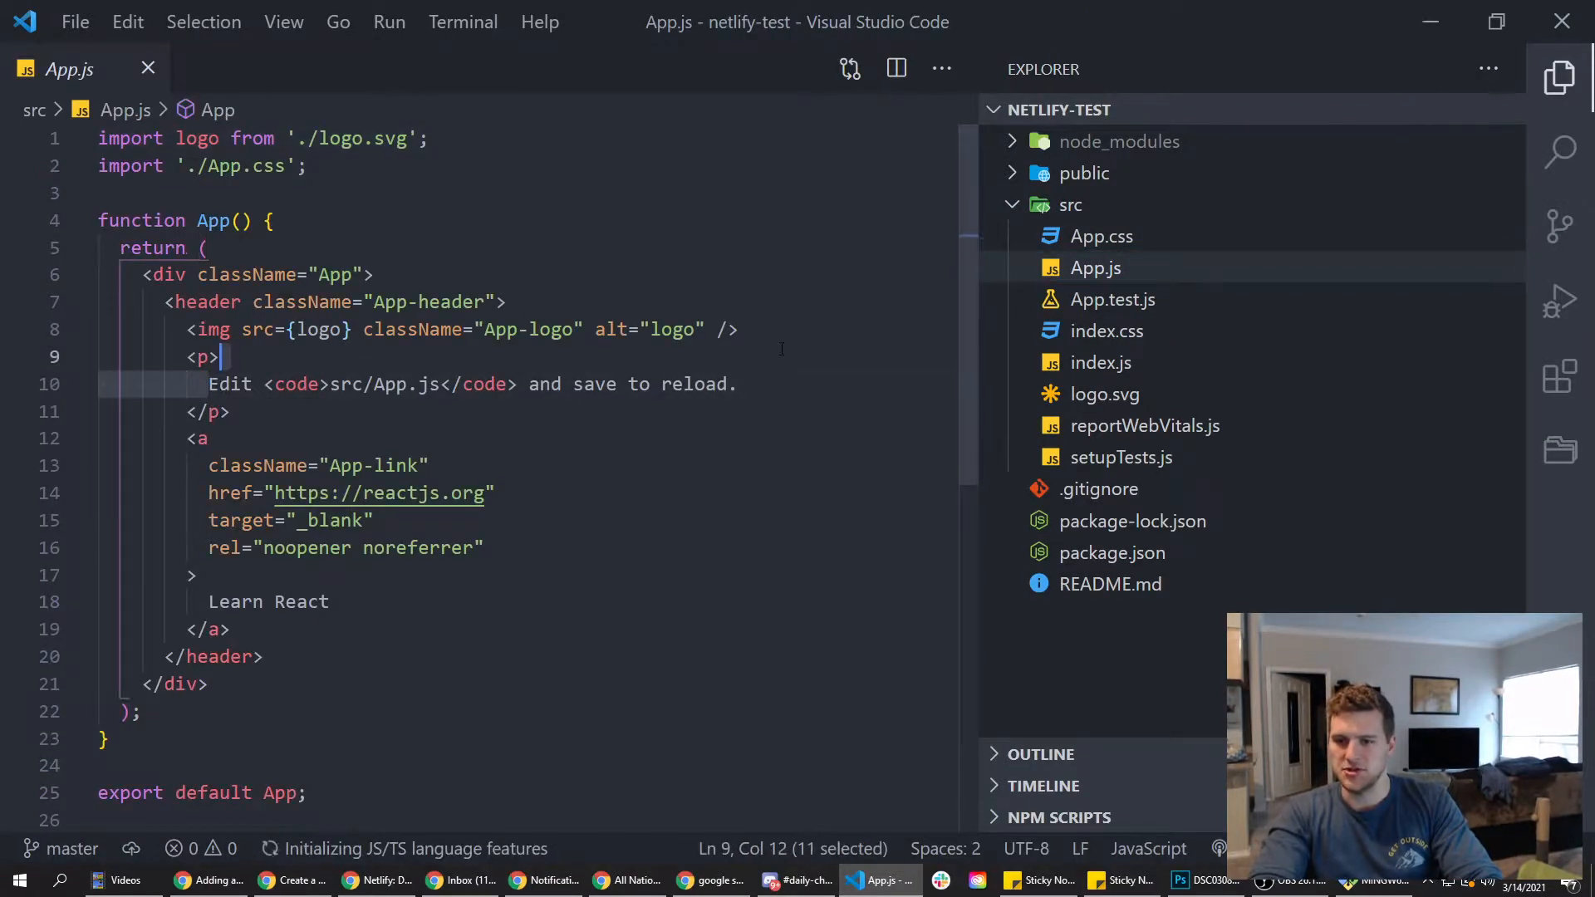
type("Heloo")
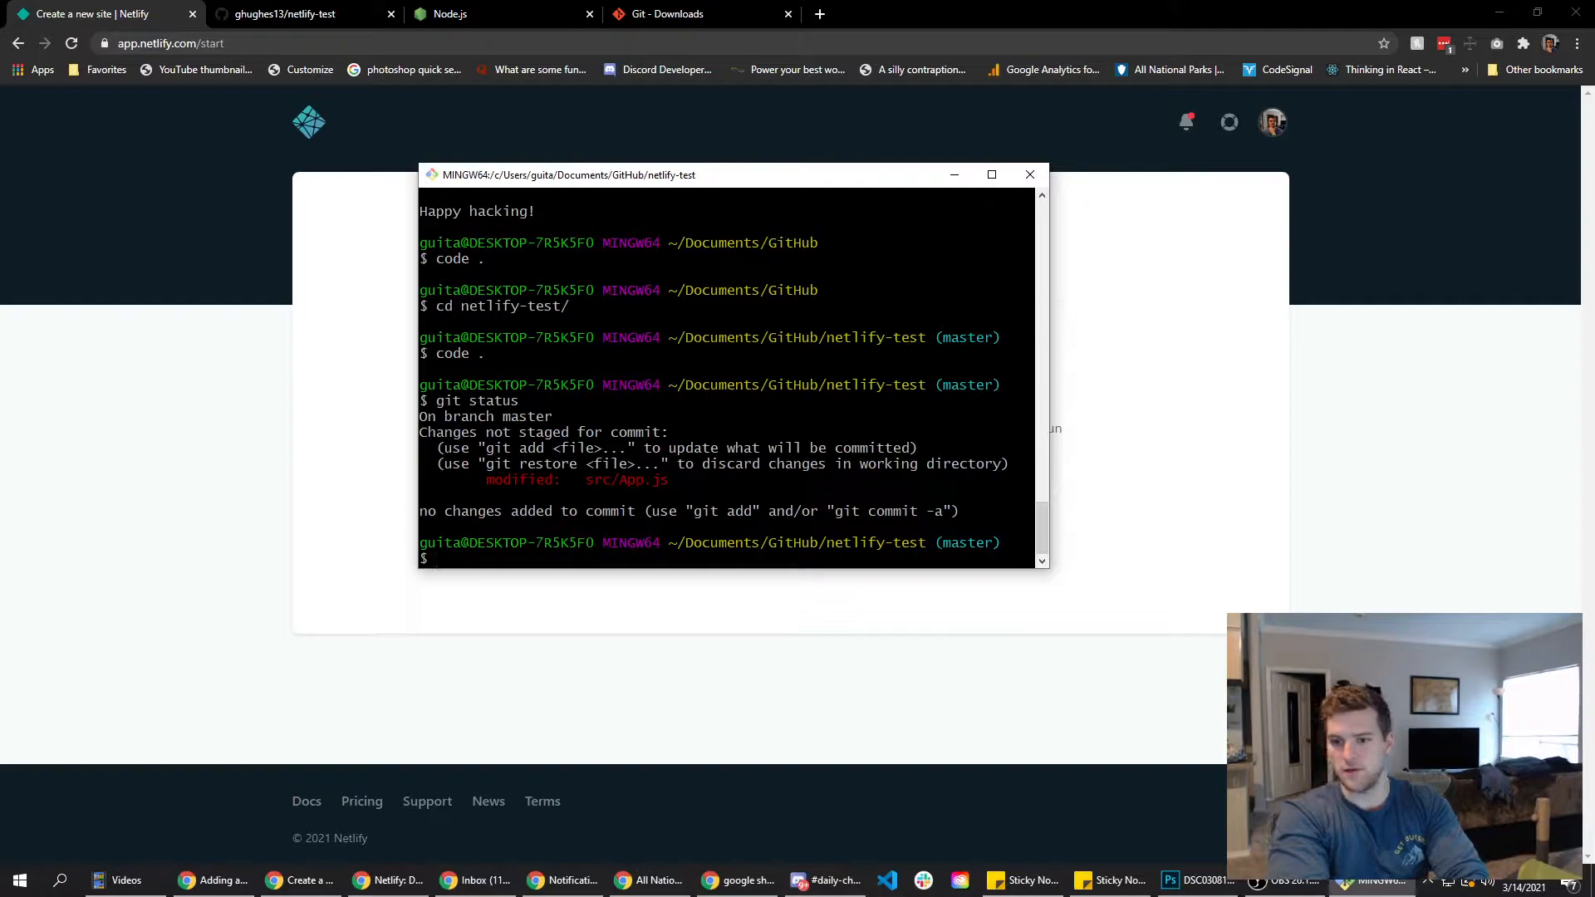
Stage and commit the hello netlify change, then bring up the repository's setup commands.
type("git add -A")
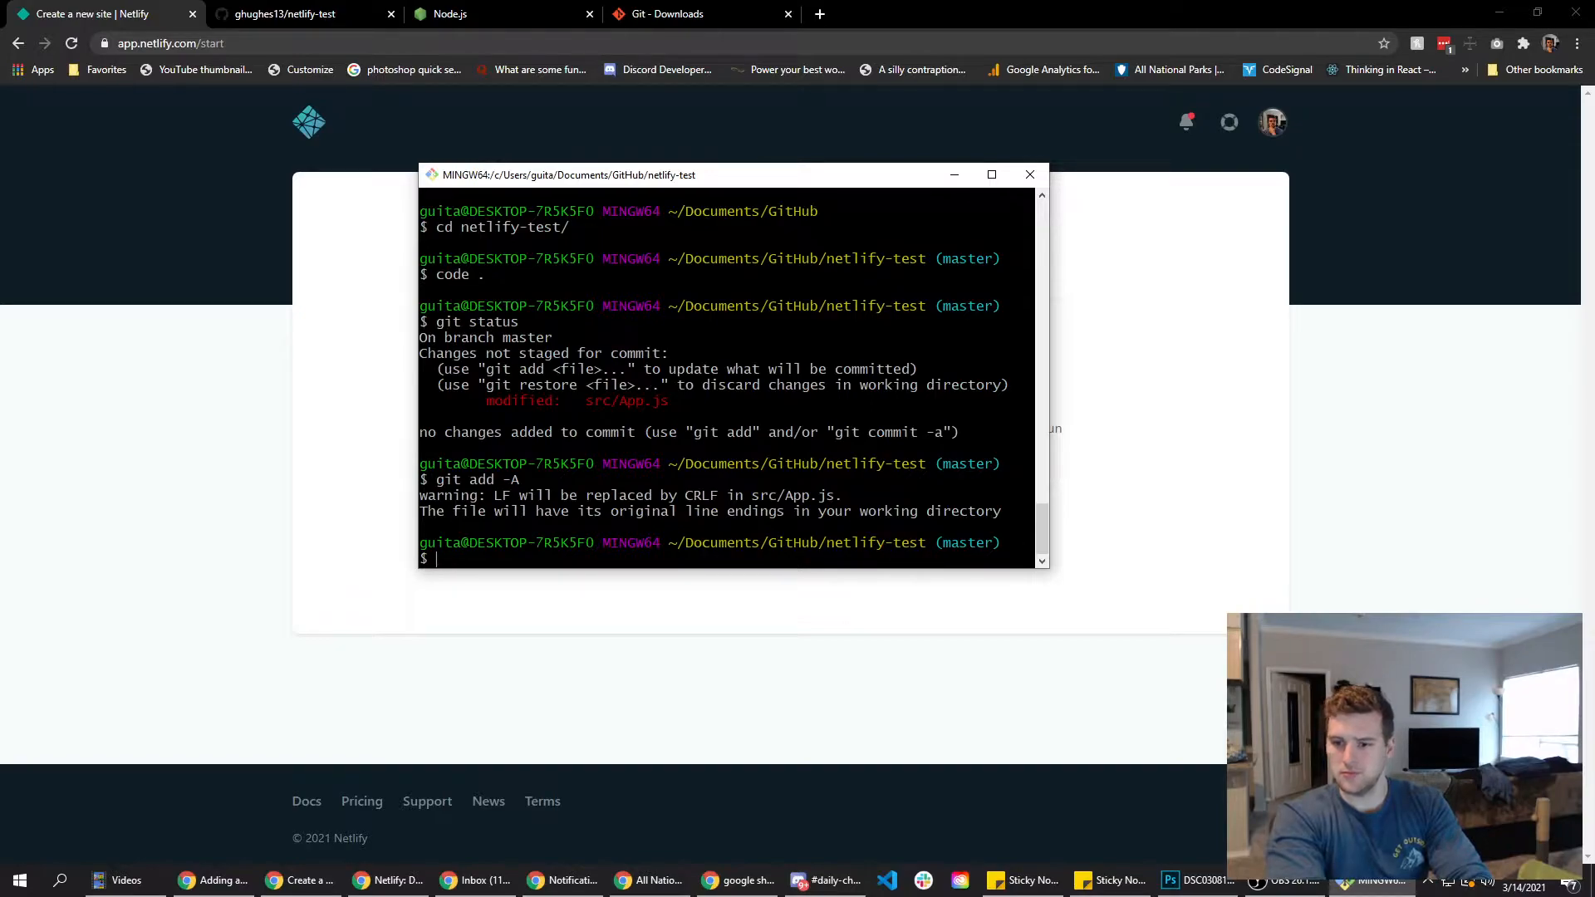
type("git commit -m 'Added hello netlify")
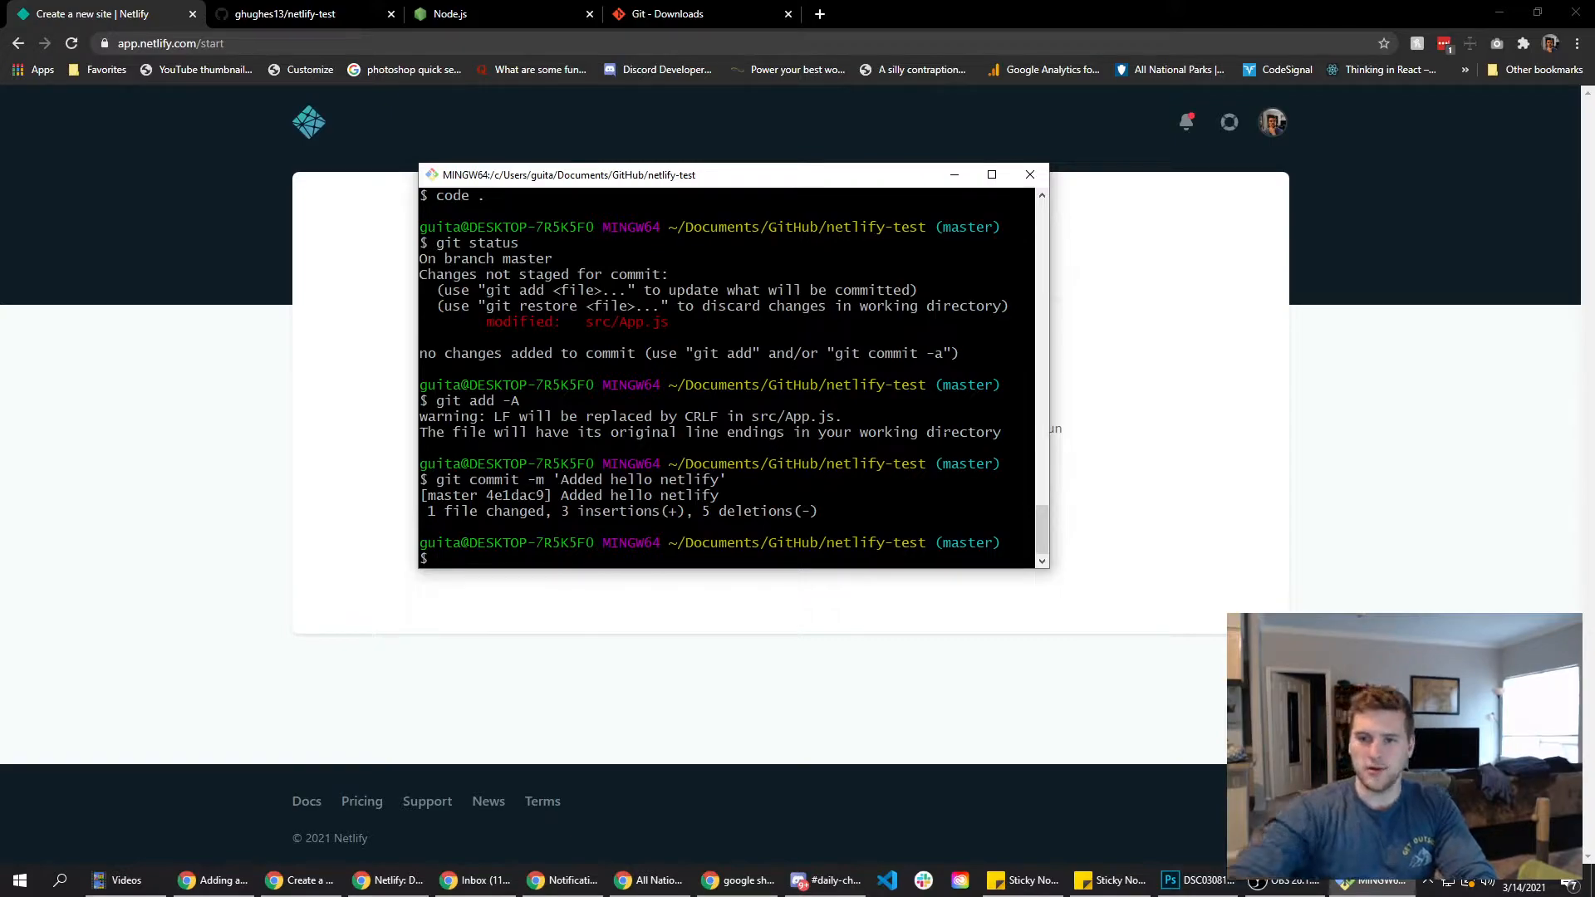
left_click(284, 14)
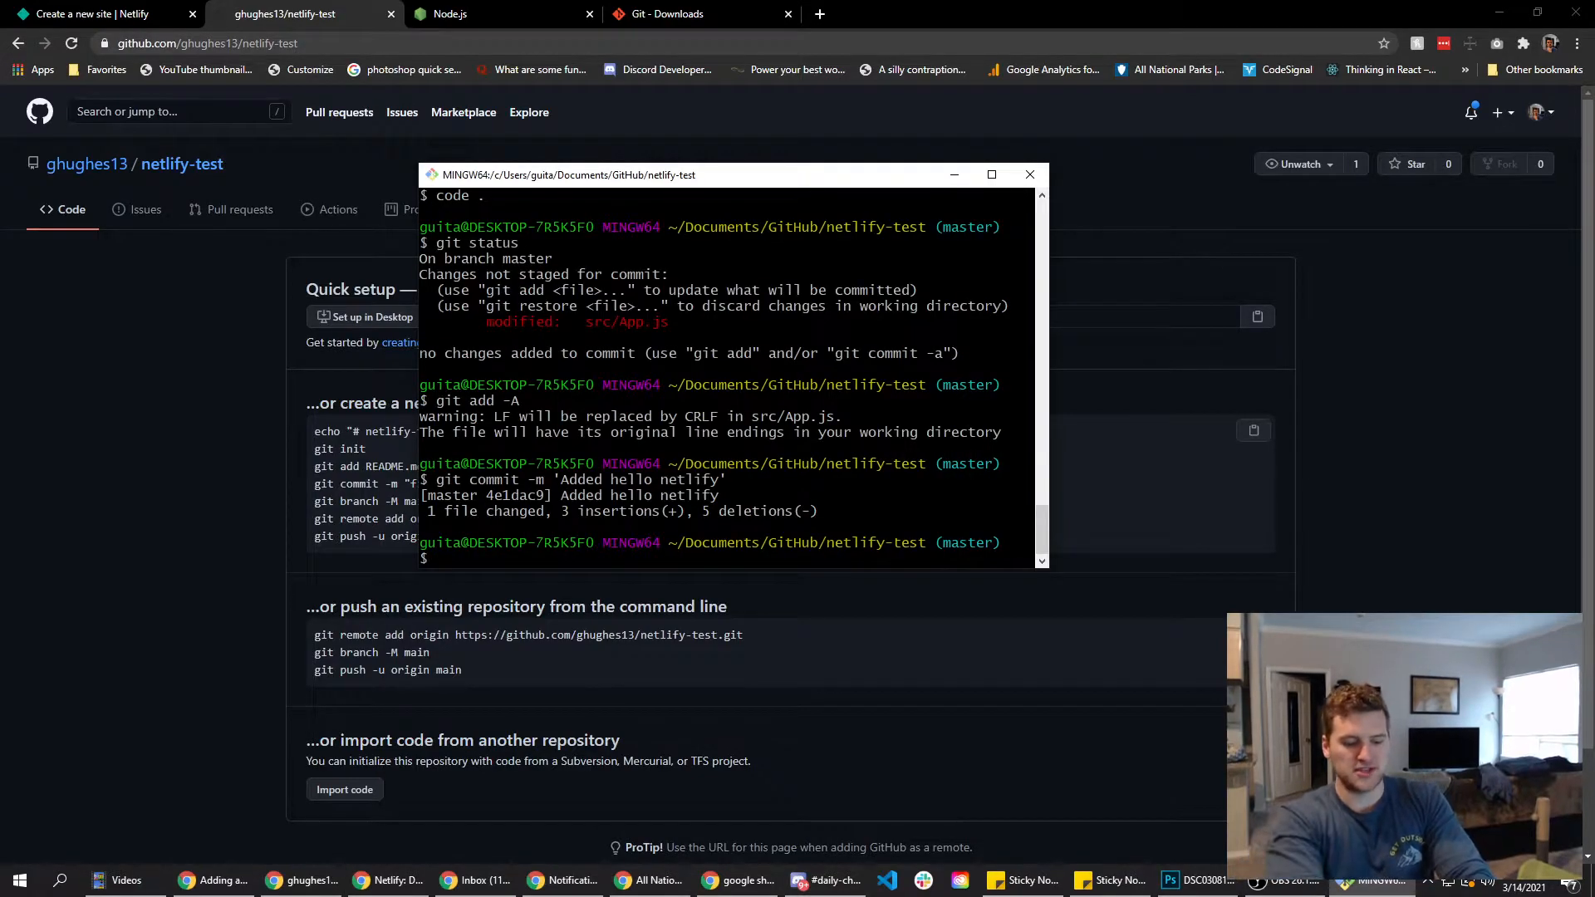
Add the GitHub origin remote, verify it, and push master to netlify-test.
type("git remote ad")
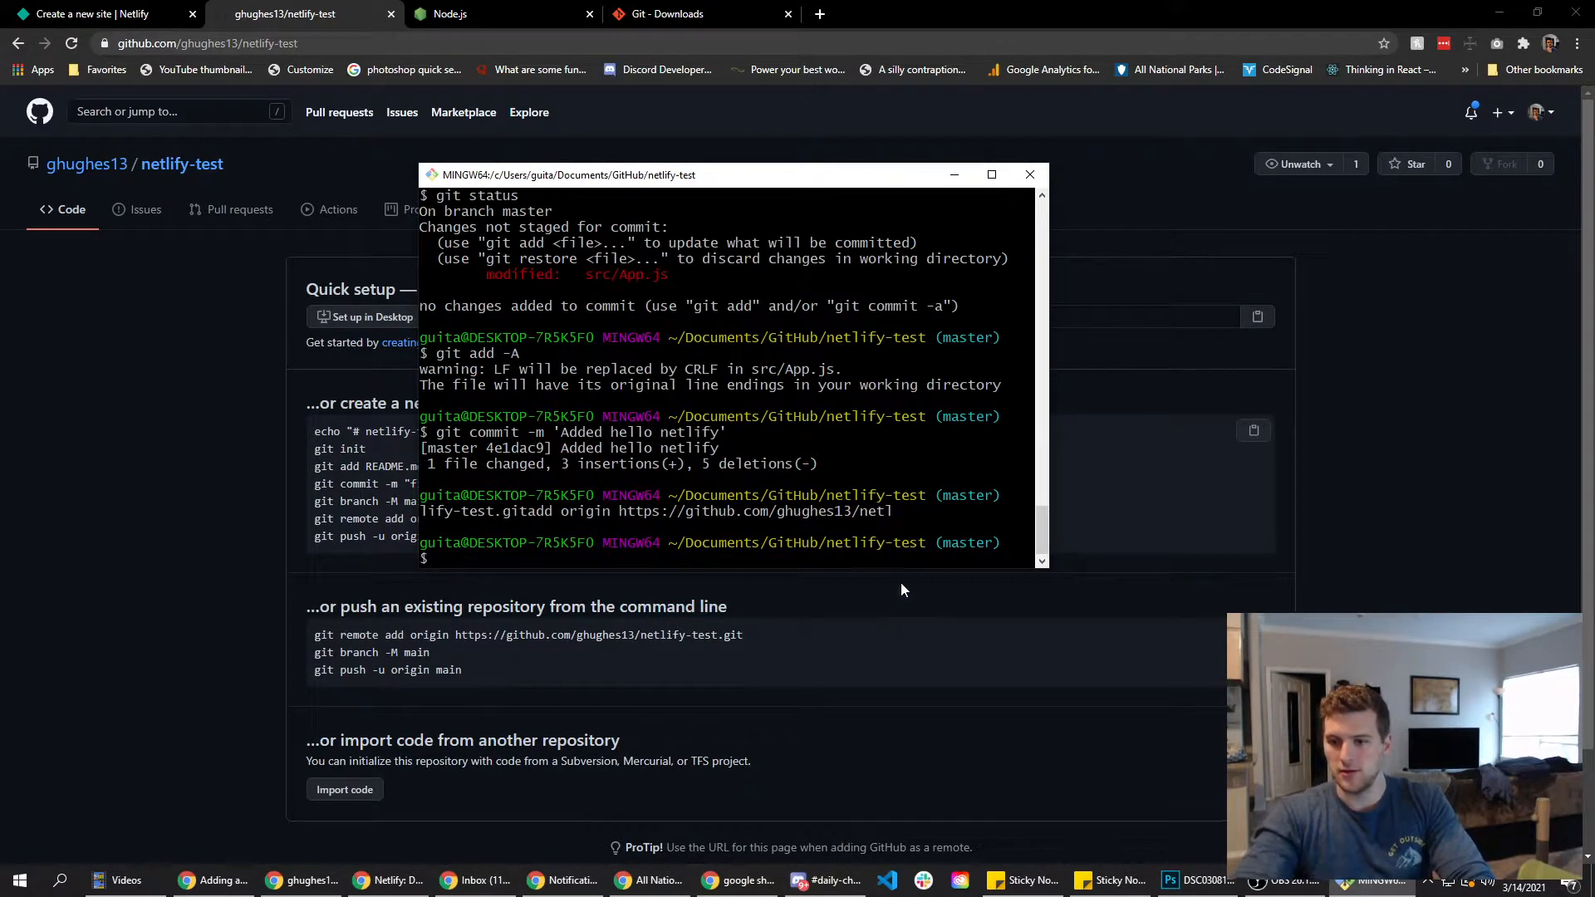
type("git remote -v")
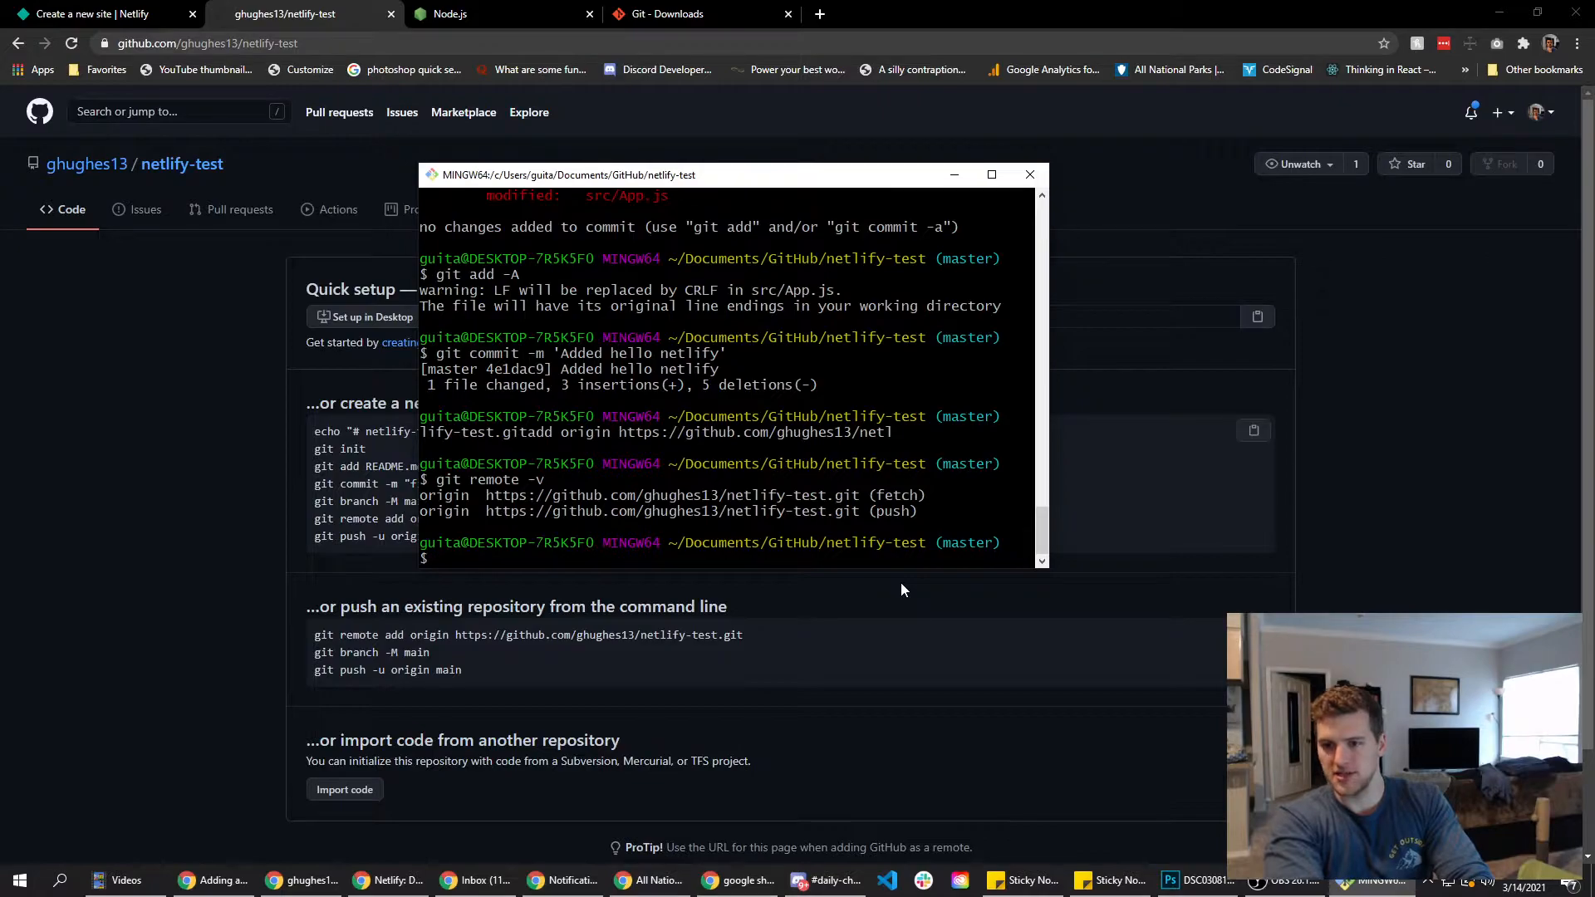
type("git")
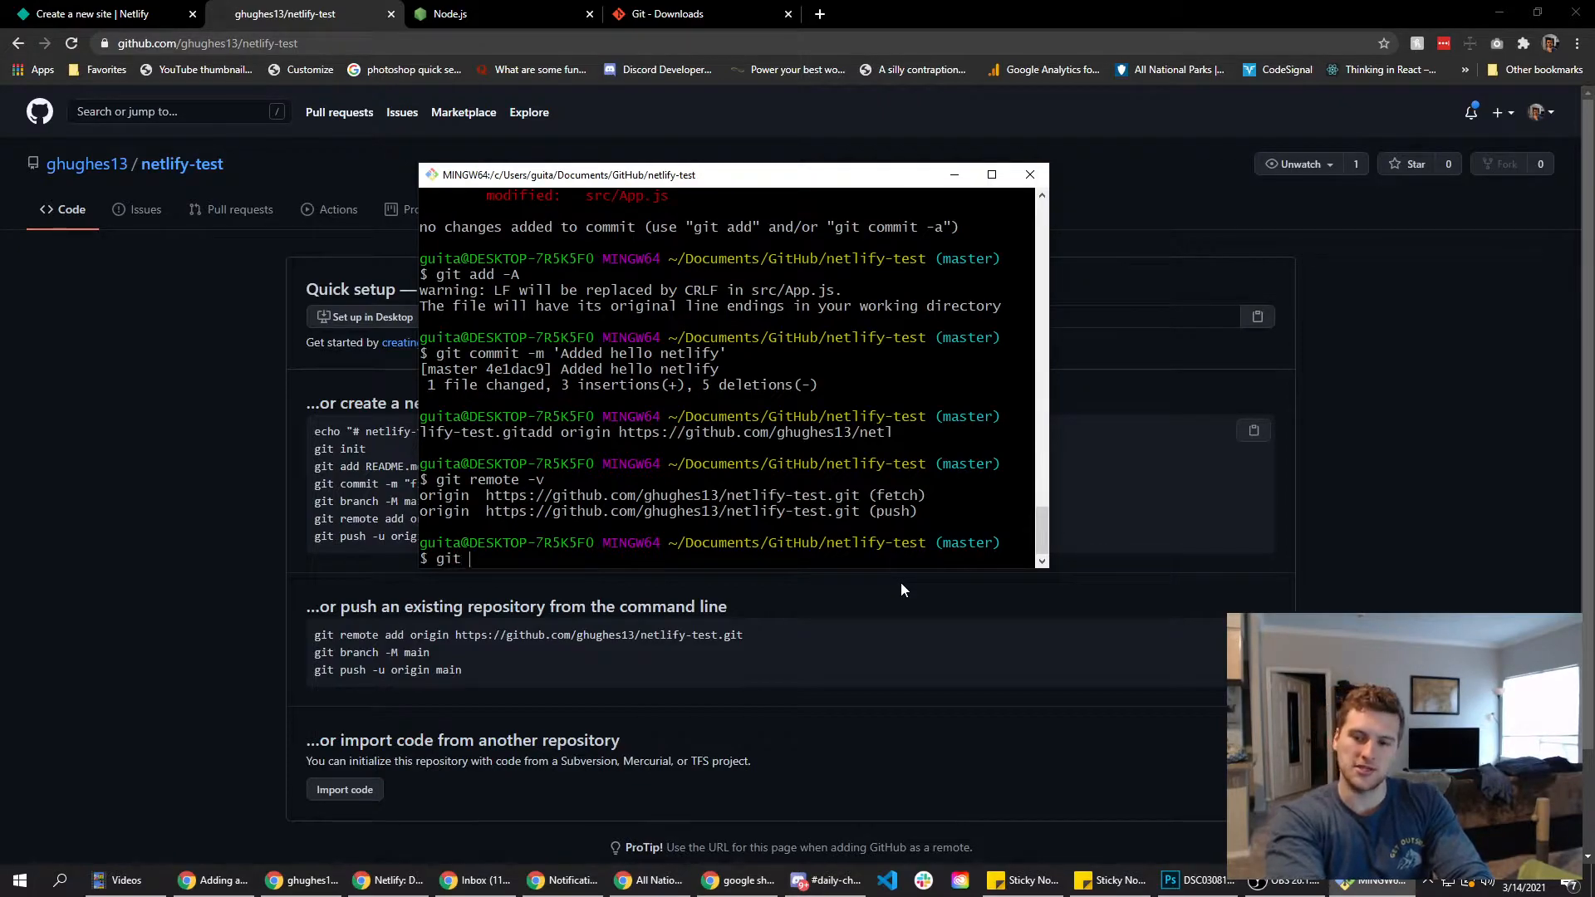
type("push ori")
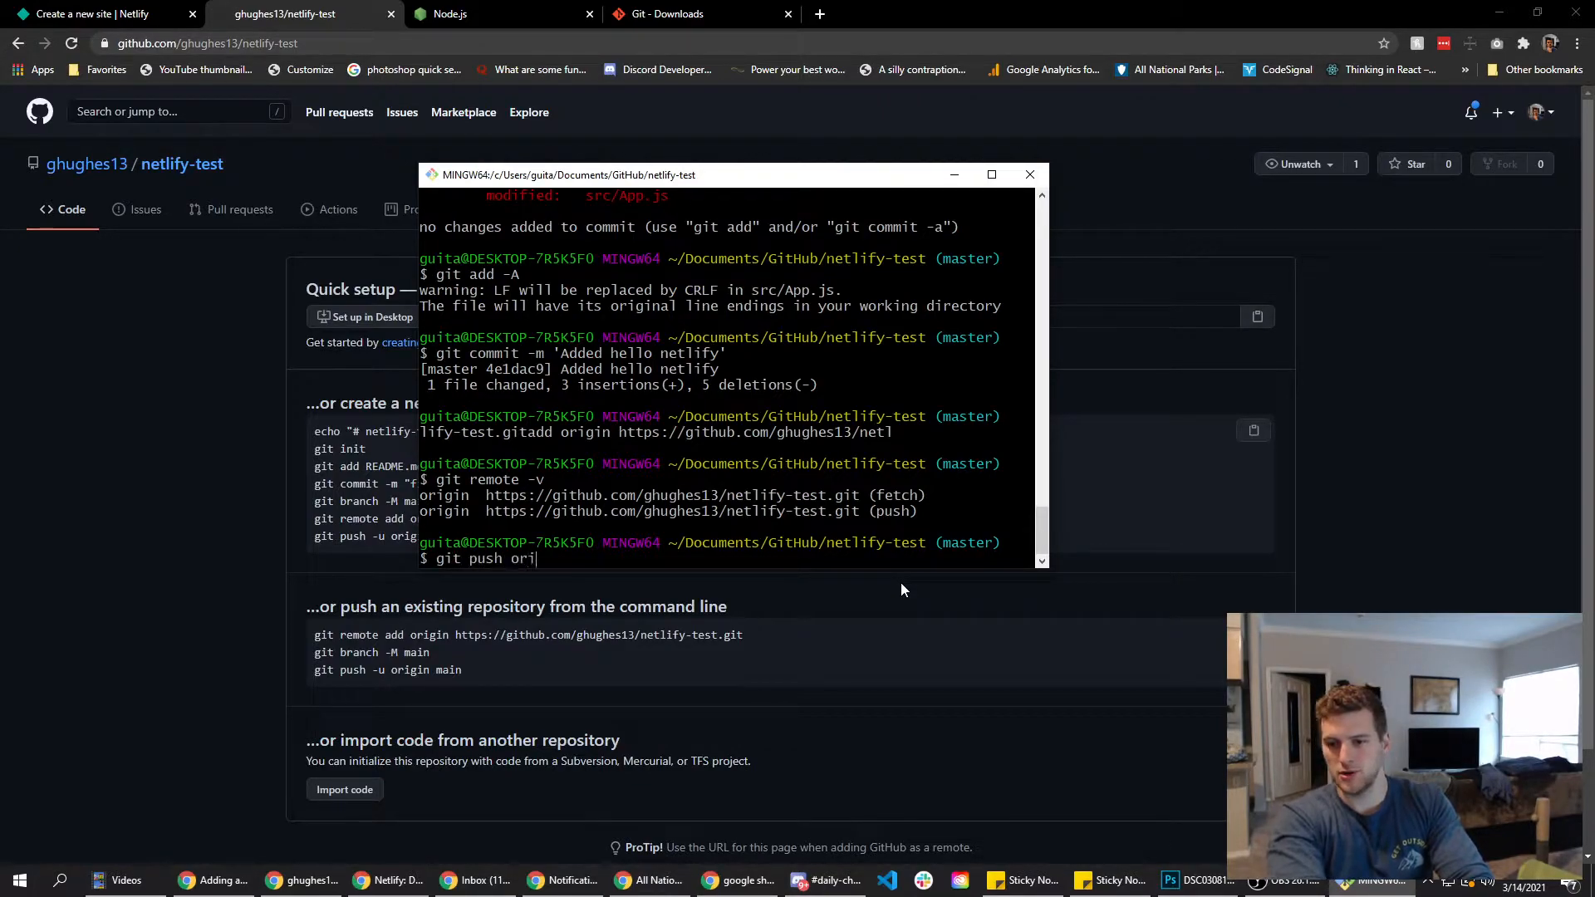
type("gin master")
type("git push origin")
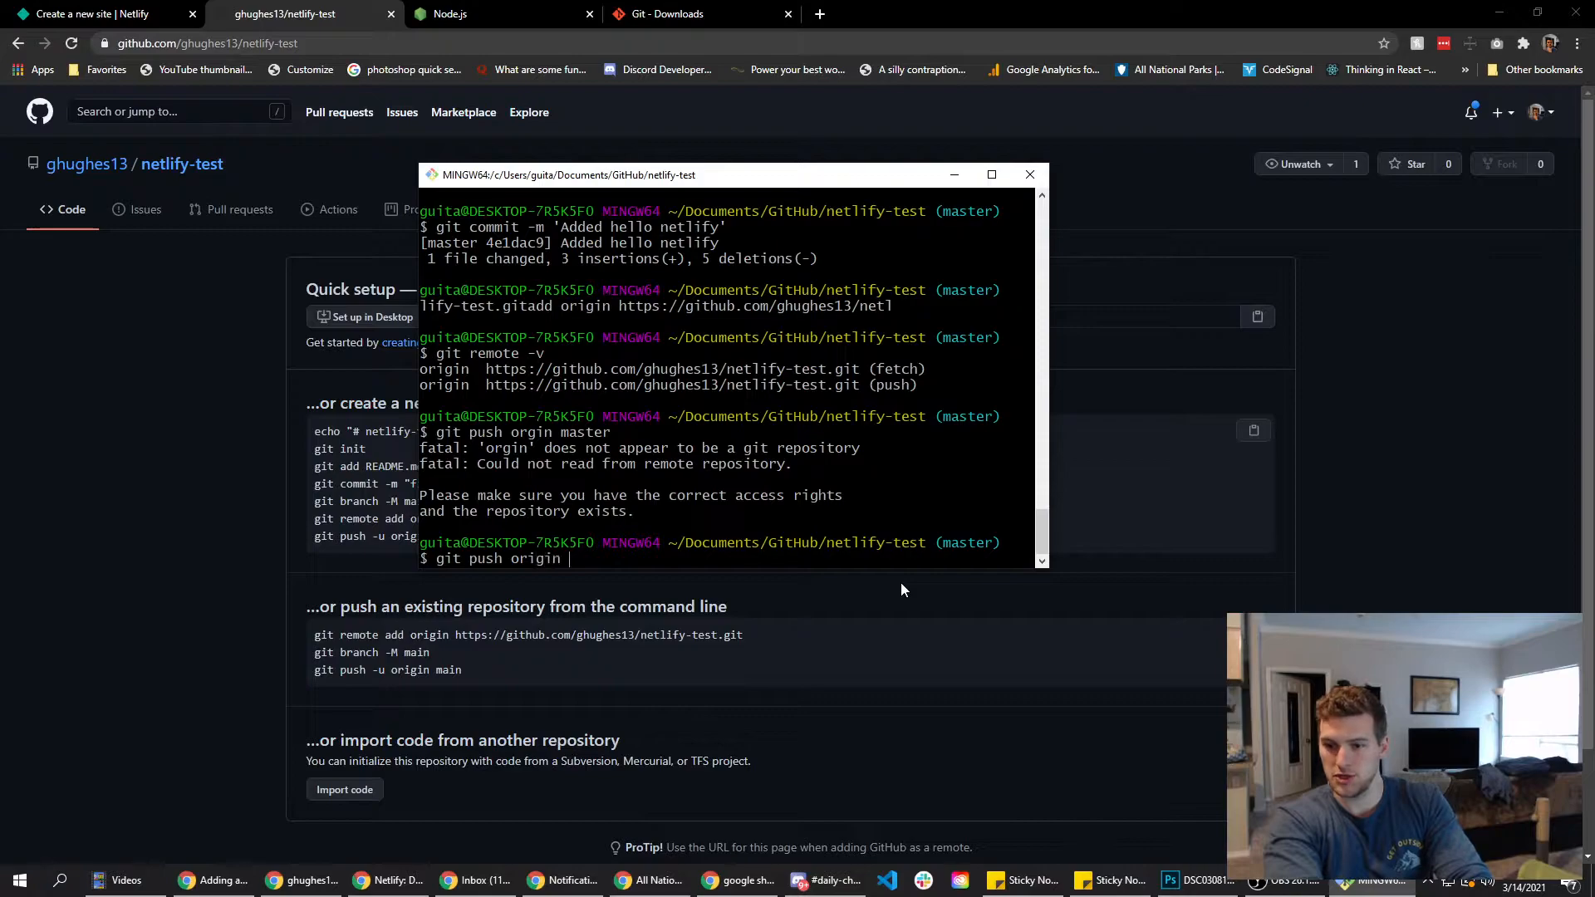
type("master")
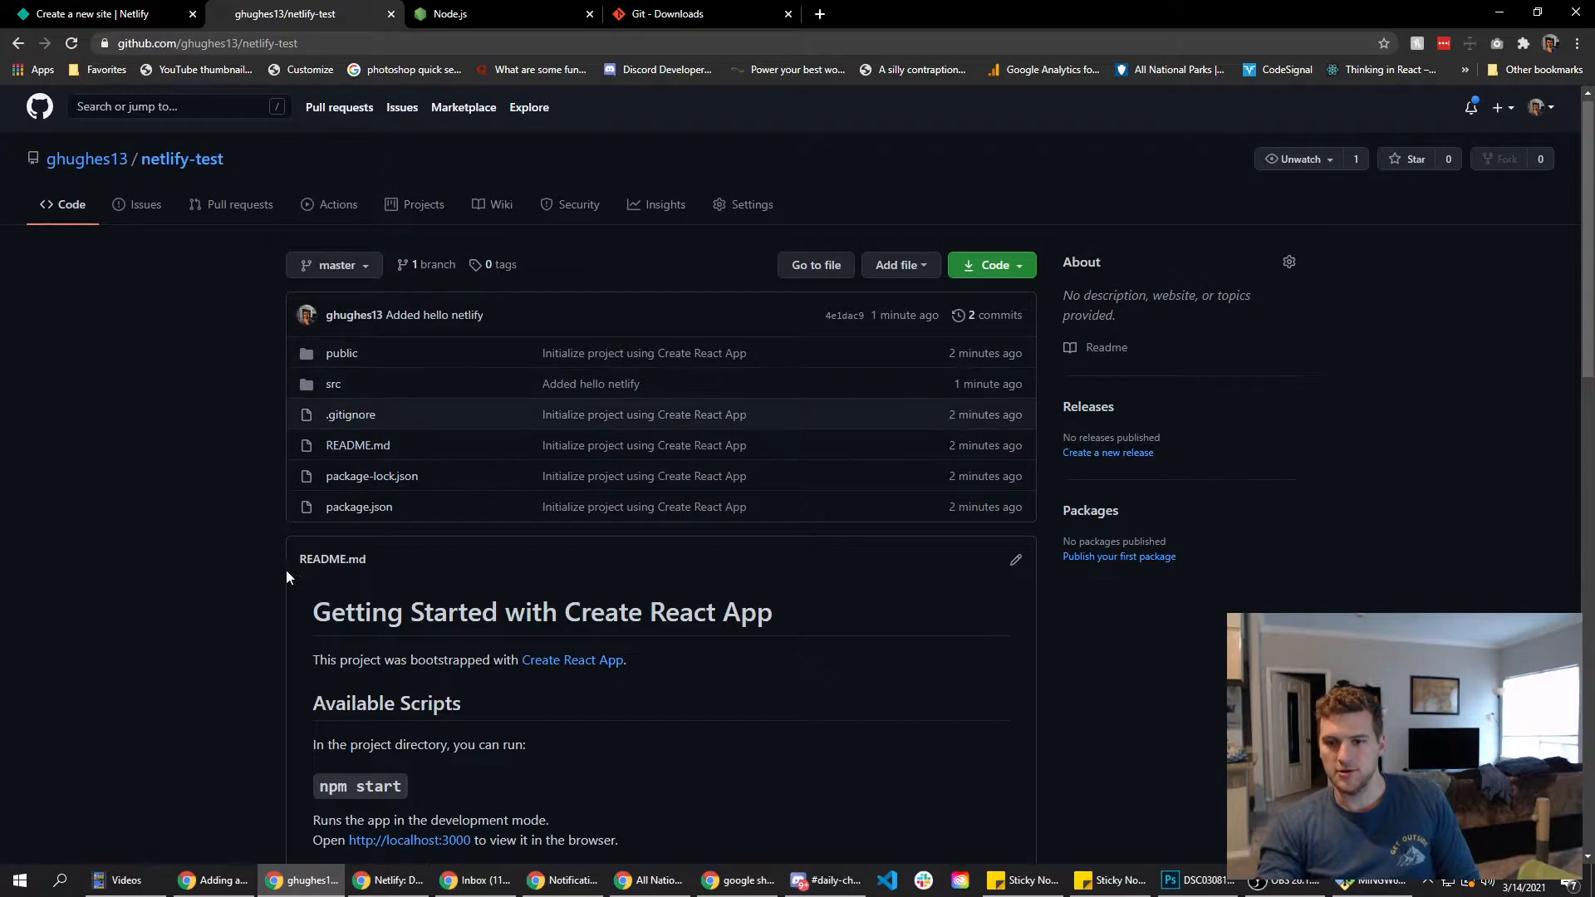
scroll("down", 3)
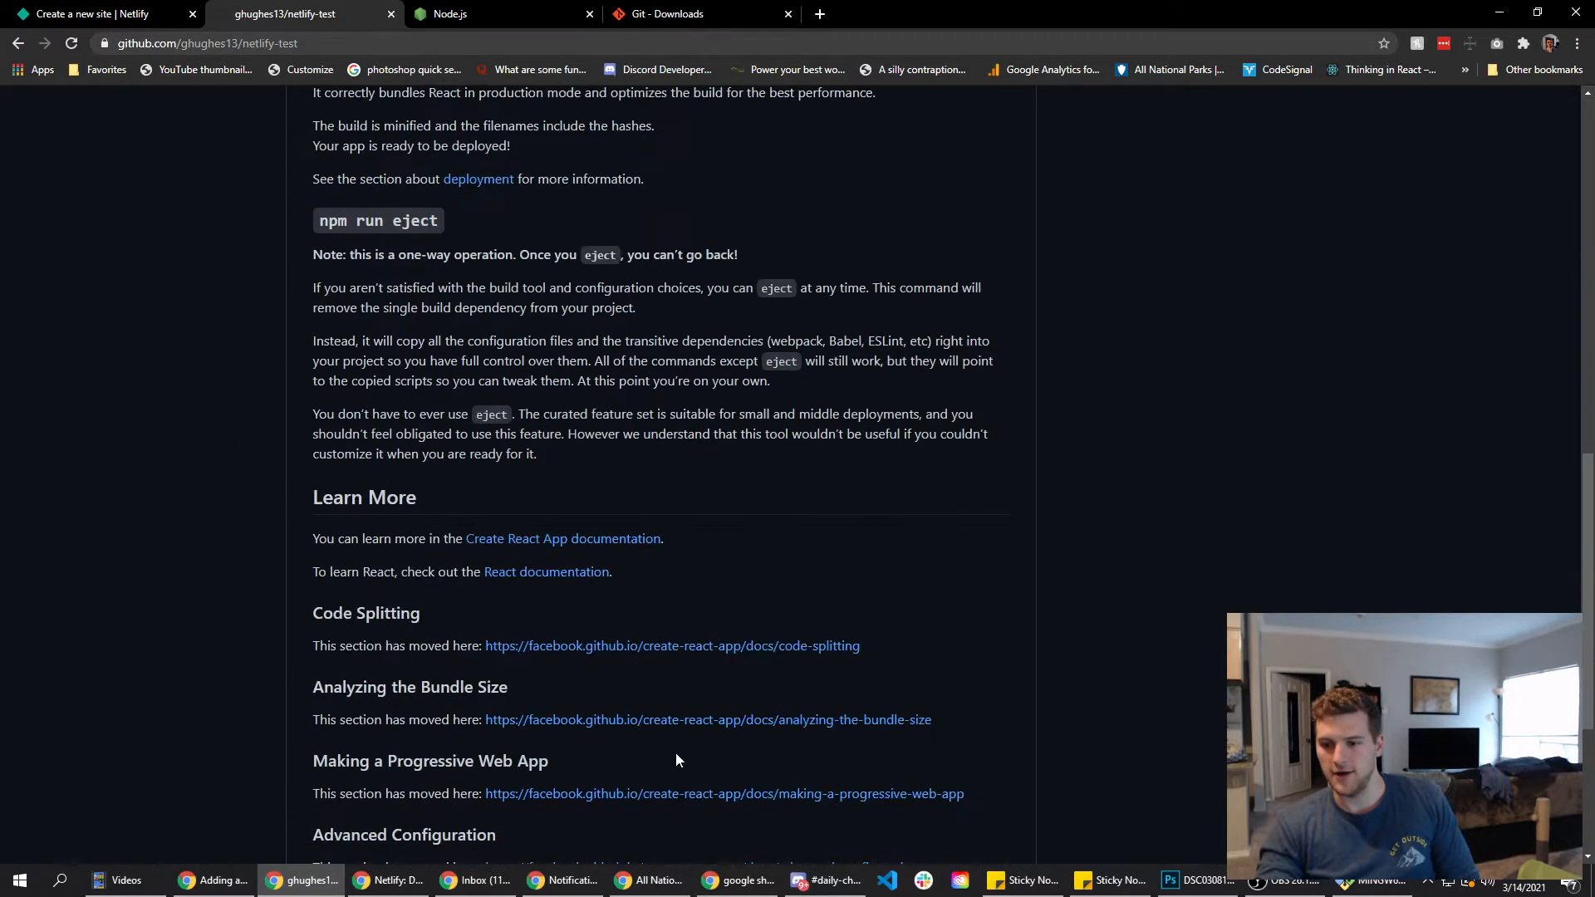
Connect GitHub to the new Netlify site and search the repositories for netlify-test.
left_click(96, 13)
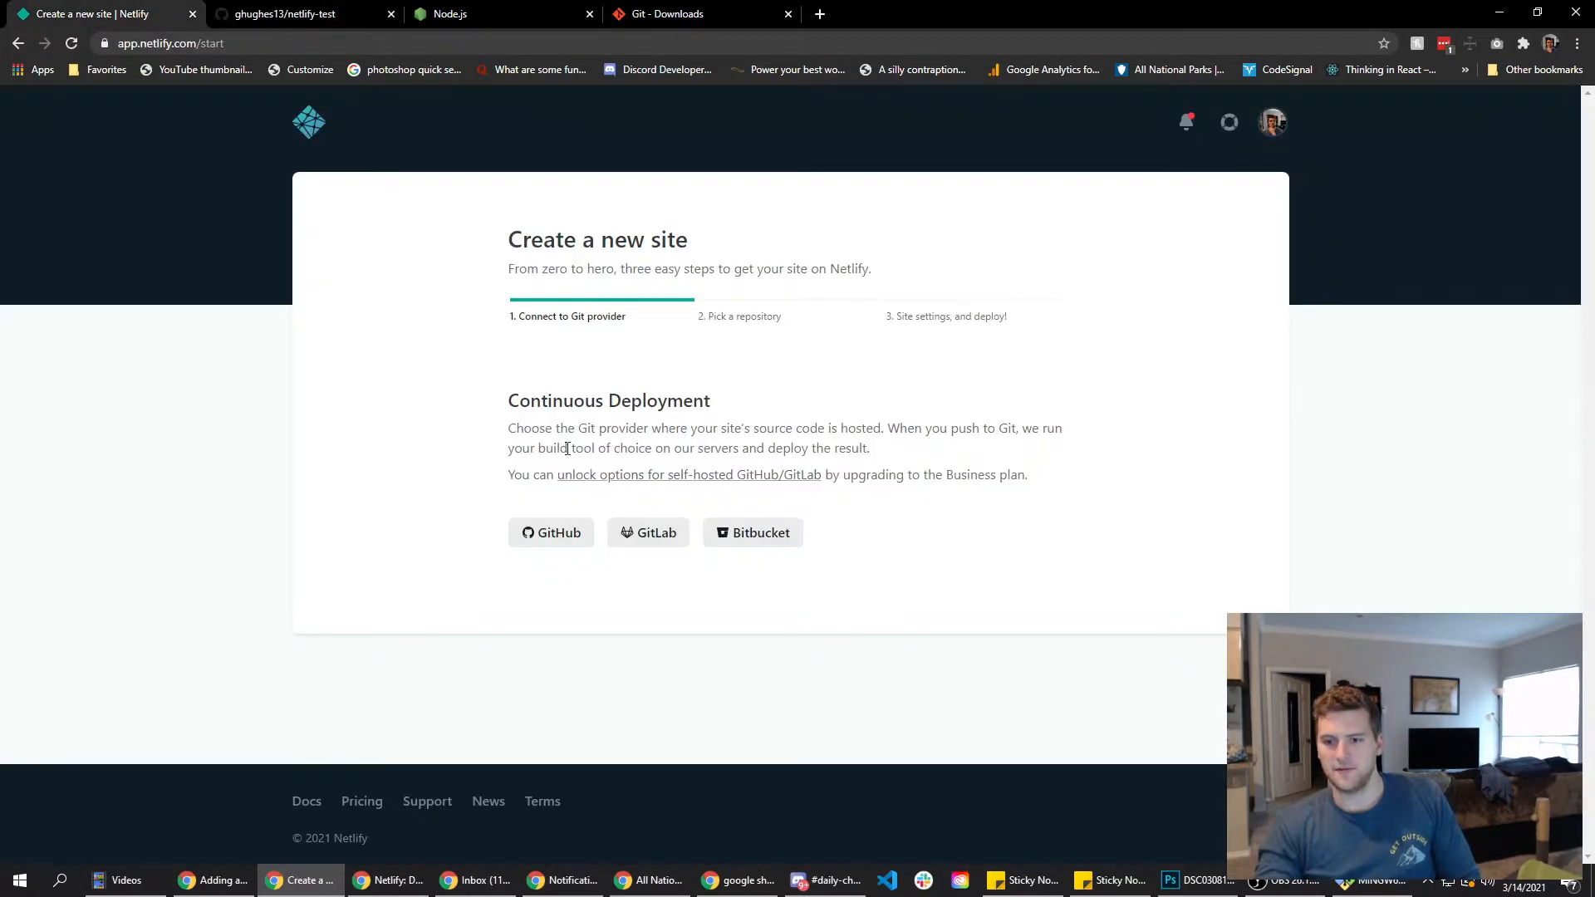
left_click(552, 532)
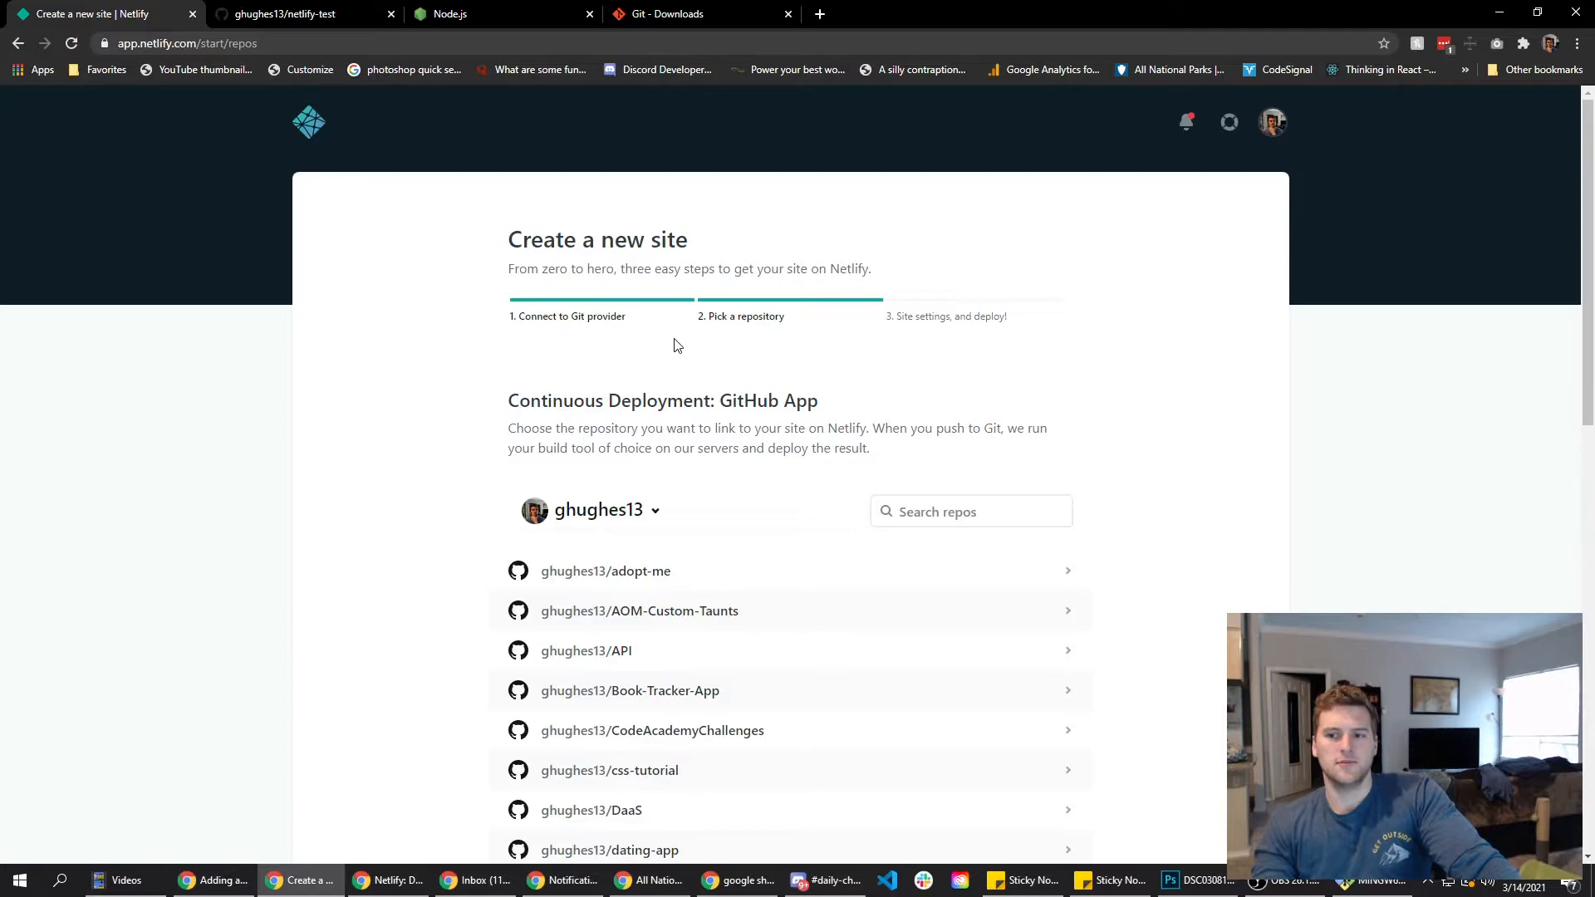
mouse_move(754, 373)
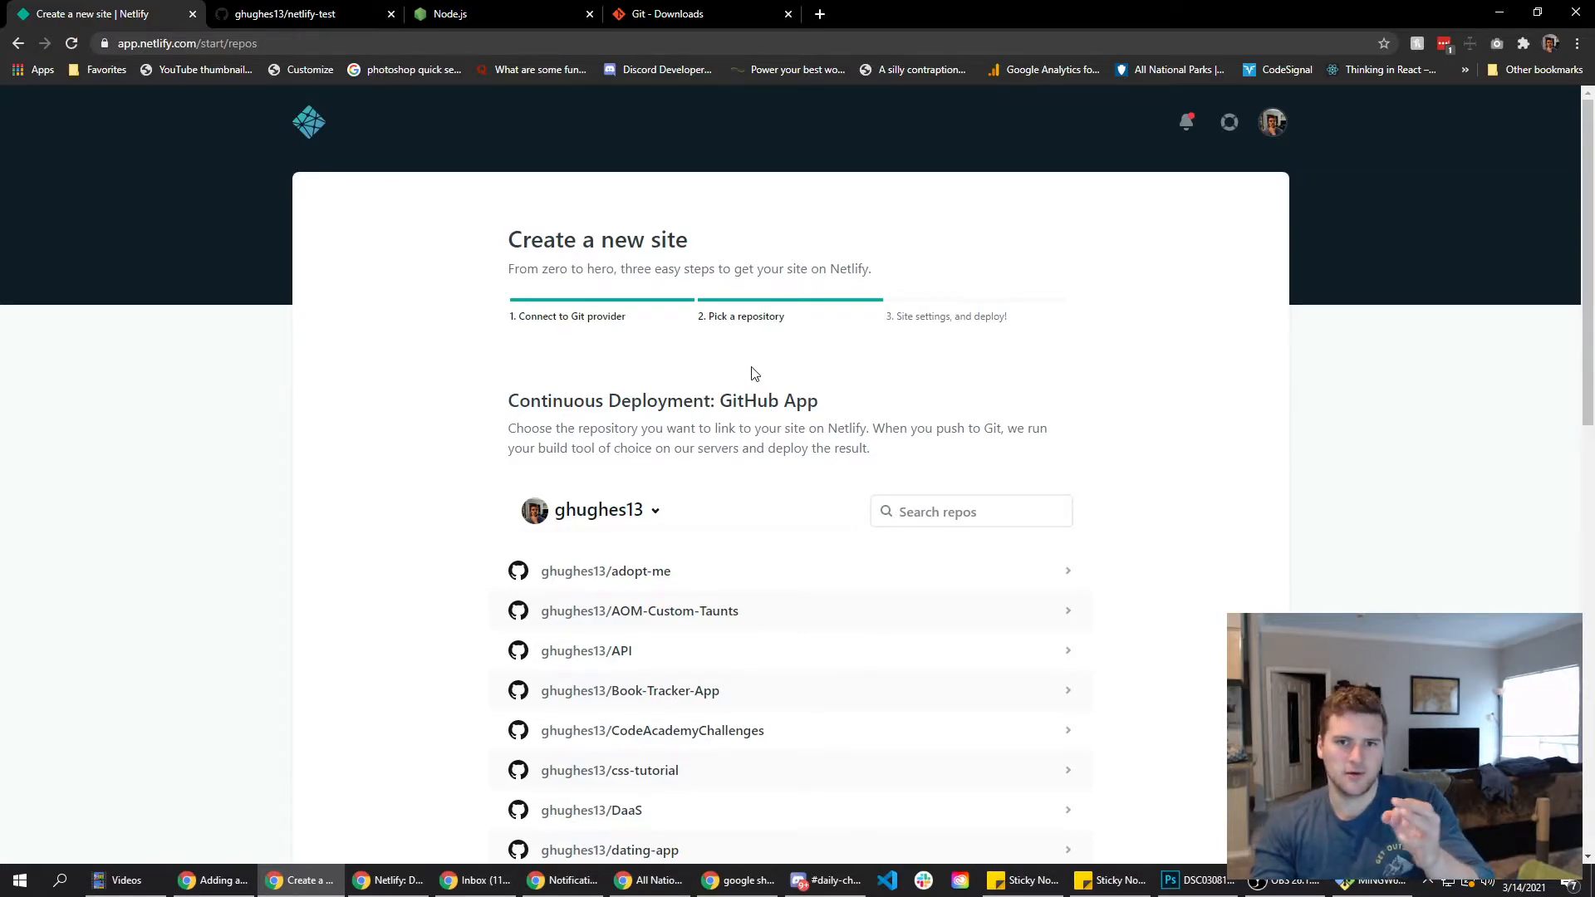
mouse_move(738, 358)
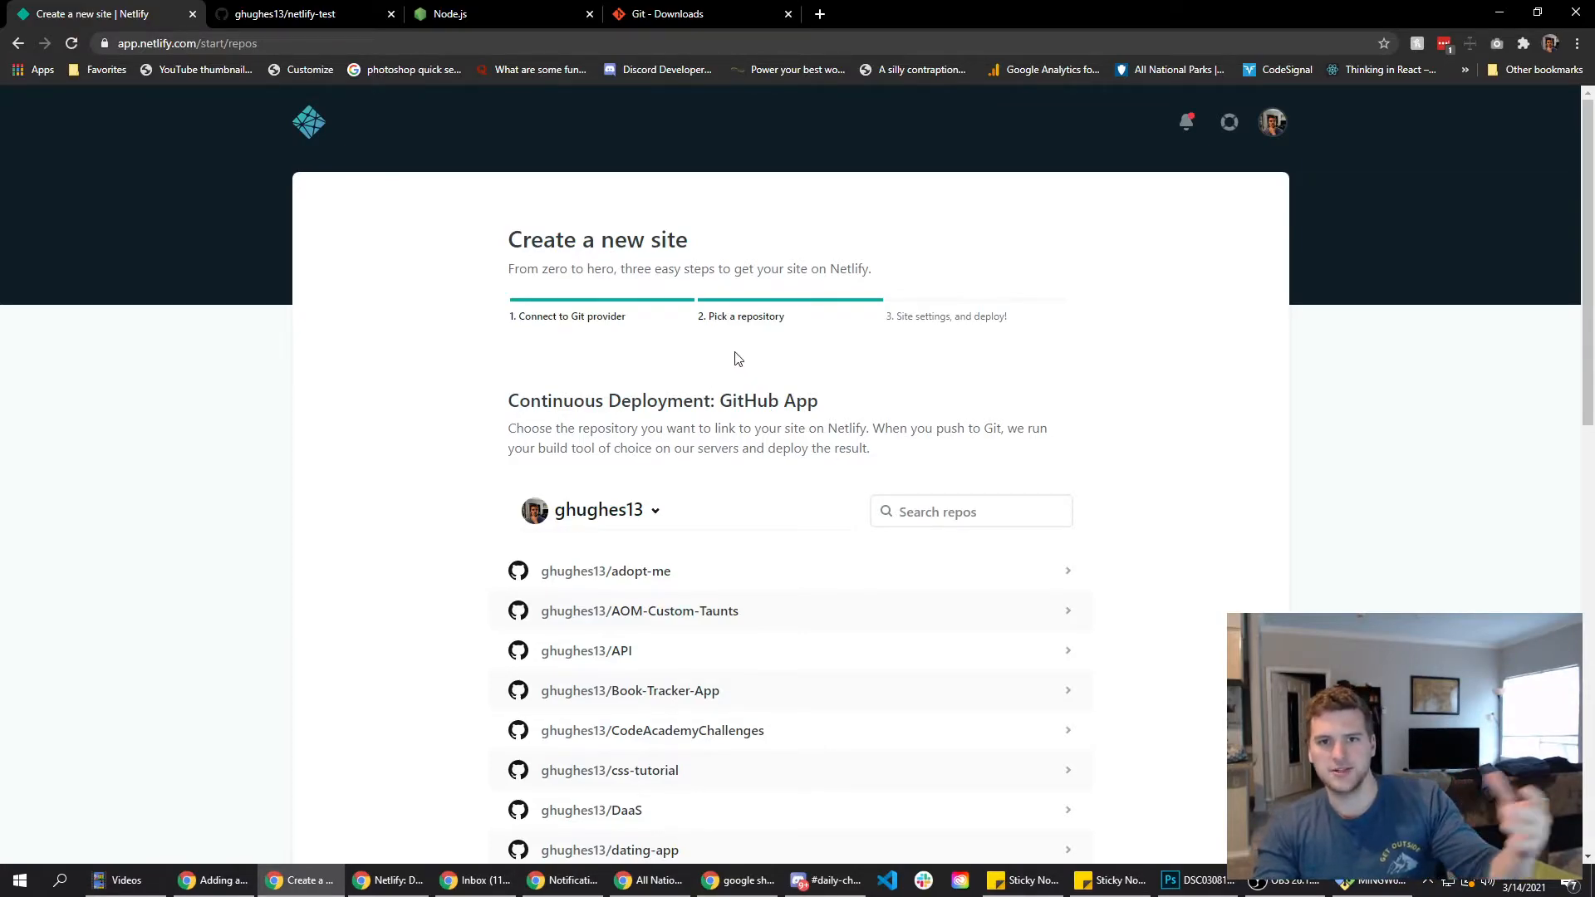
left_click(967, 512)
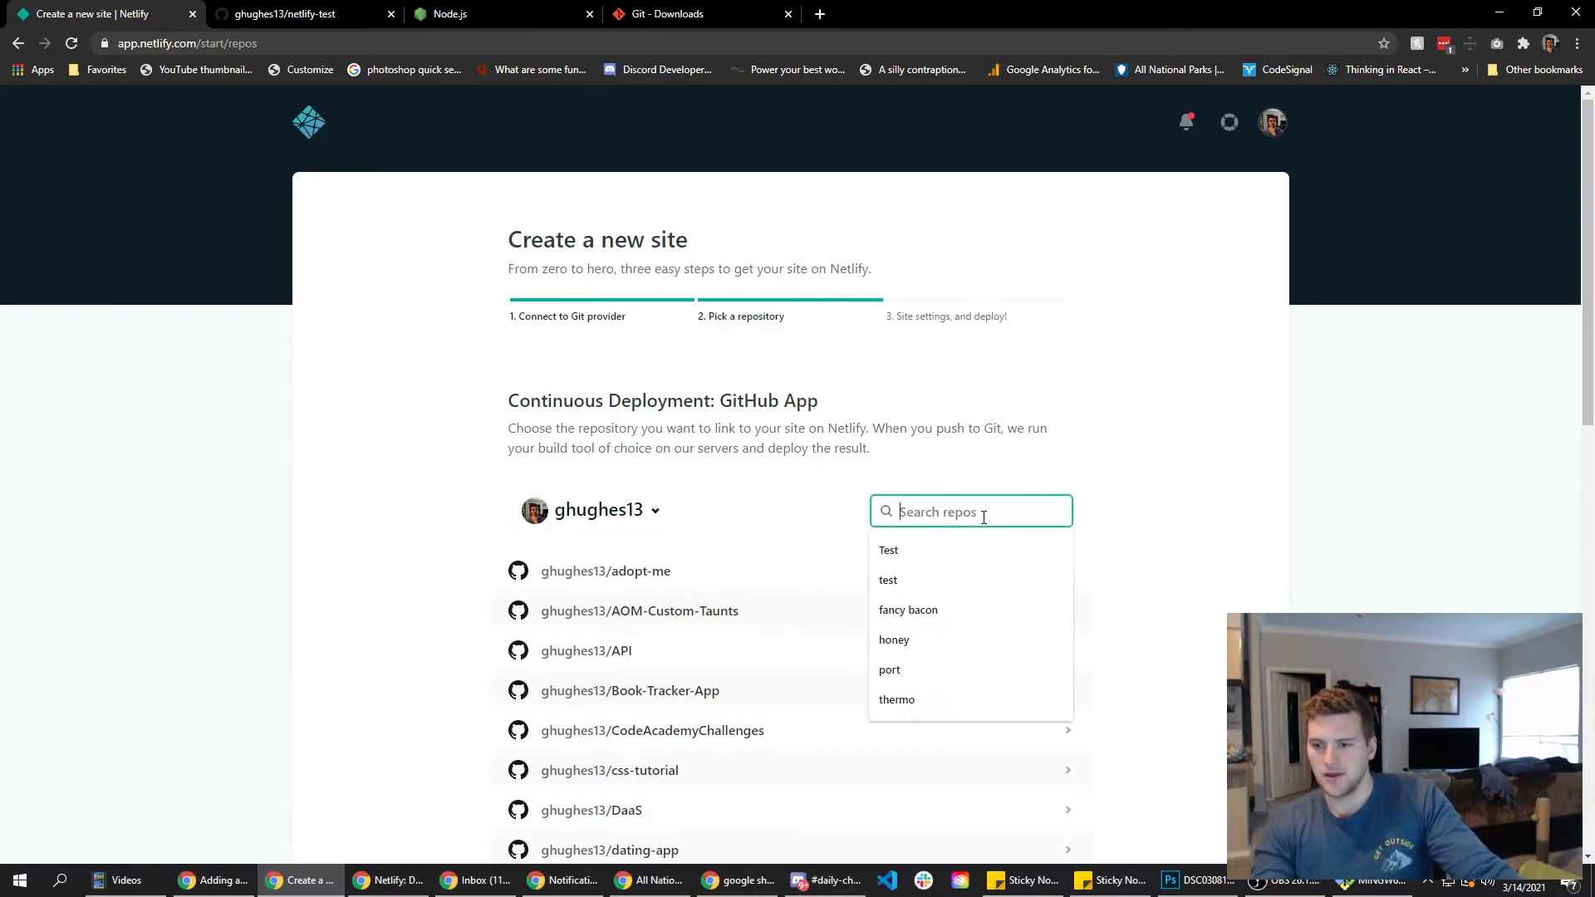
type("n")
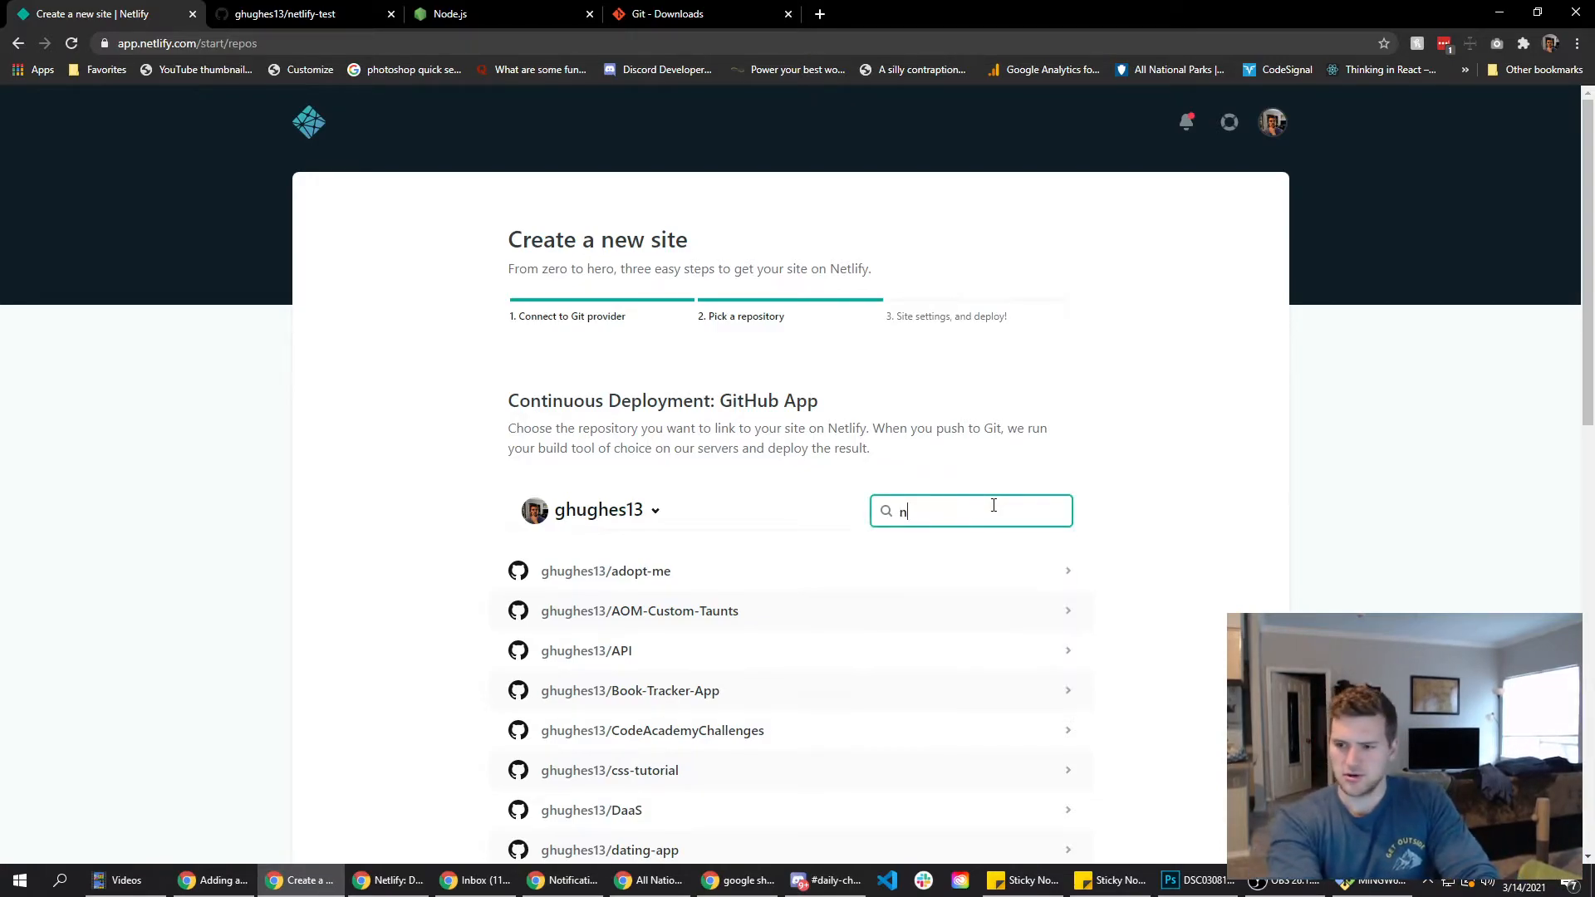
type("etlif")
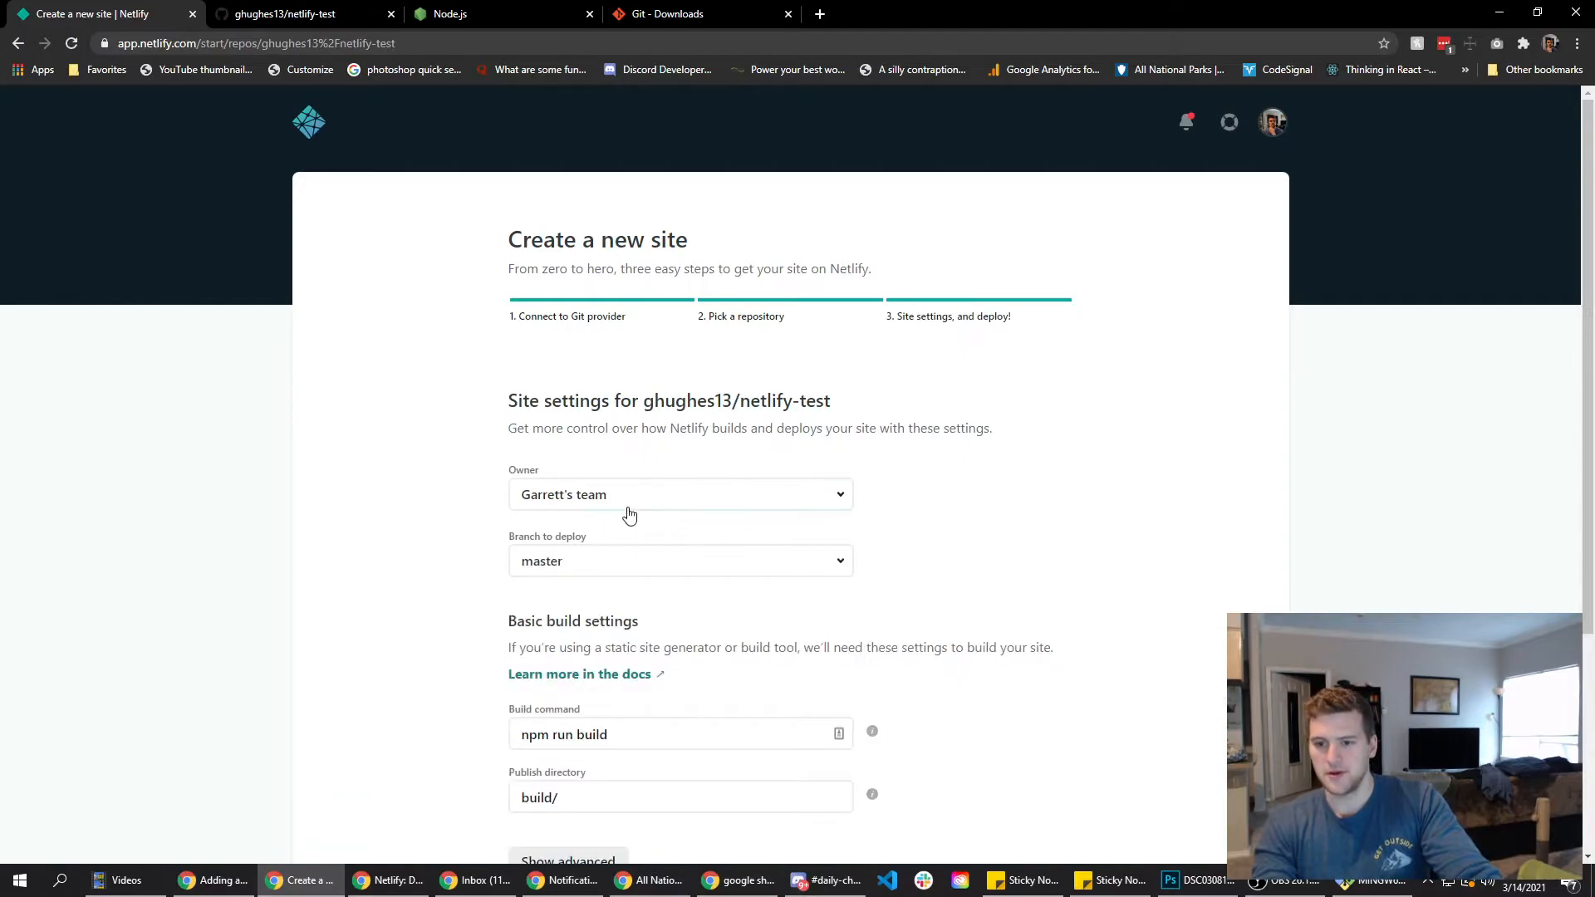
Keep branch master, build command npm run build and publish directory build/, then deploy the site.
left_click(680, 495)
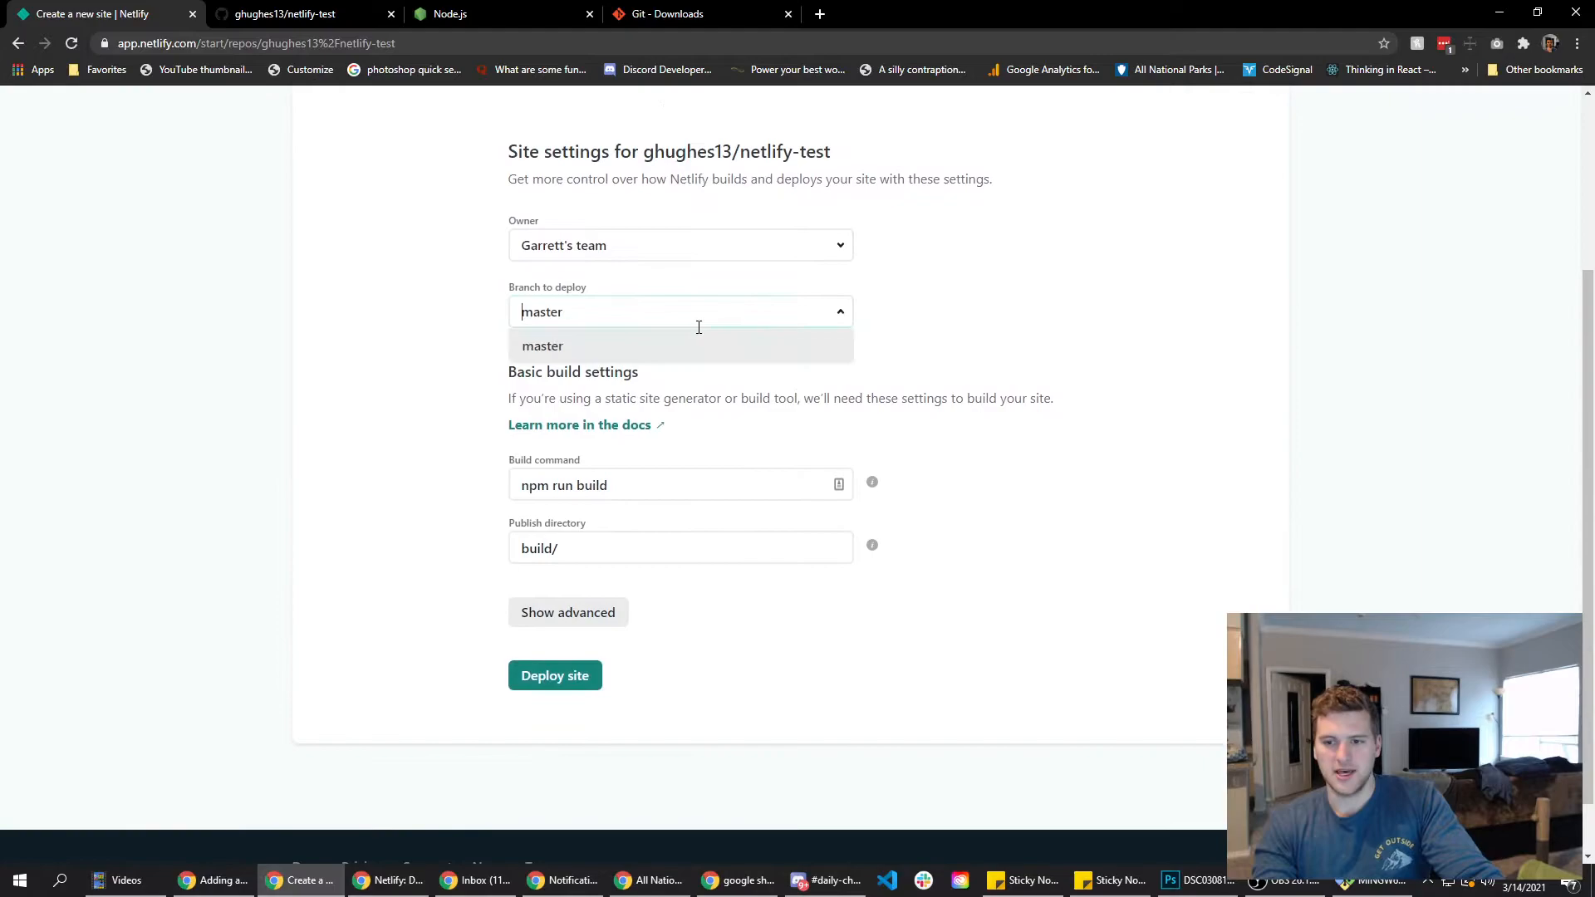
left_click(543, 346)
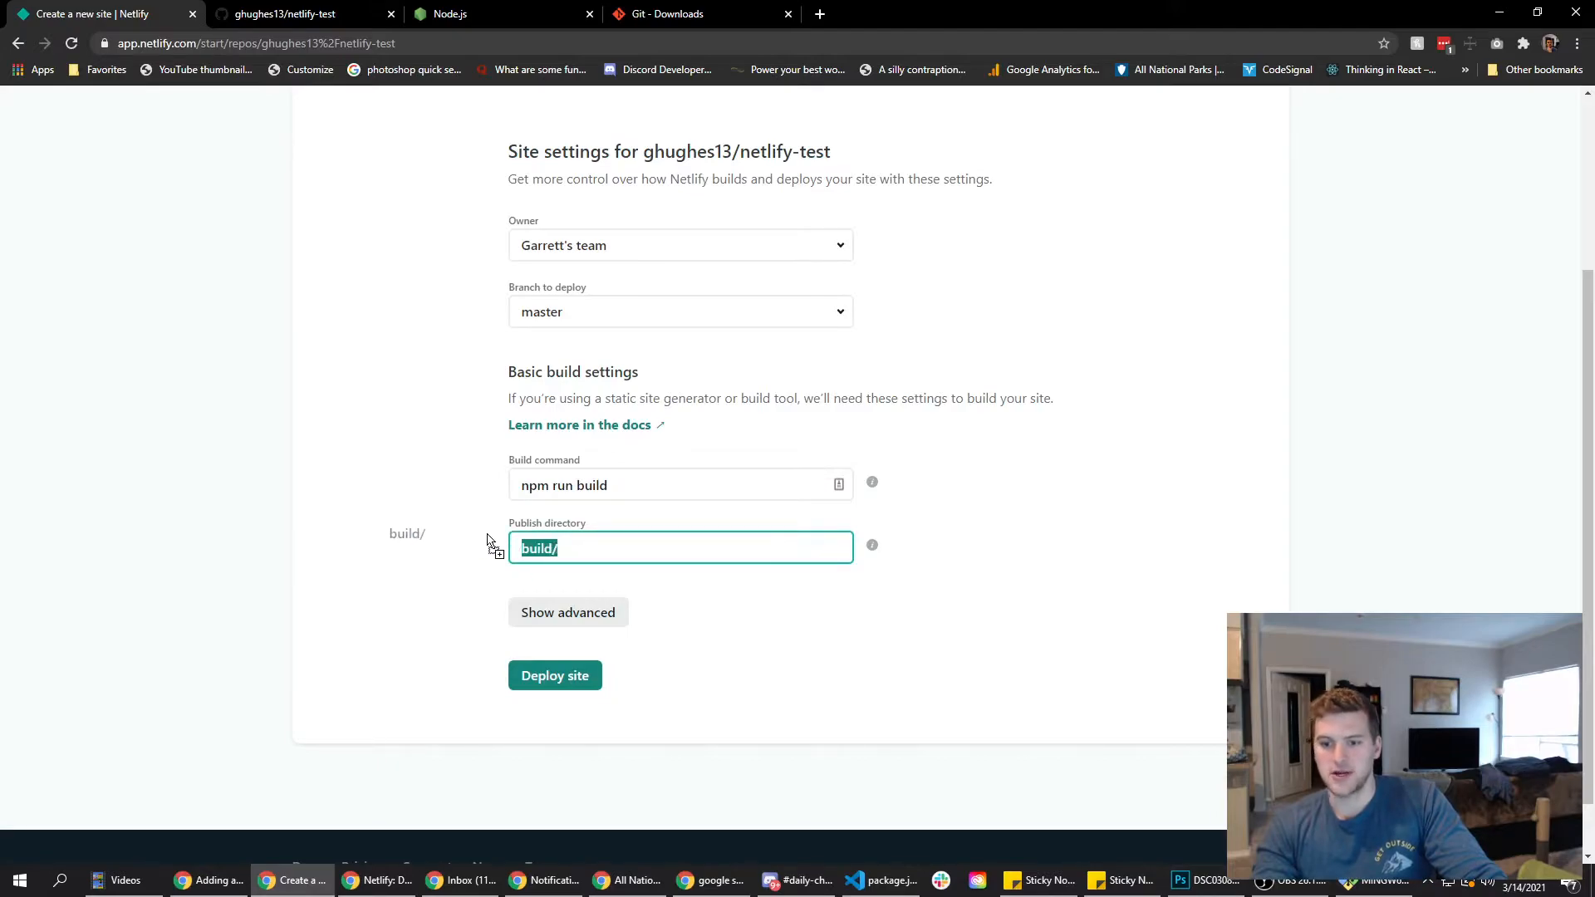
left_click(679, 484)
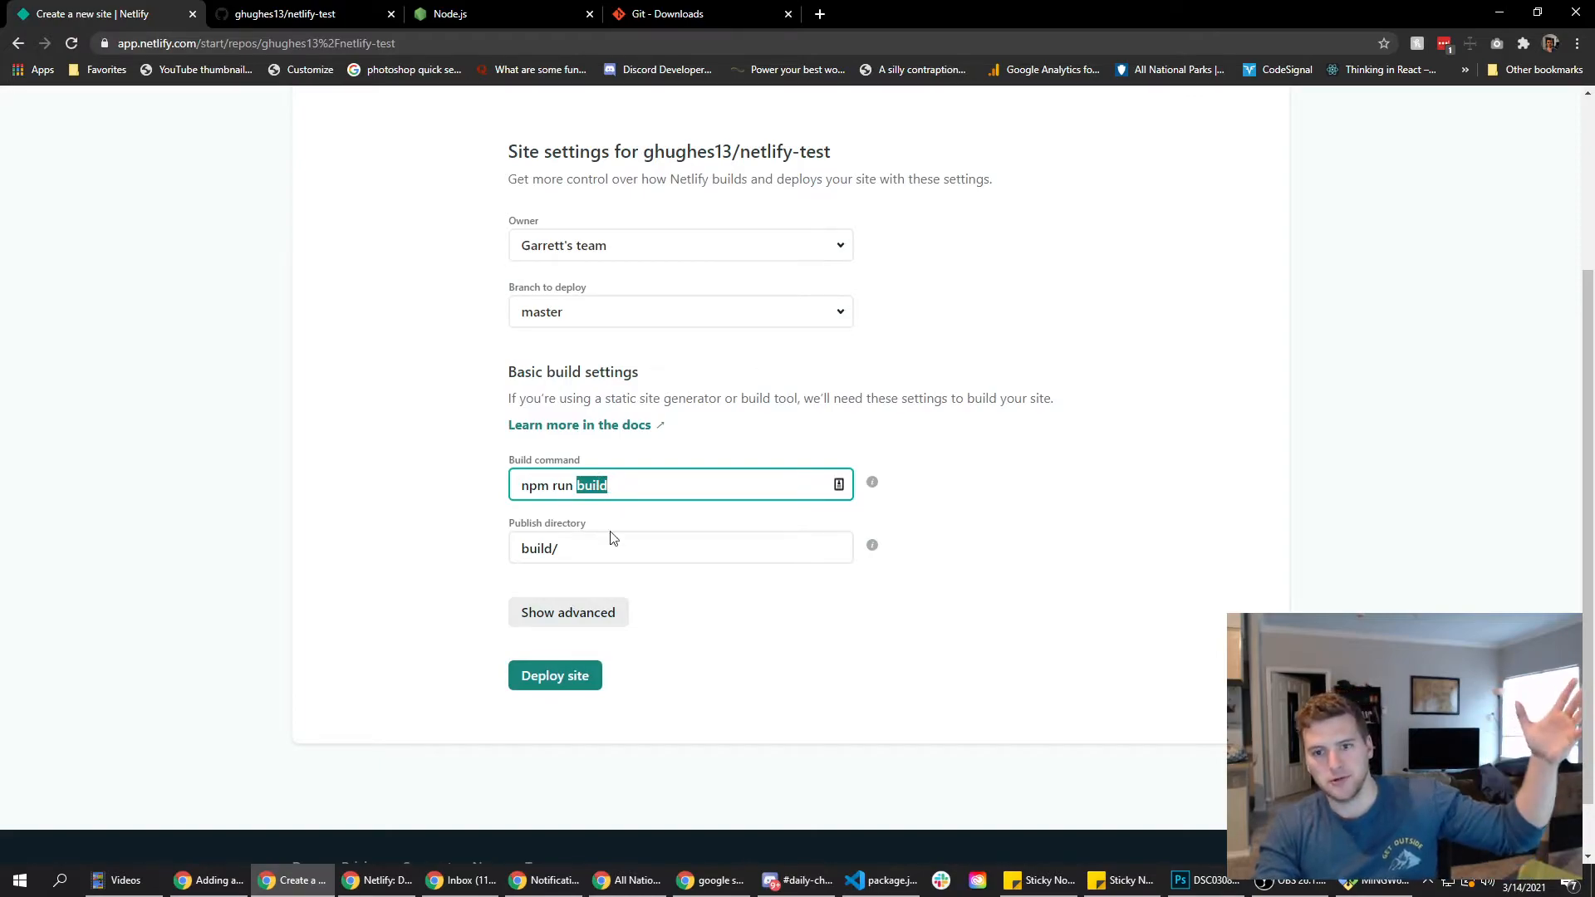
left_click(682, 546)
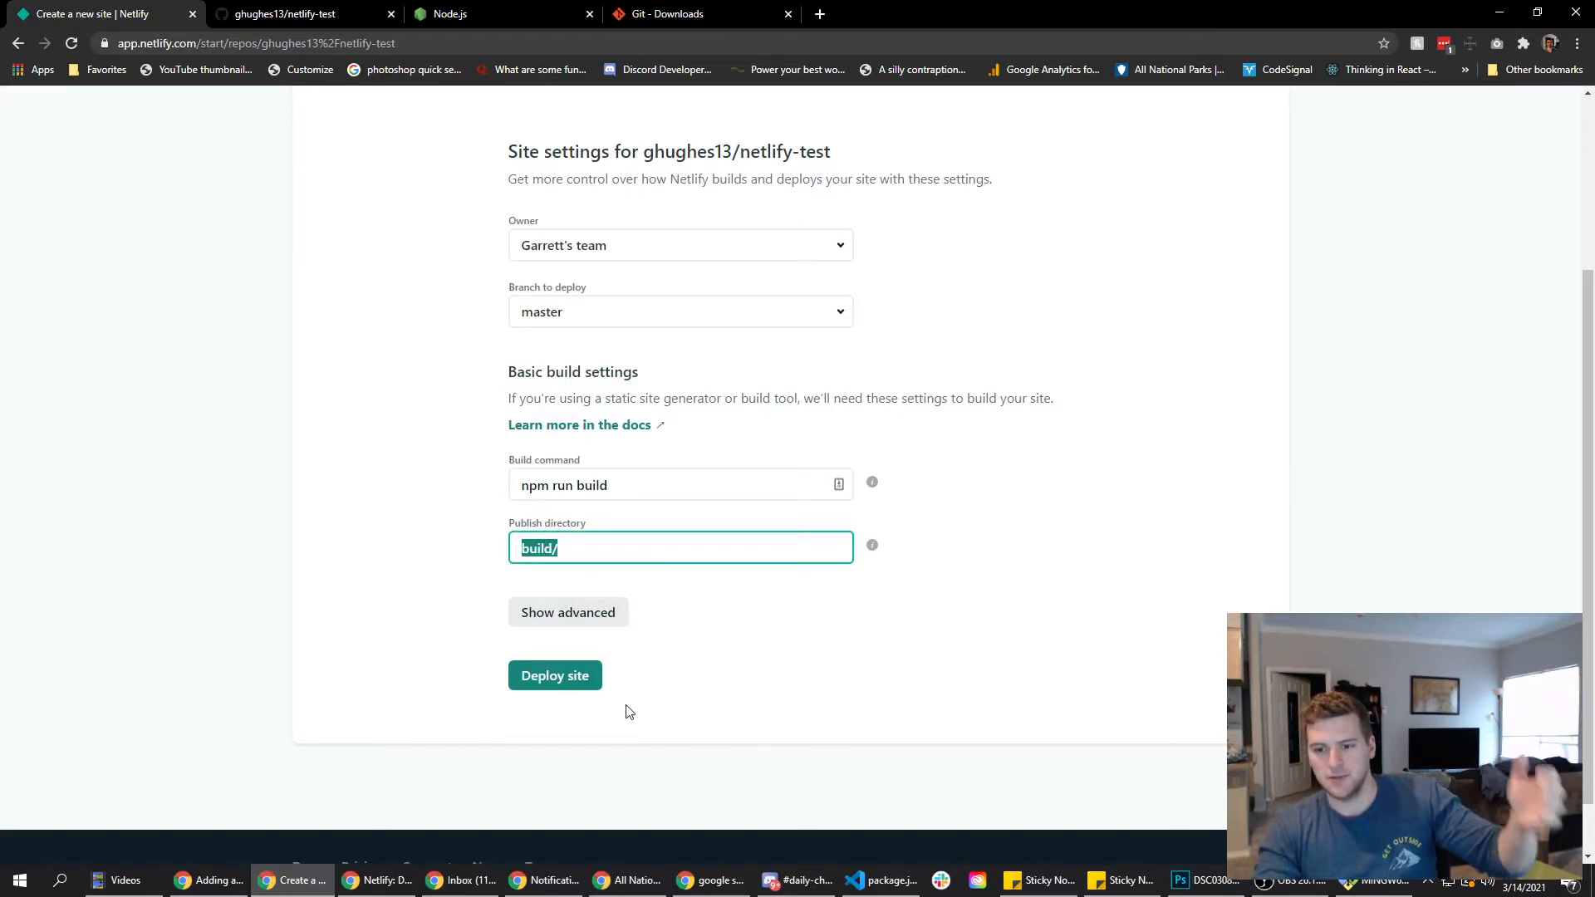
left_click(555, 676)
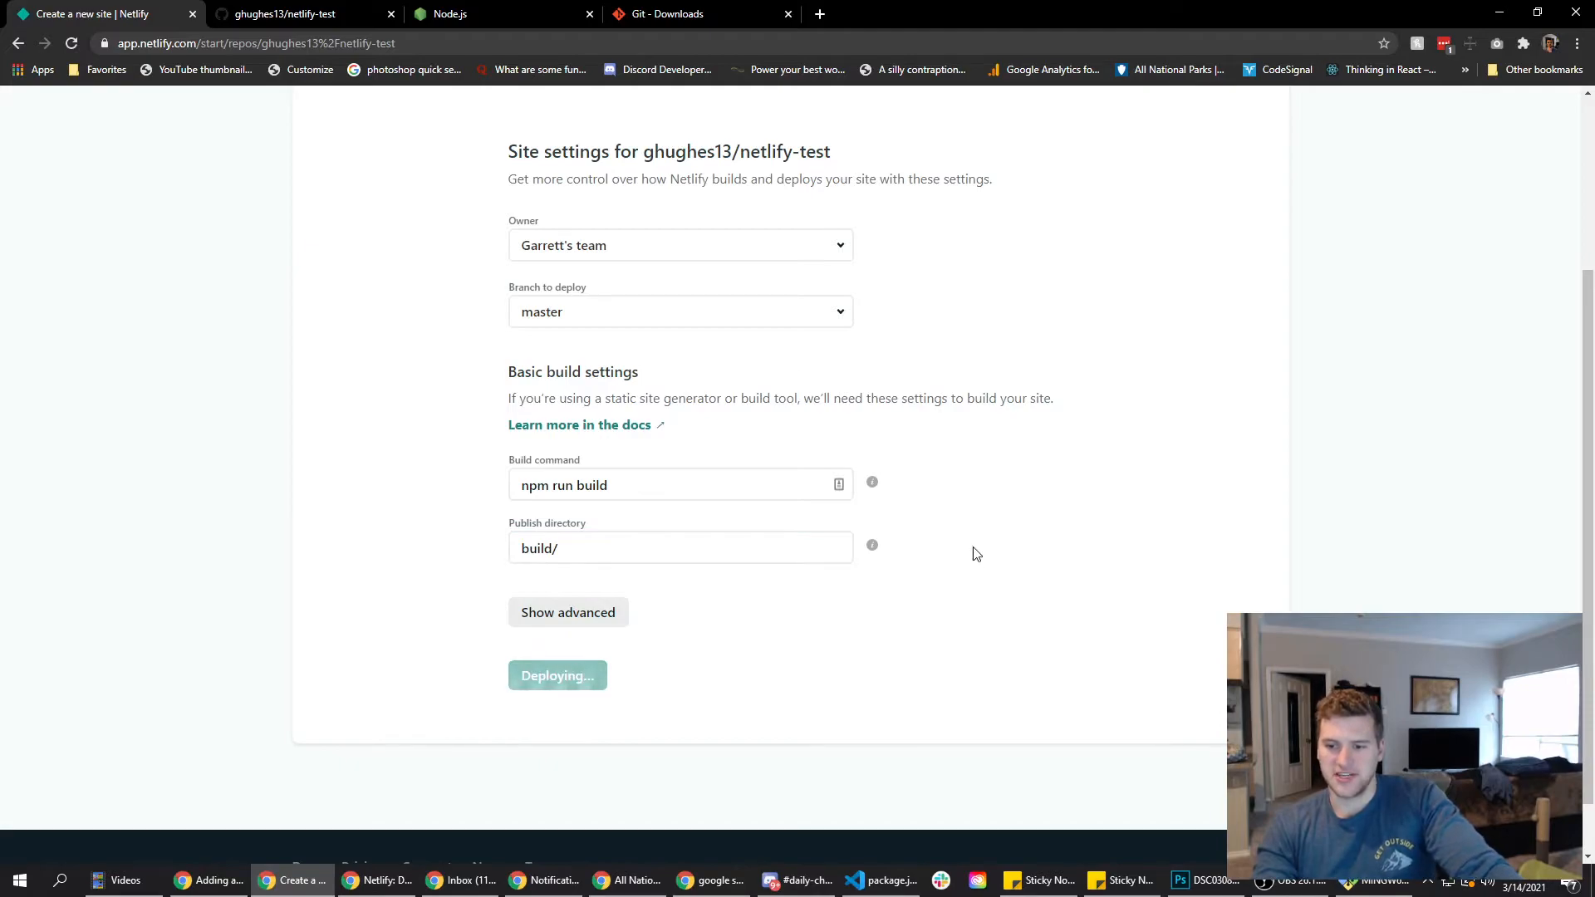
Open the published production deploy's details and scroll through its summary to the deploy log.
left_click(556, 677)
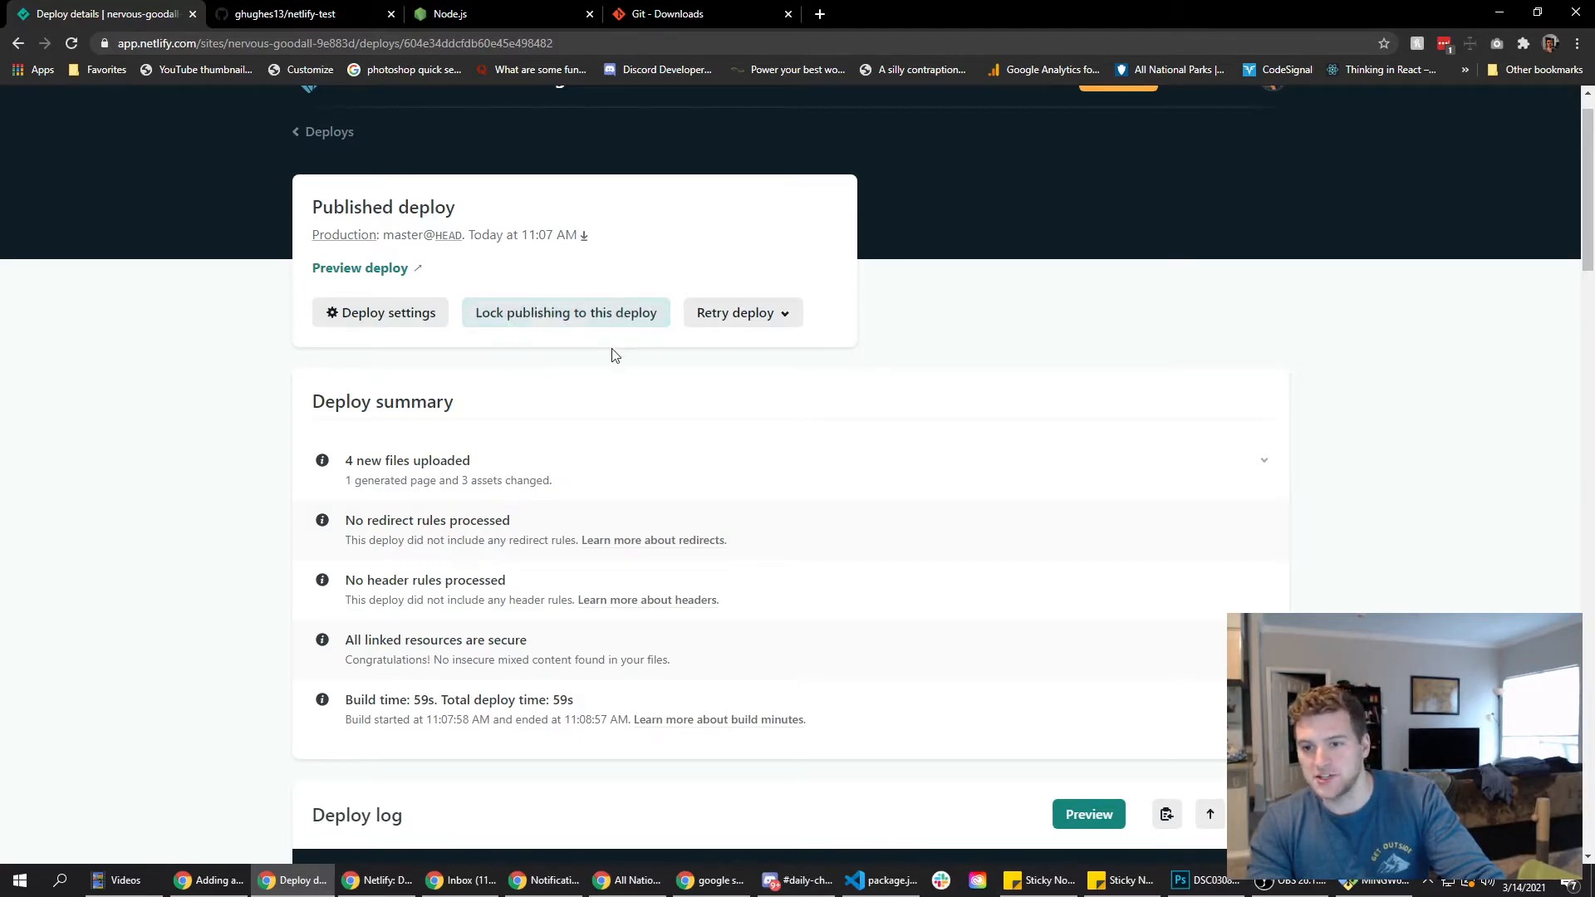
mouse_move(380, 312)
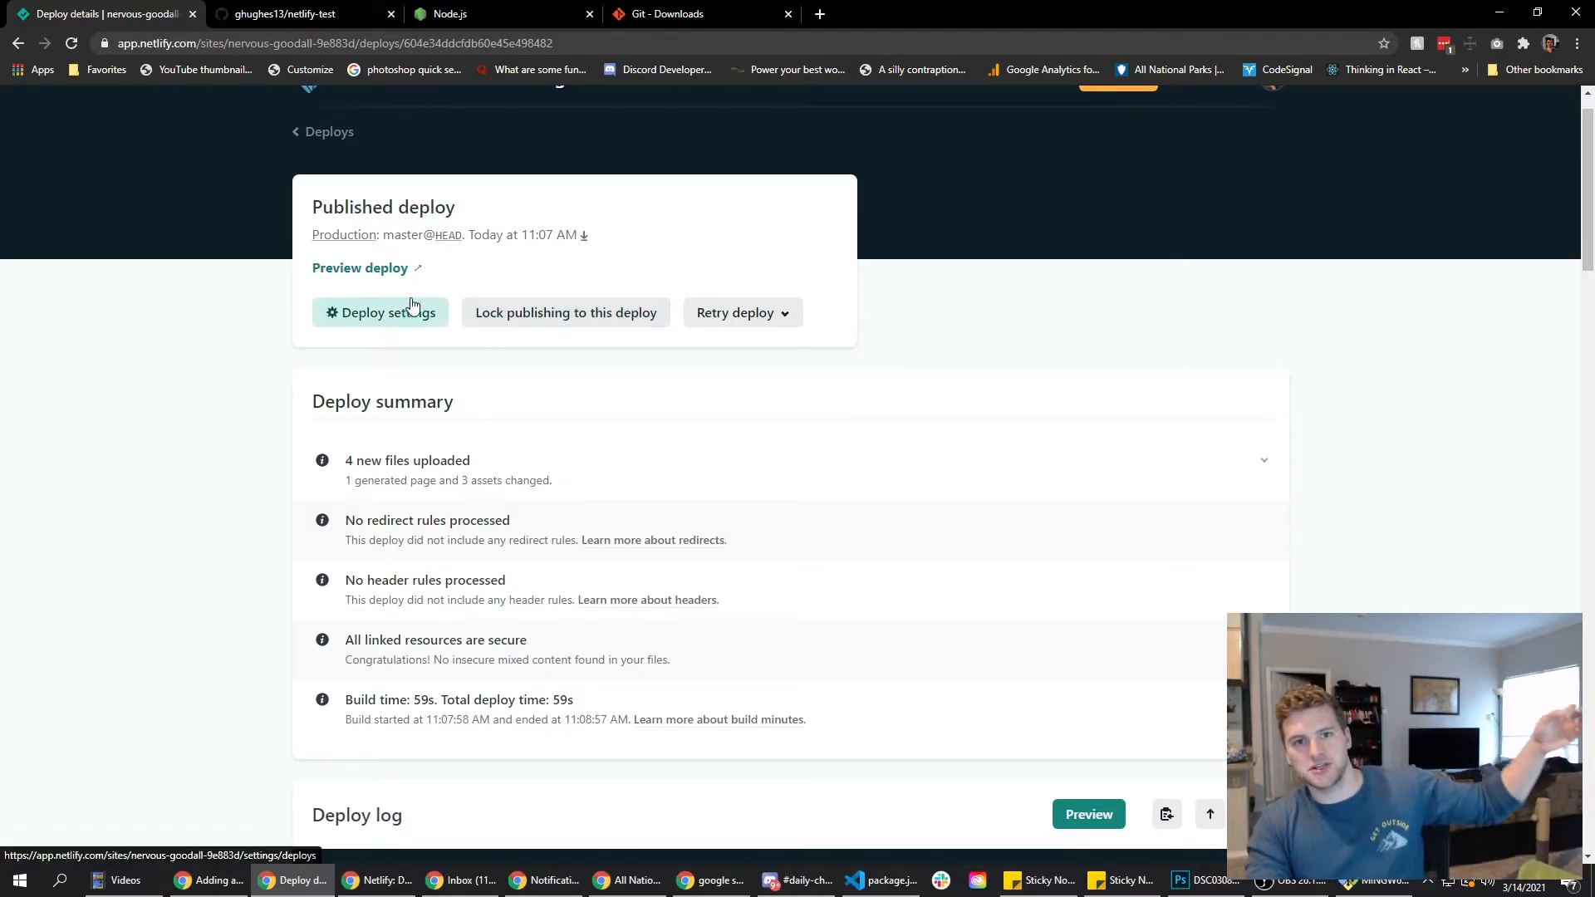
mouse_move(583, 352)
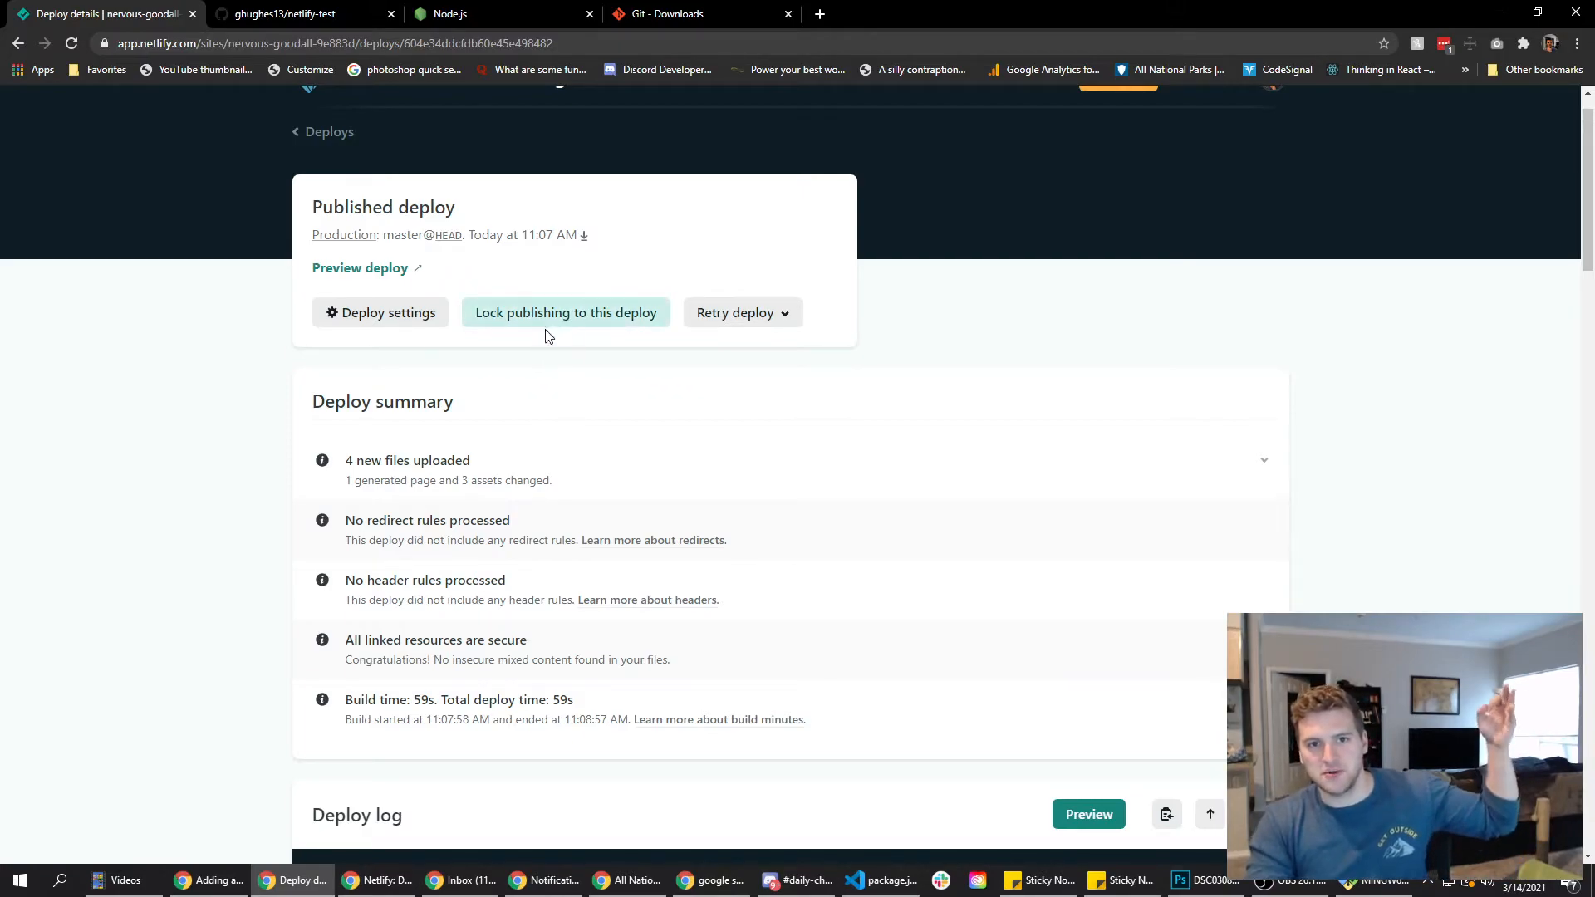
mouse_move(351, 165)
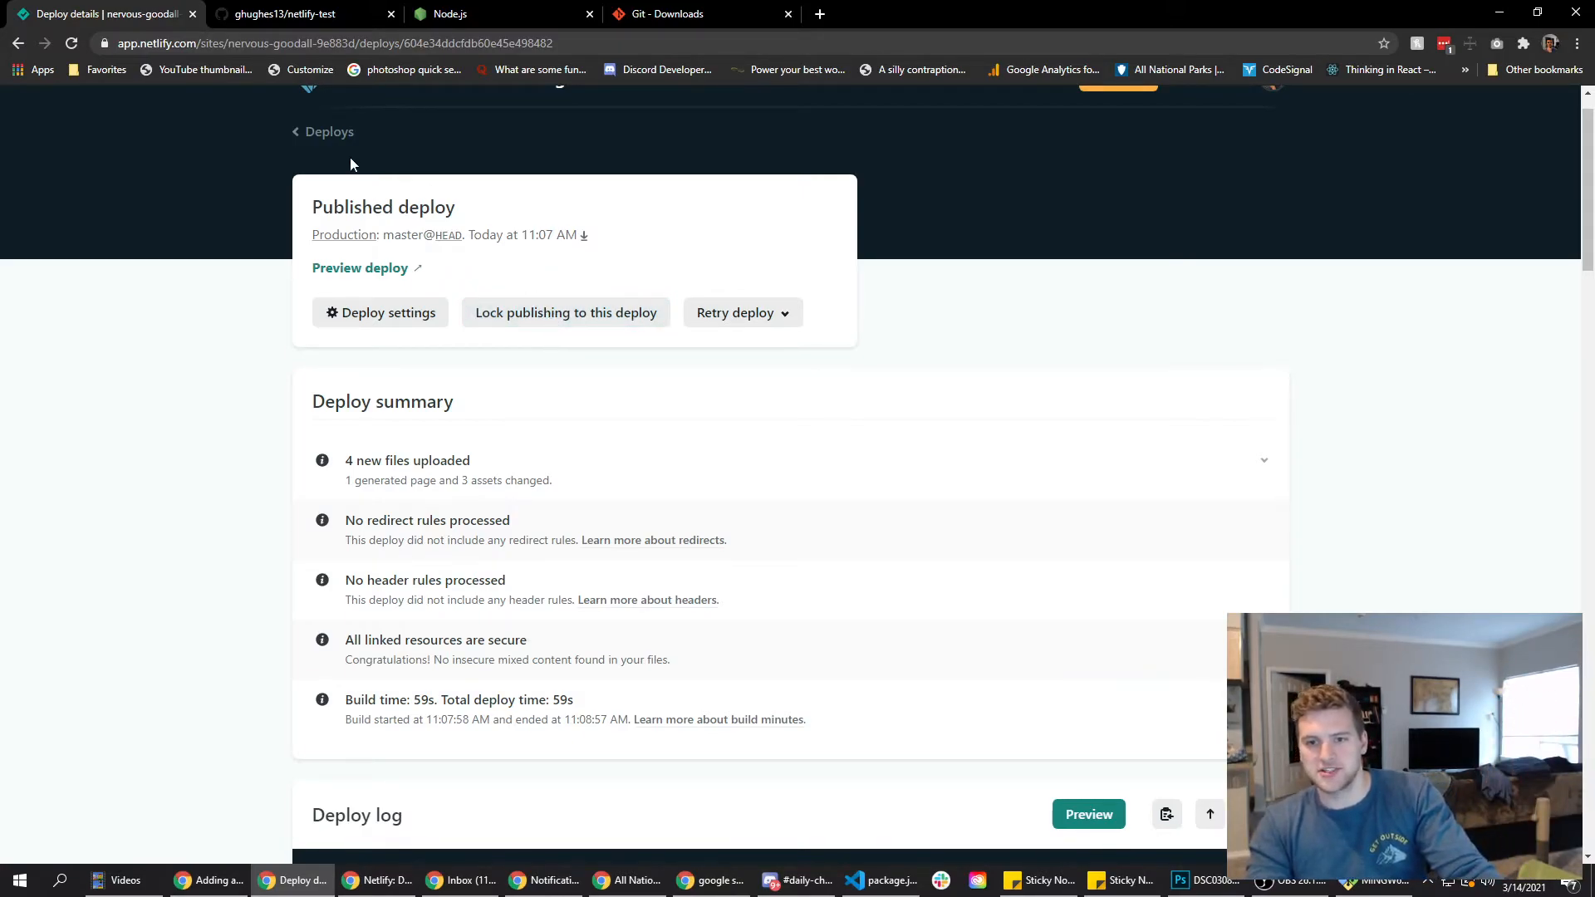
scroll("up", 3)
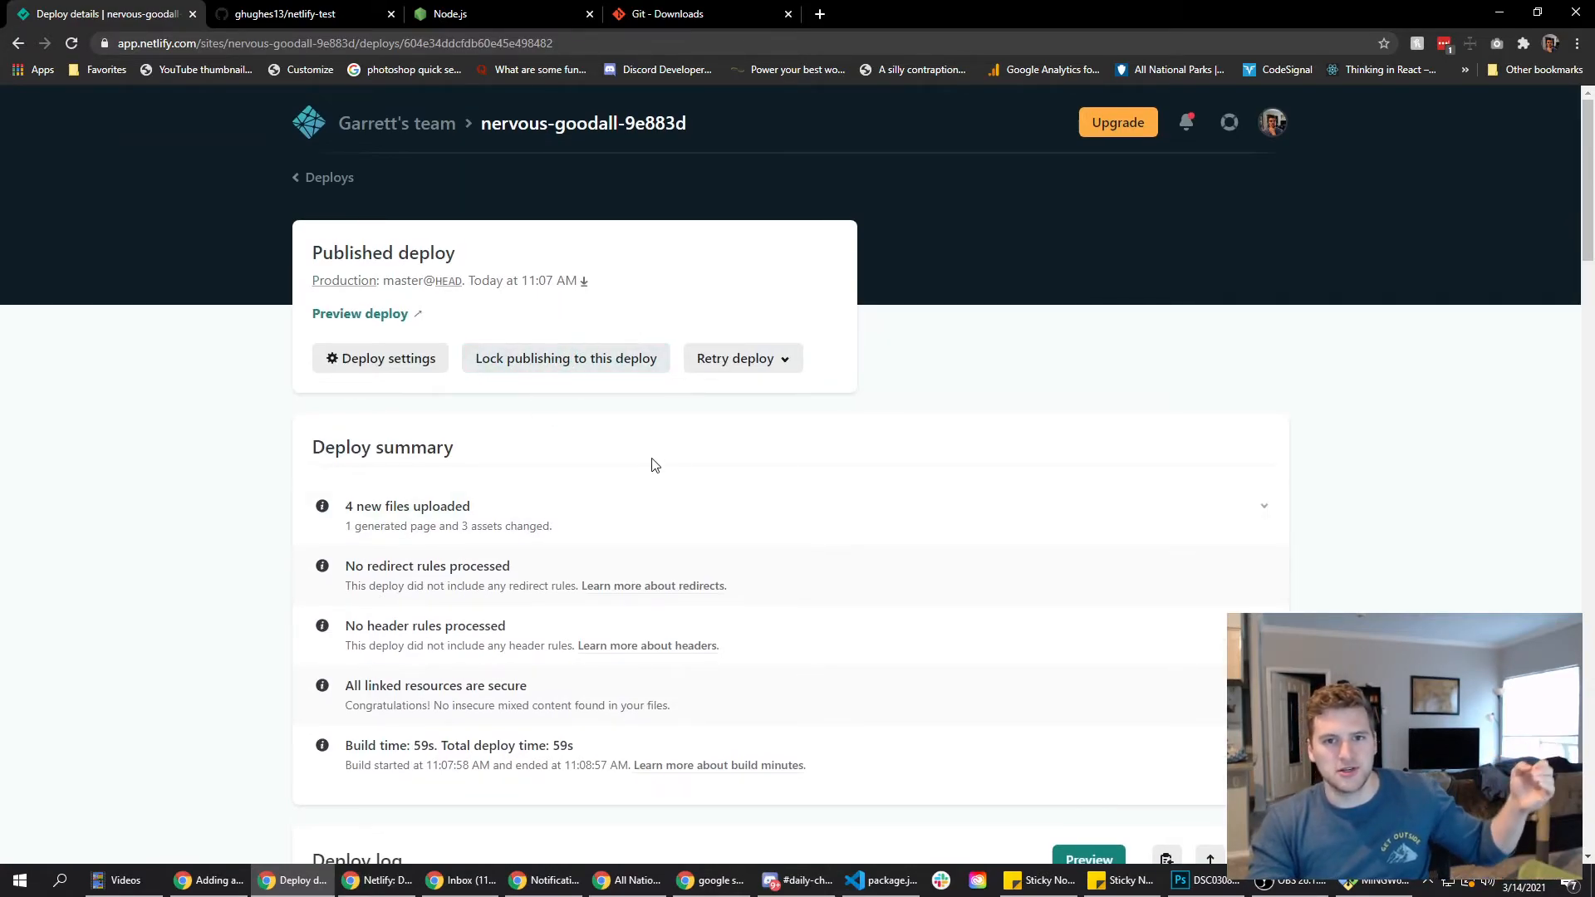
scroll("down", 3)
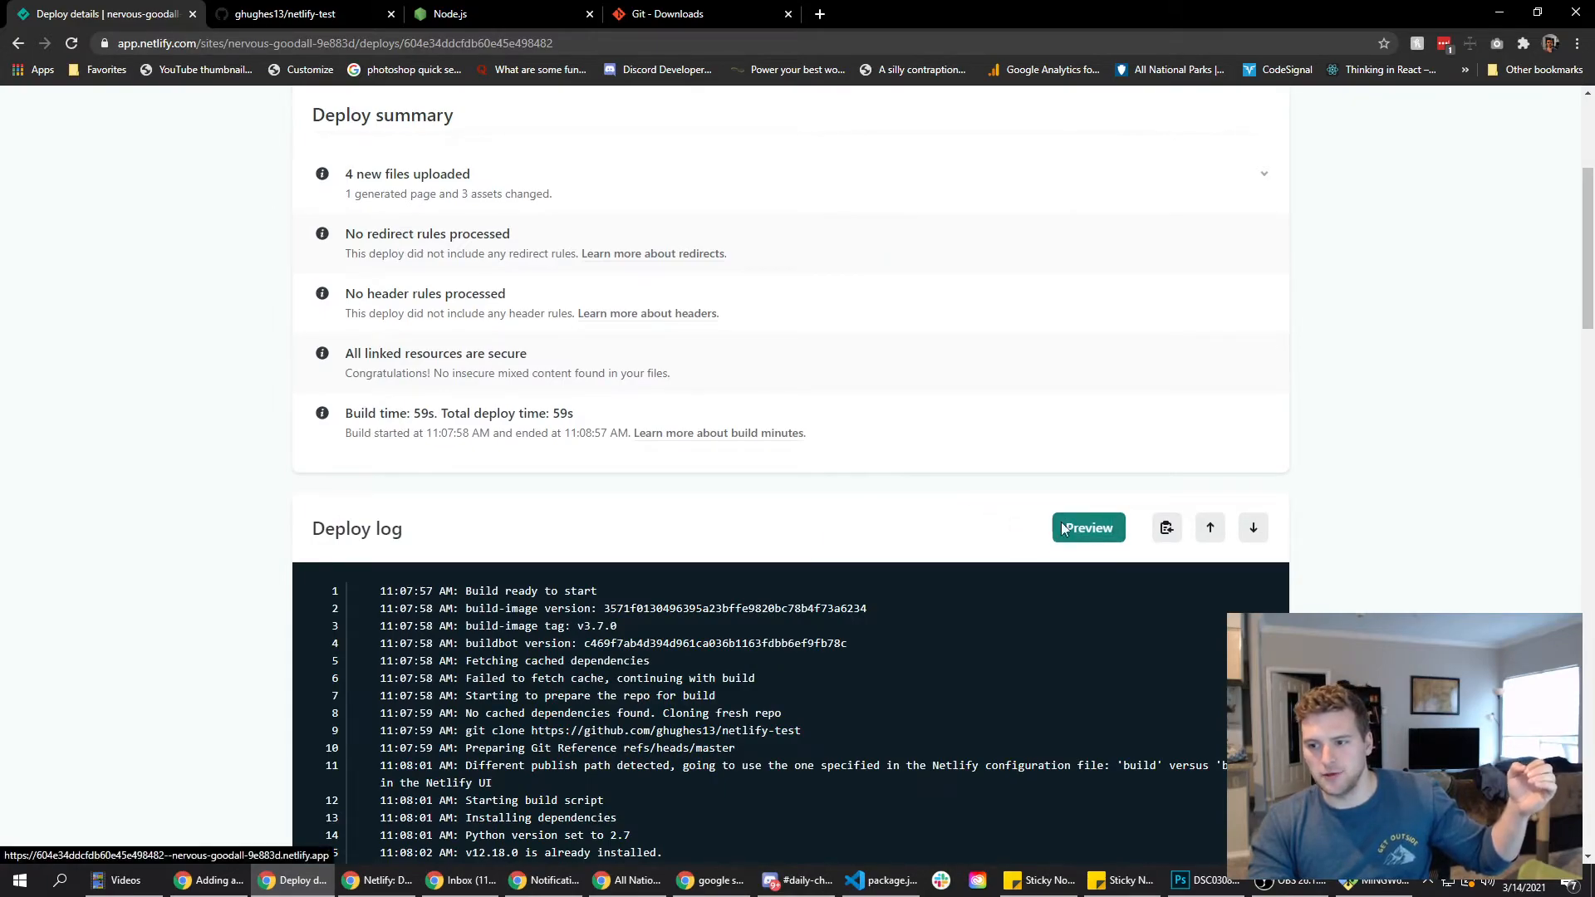
Open the deploy preview showing the live React app with Hello Netlify.
left_click(1086, 527)
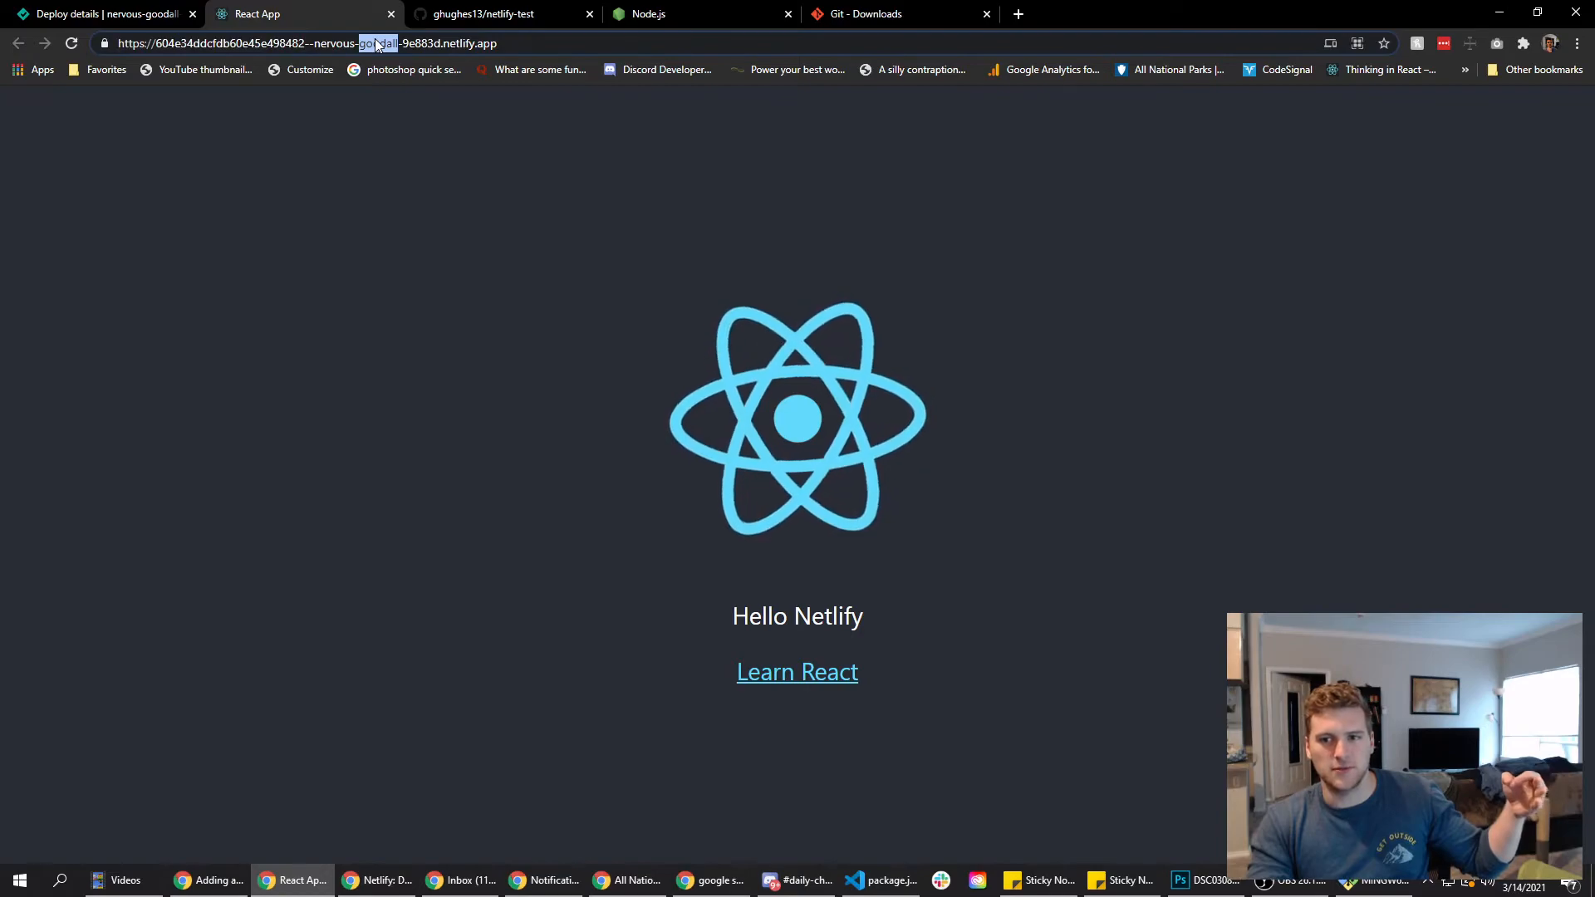
left_click(102, 13)
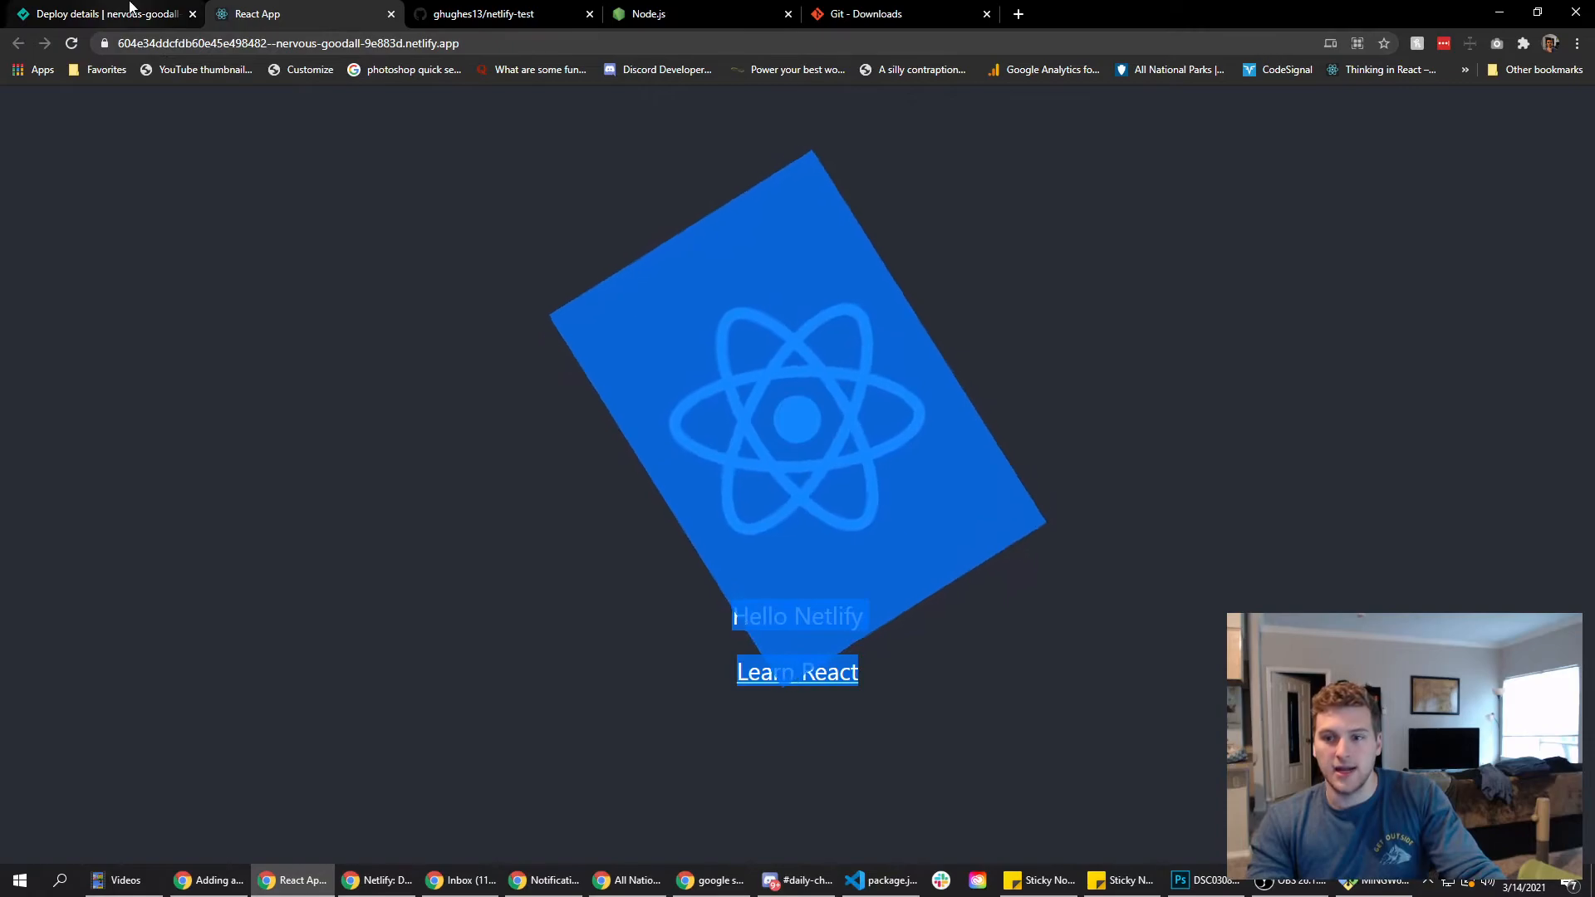
Visit nervous-goodall-9e883d.netlify.app from the Deploys page and confirm it shows Hello Netlify.
left_click(101, 13)
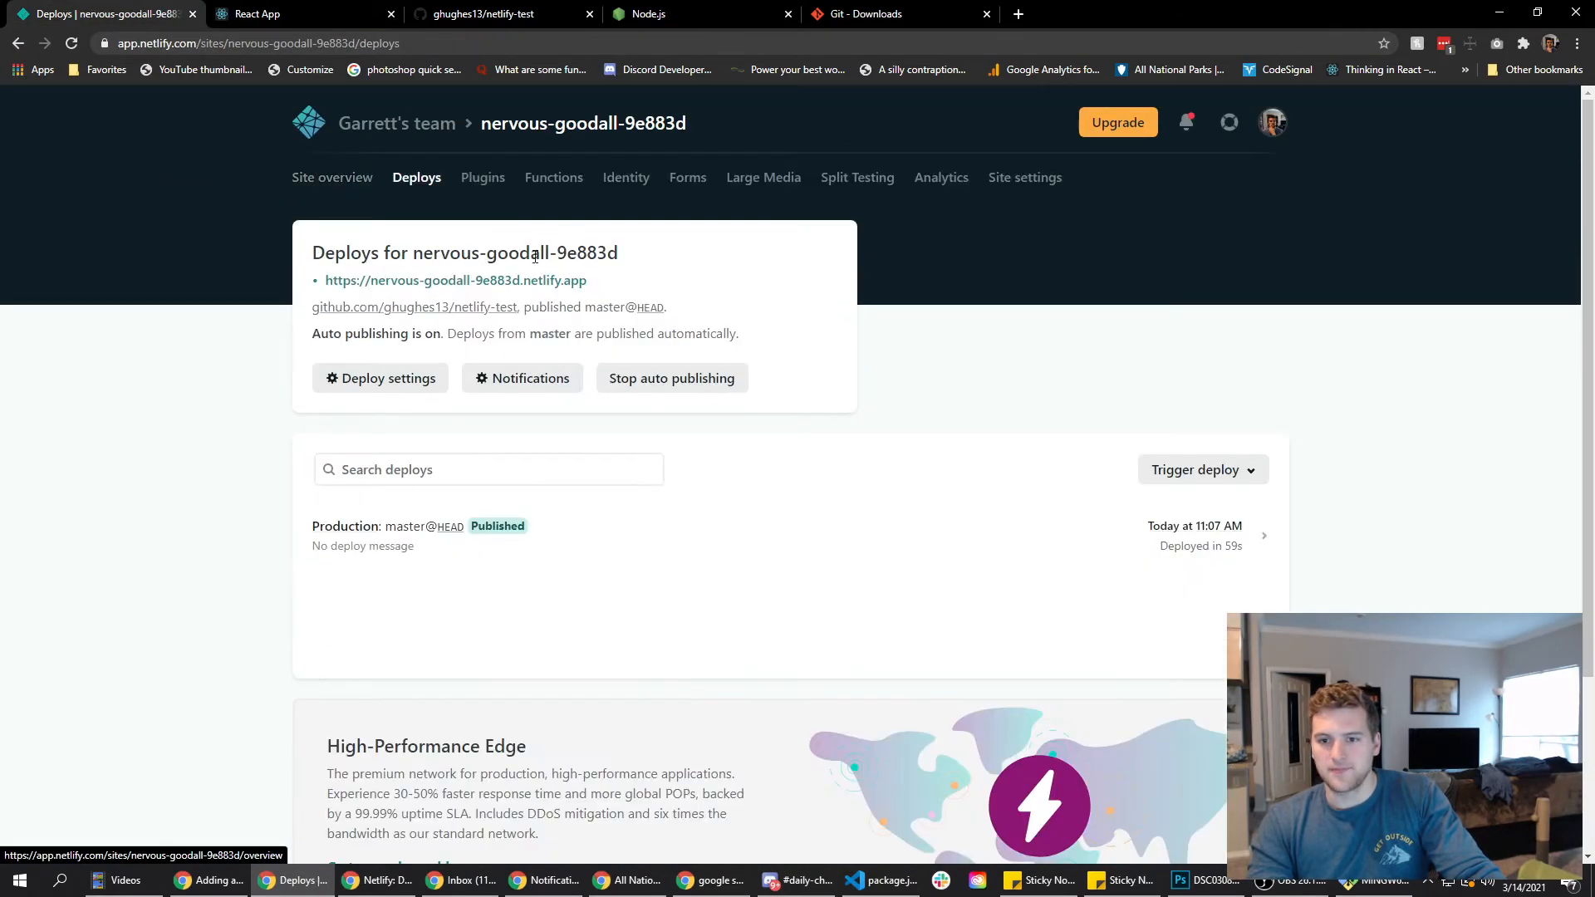
mouse_move(337, 281)
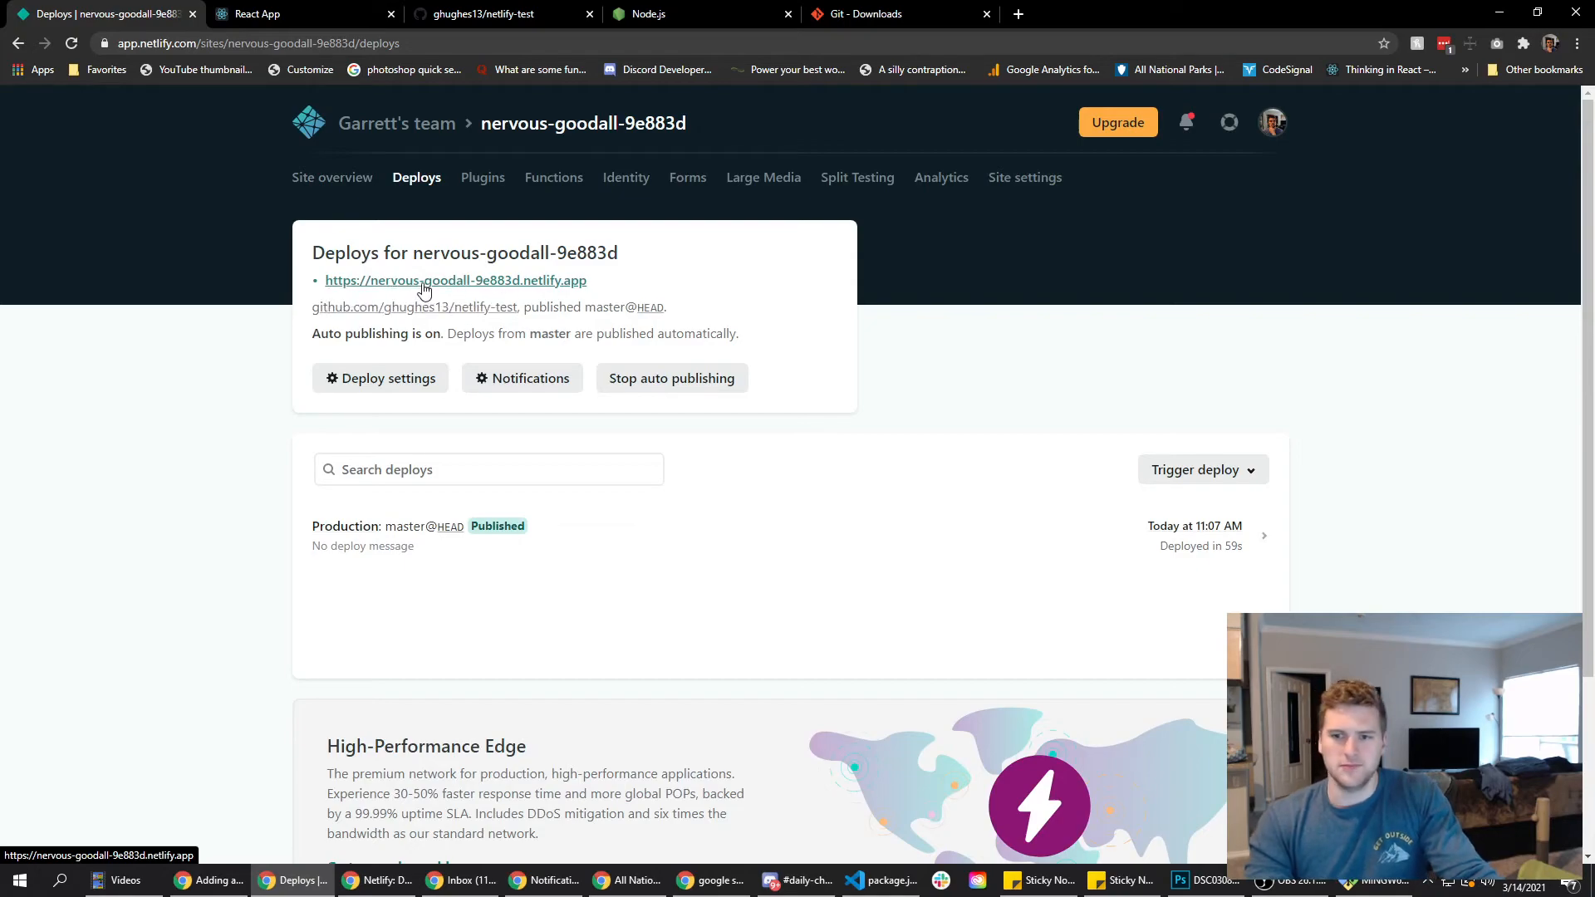
left_click(455, 279)
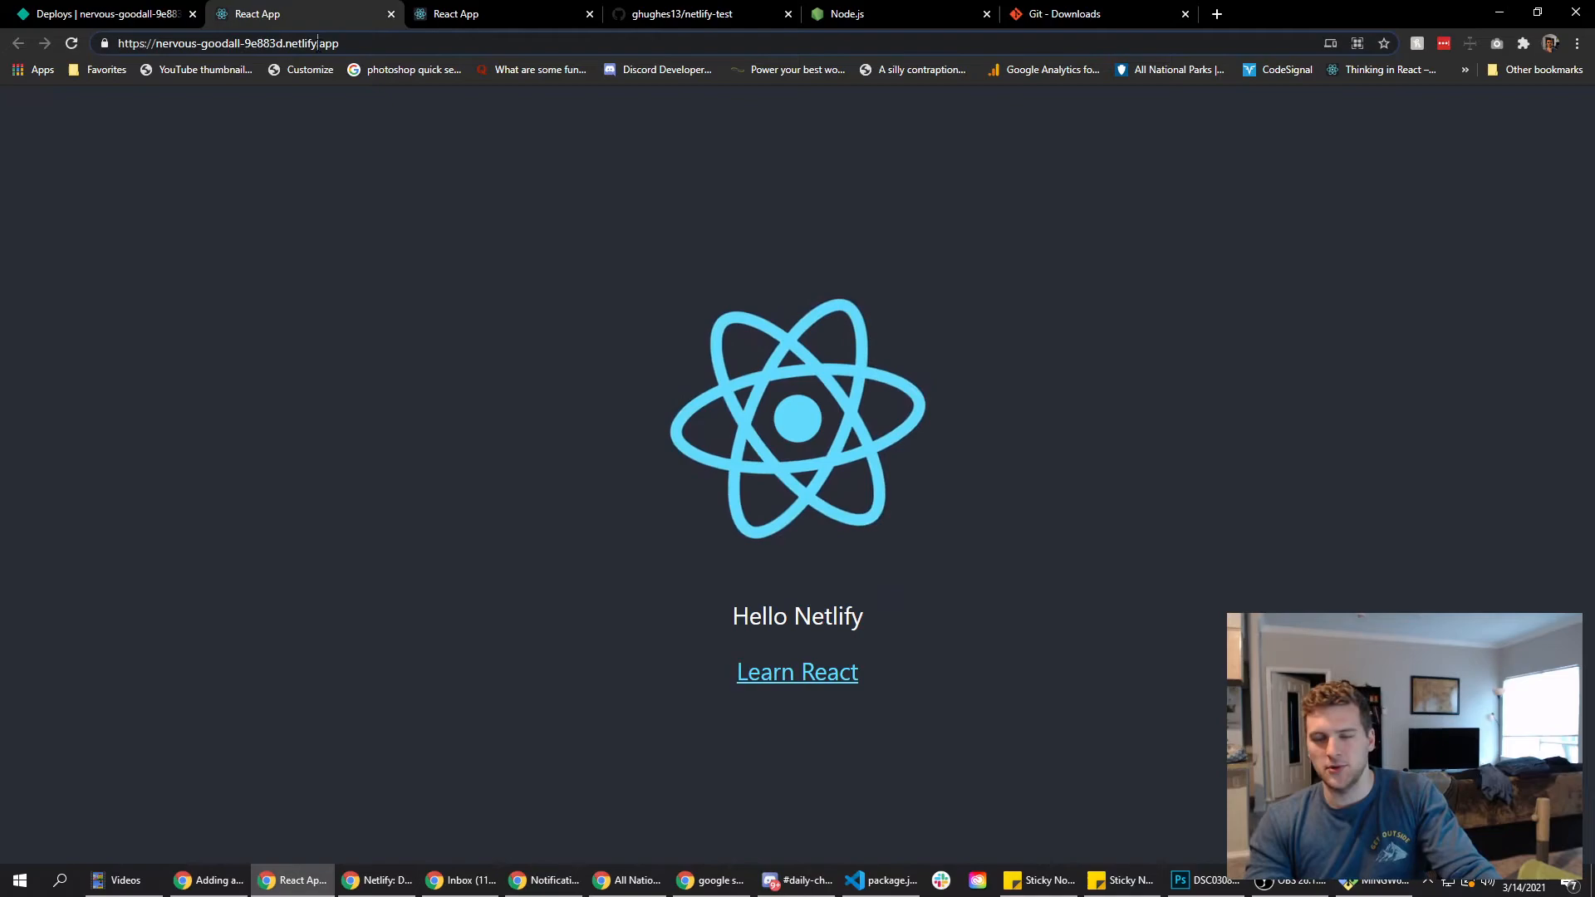
left_click(228, 43)
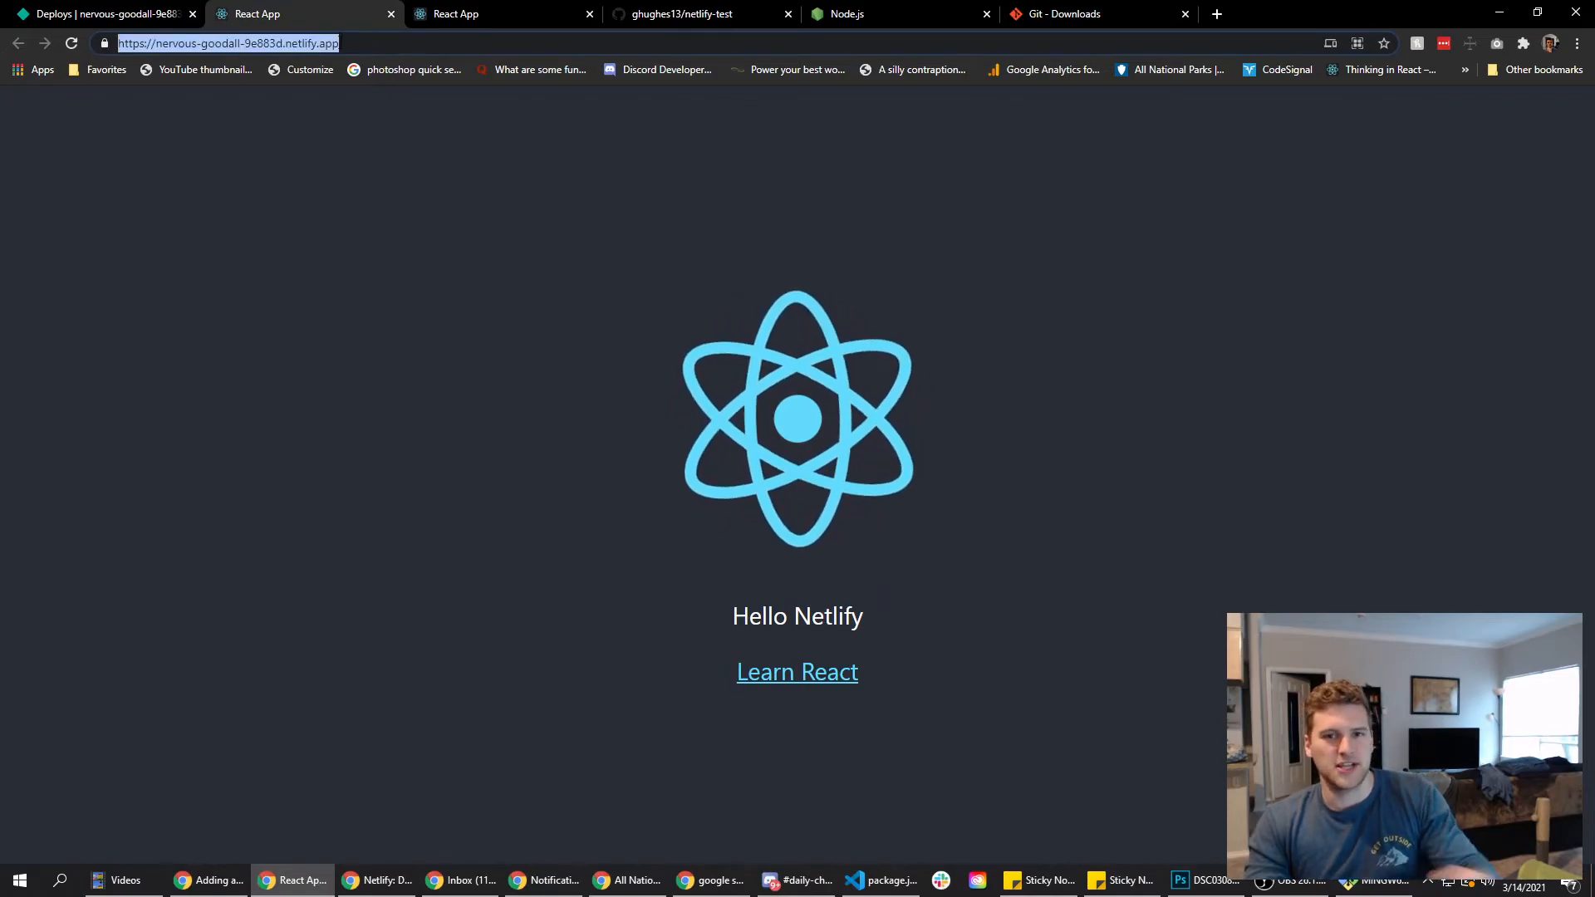
left_click(101, 13)
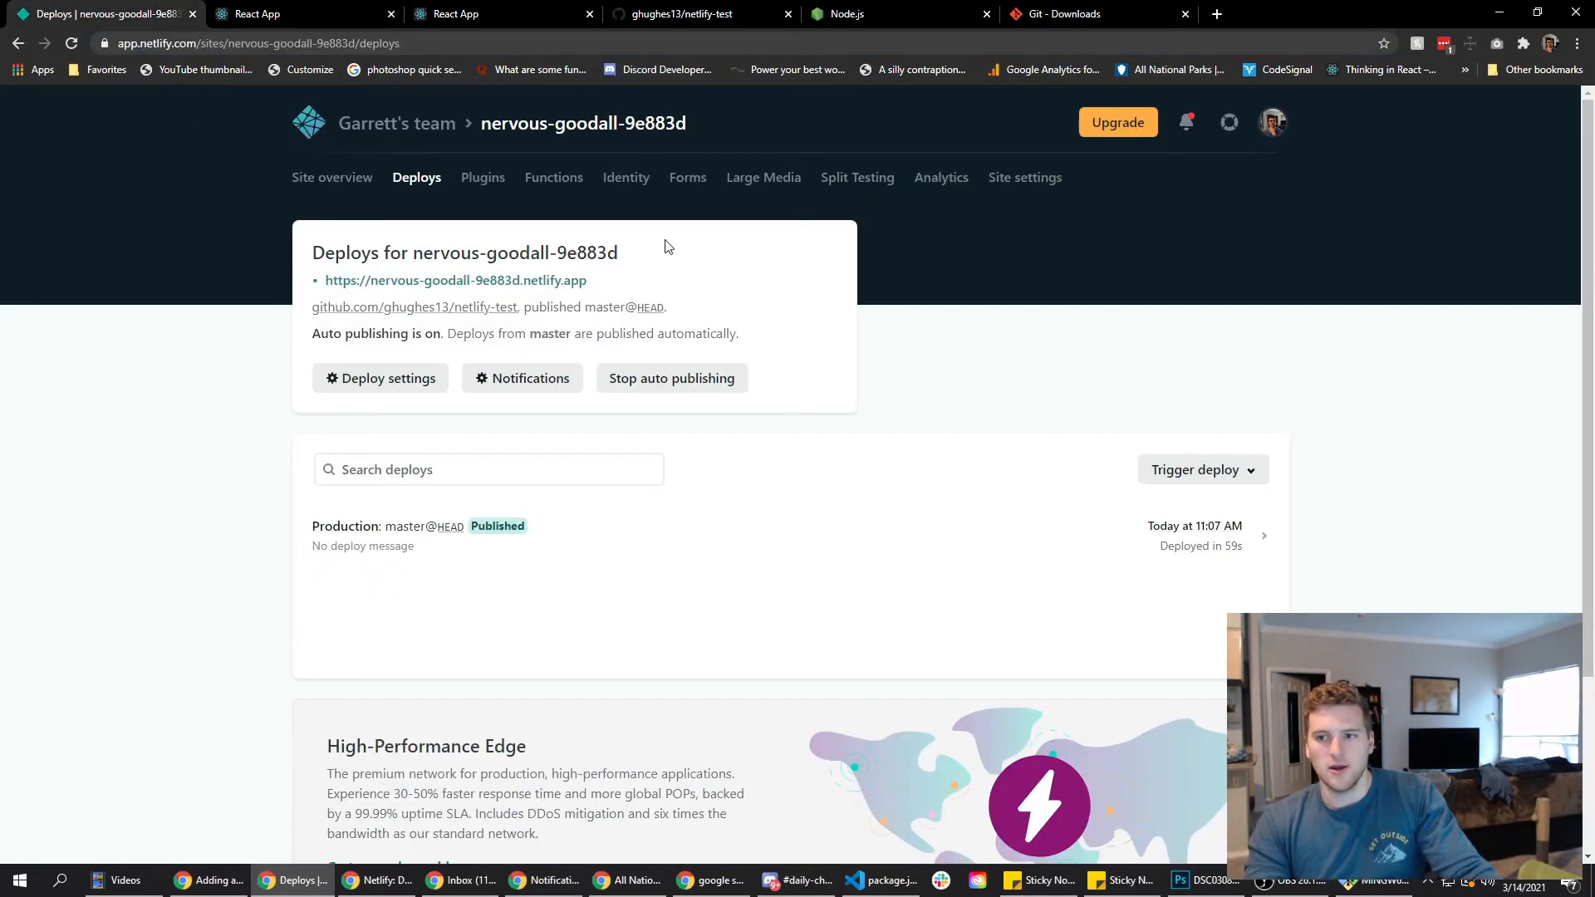
Tour the site's general, Build & deploy and Domain management settings.
left_click(1025, 178)
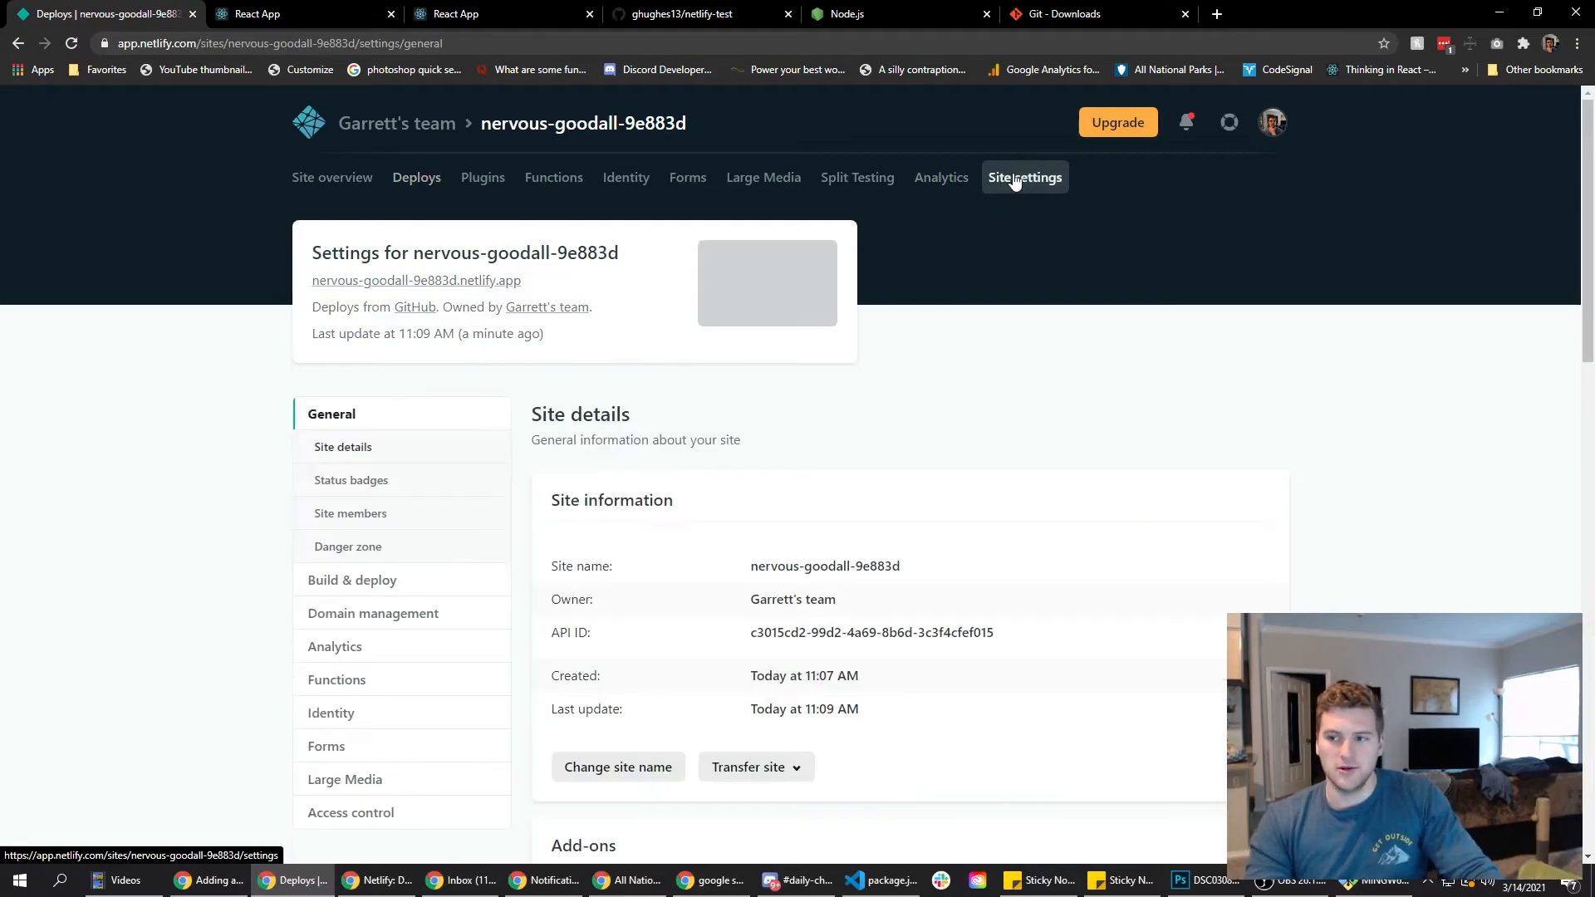
scroll("down", 3)
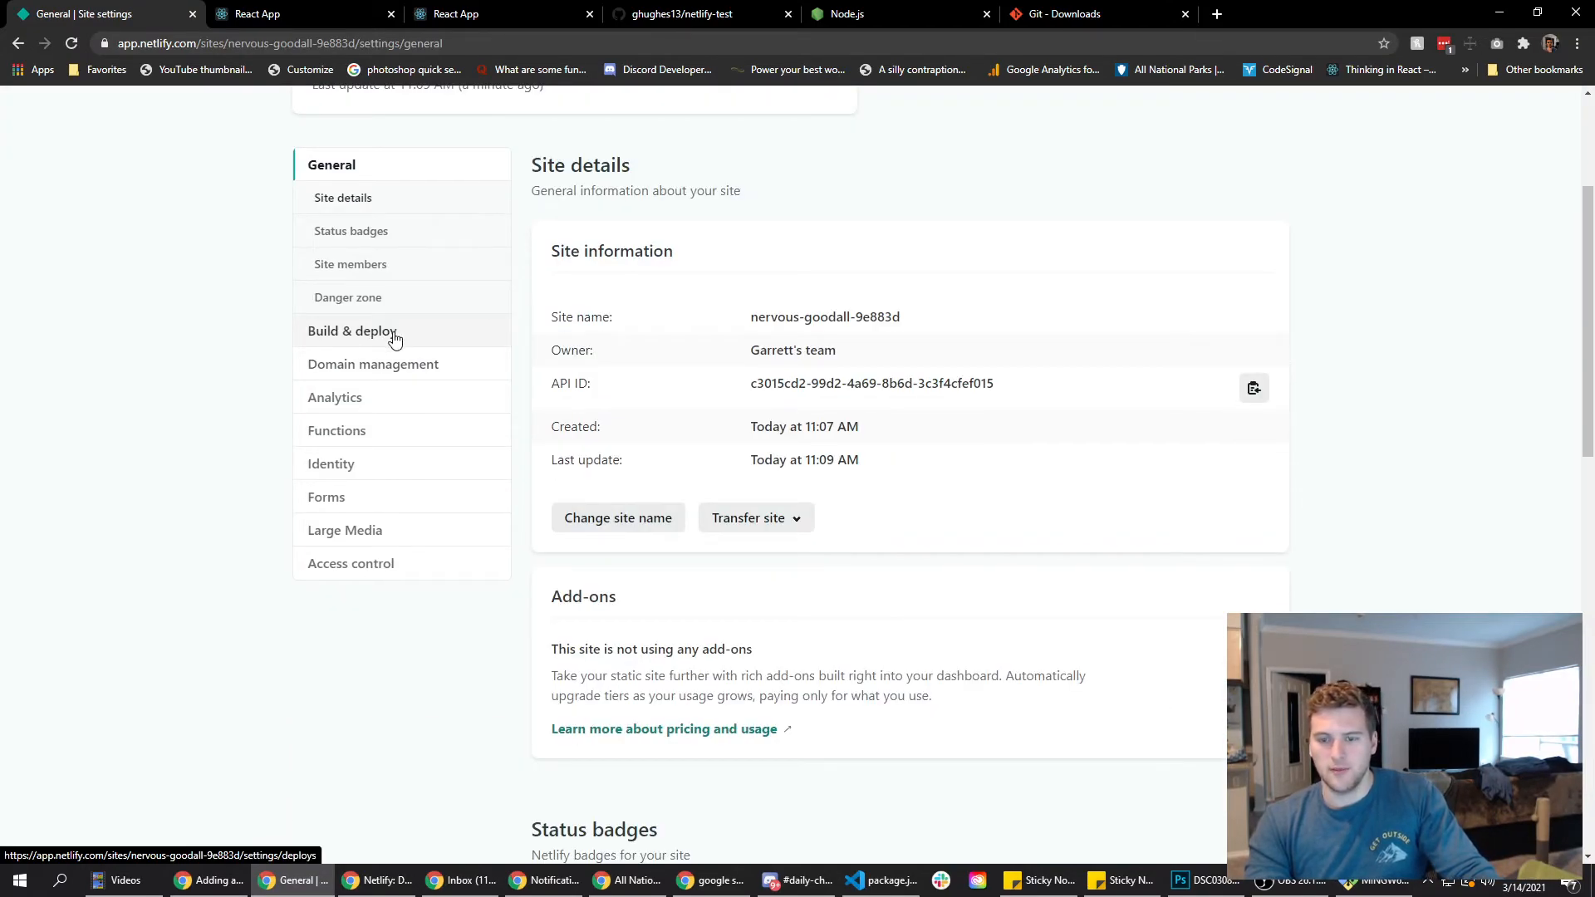
left_click(352, 331)
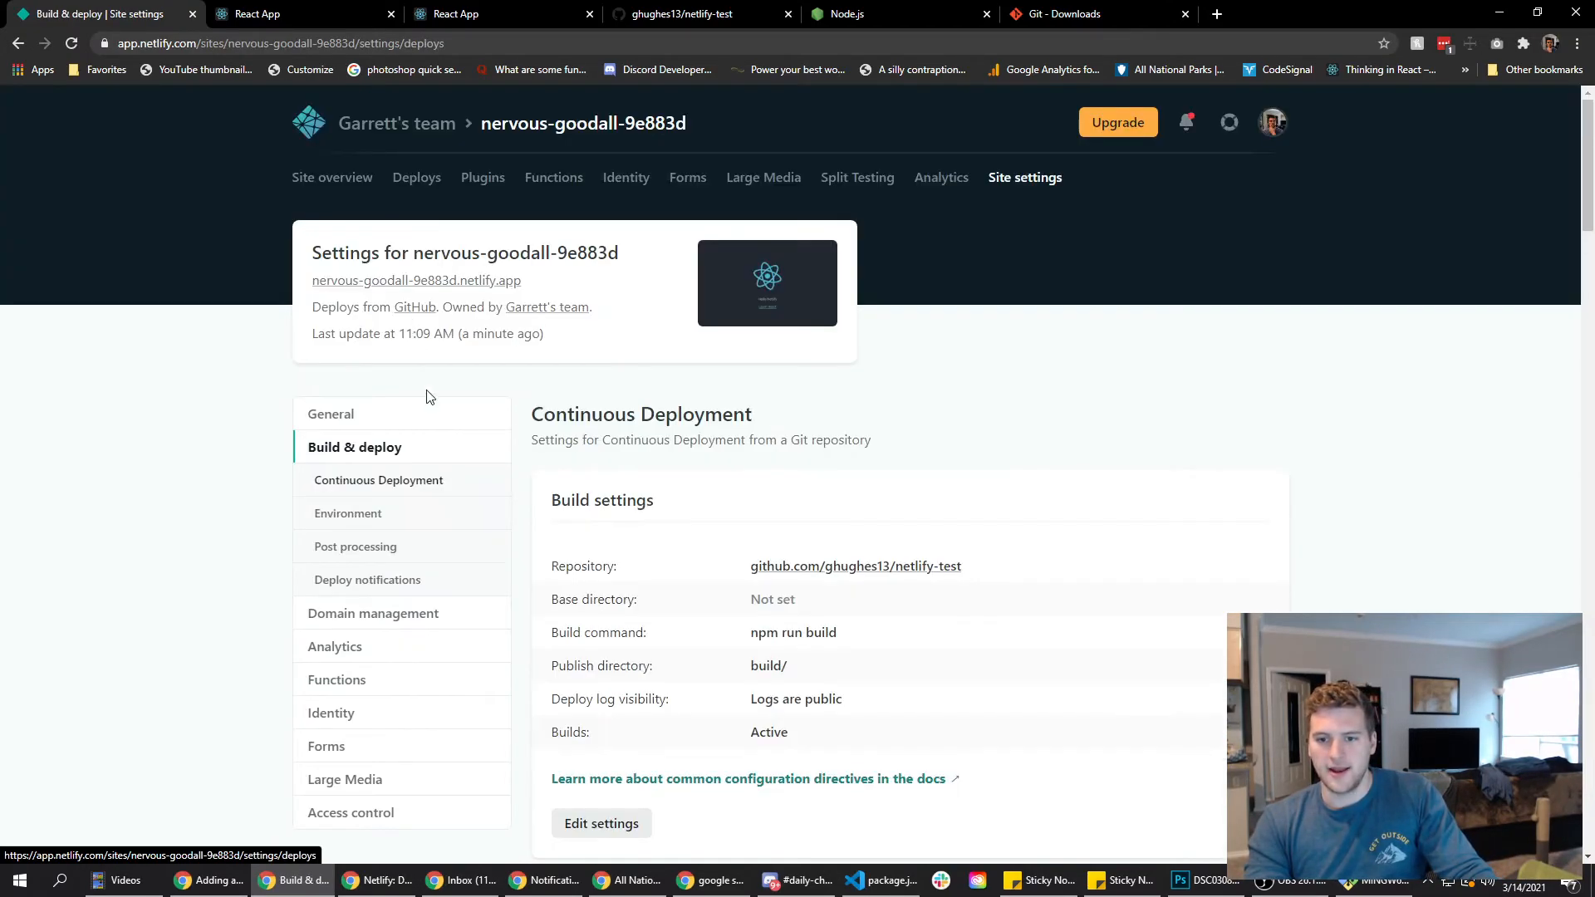
left_click(374, 613)
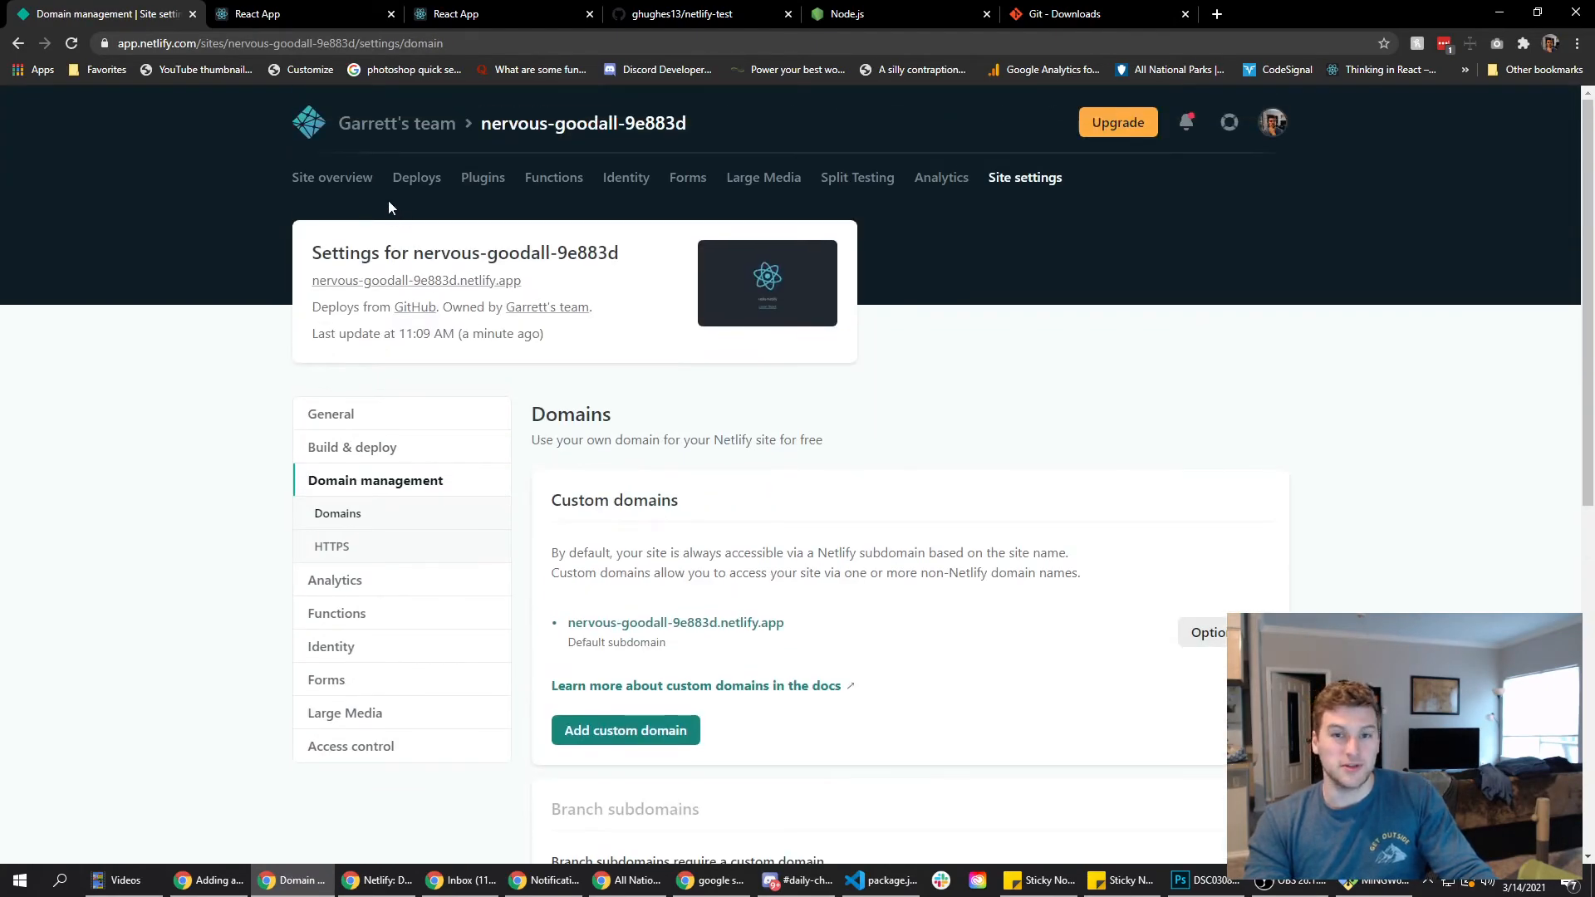
mouse_move(333, 177)
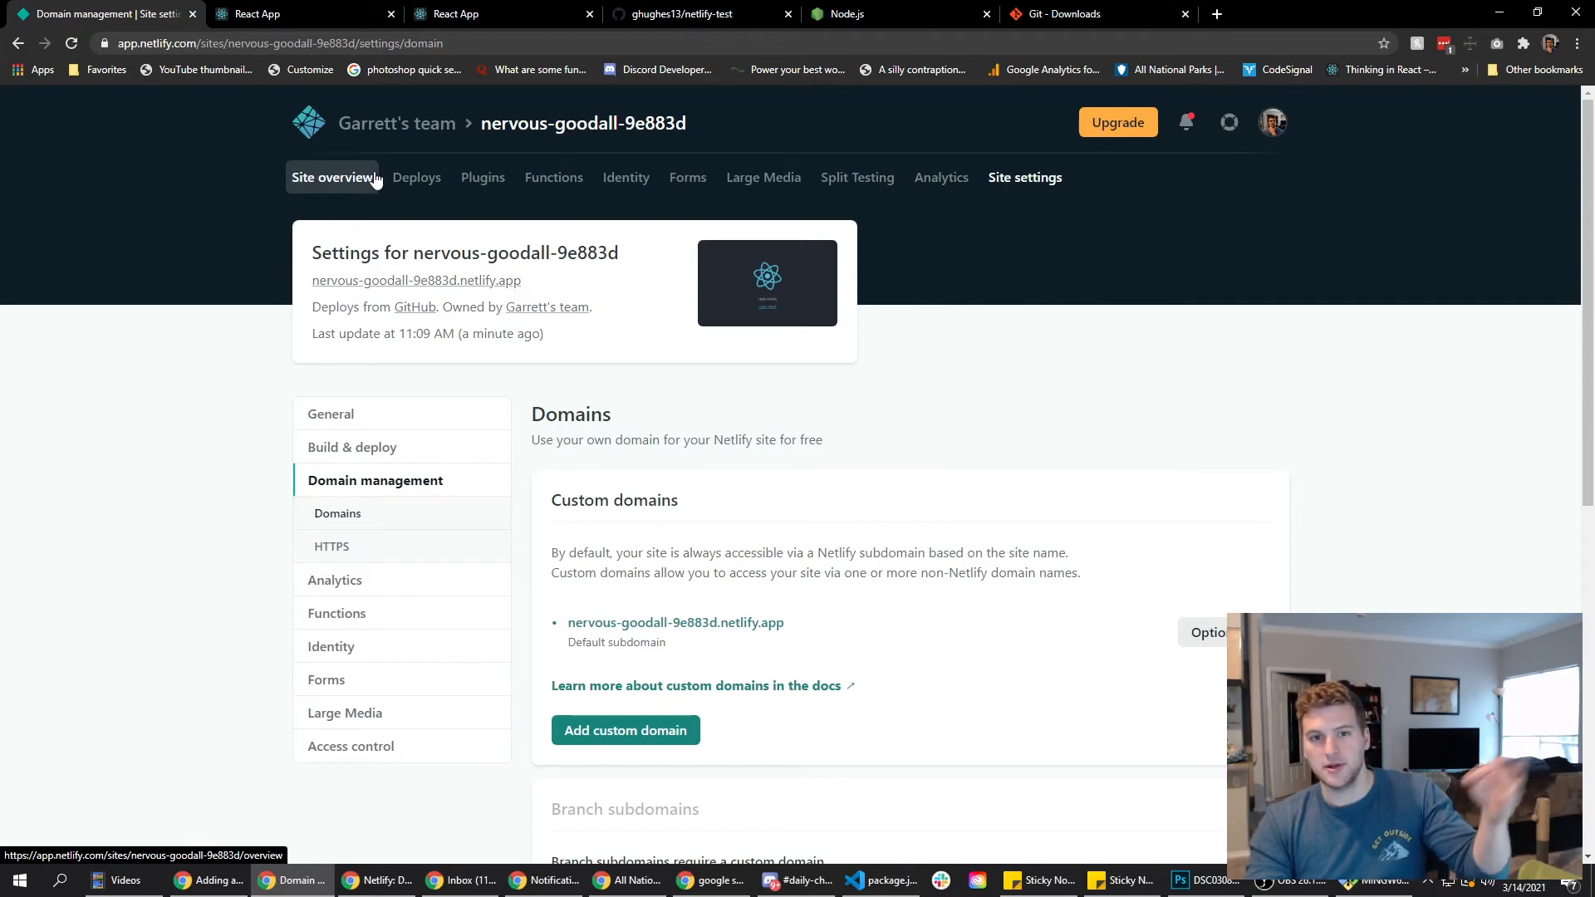
From Site overview, reopen the live nervous-goodall-9e883d.netlify.app site in a new tab.
left_click(332, 178)
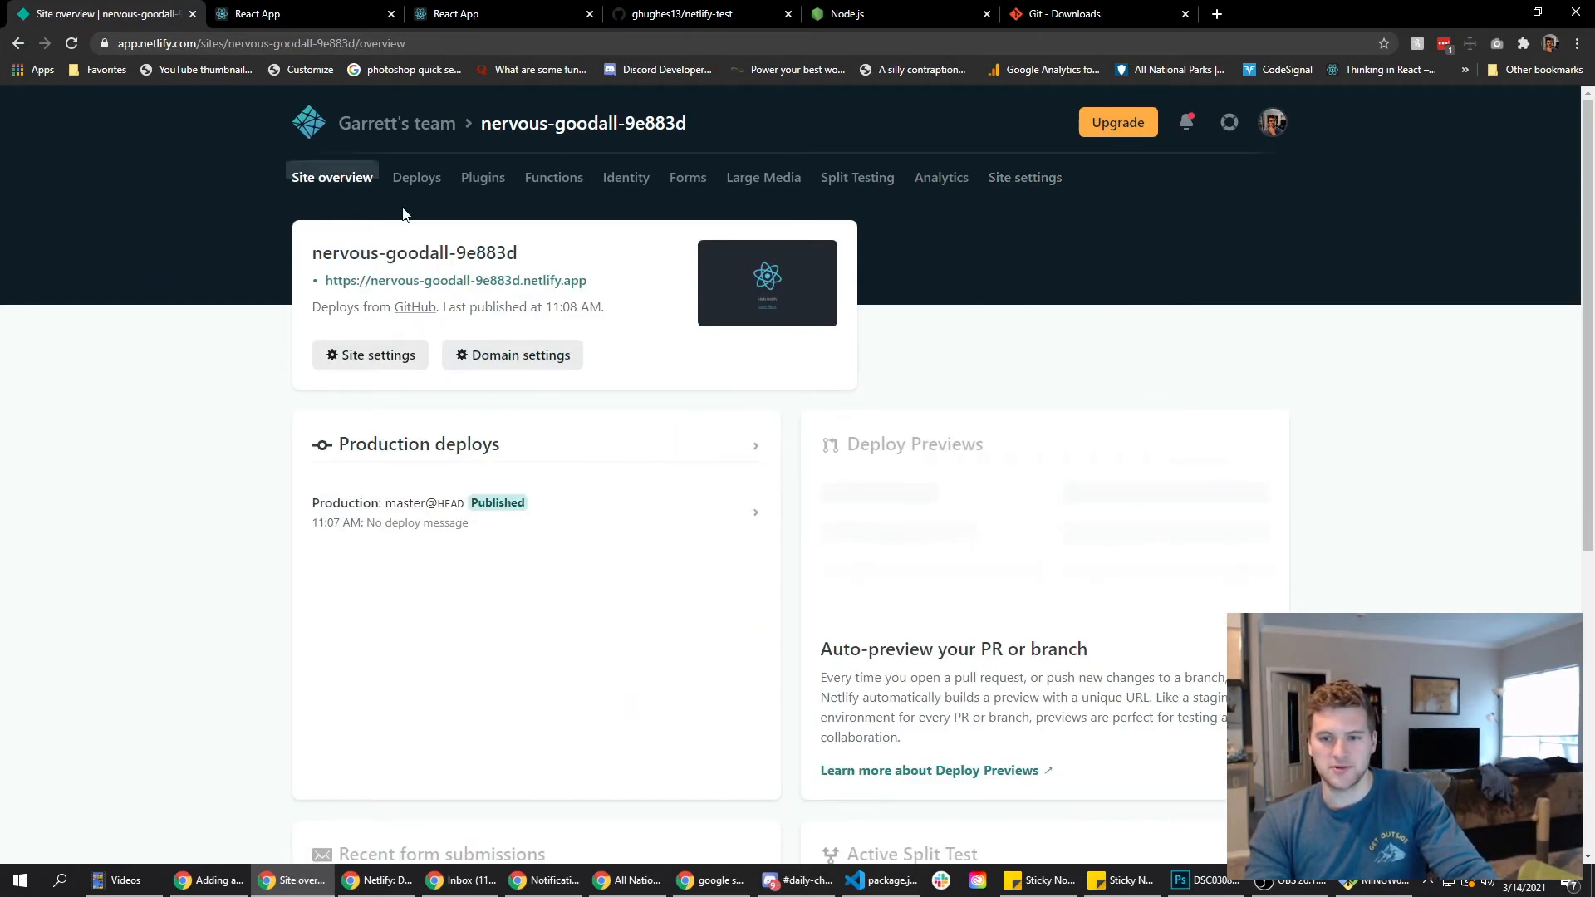
left_click(455, 279)
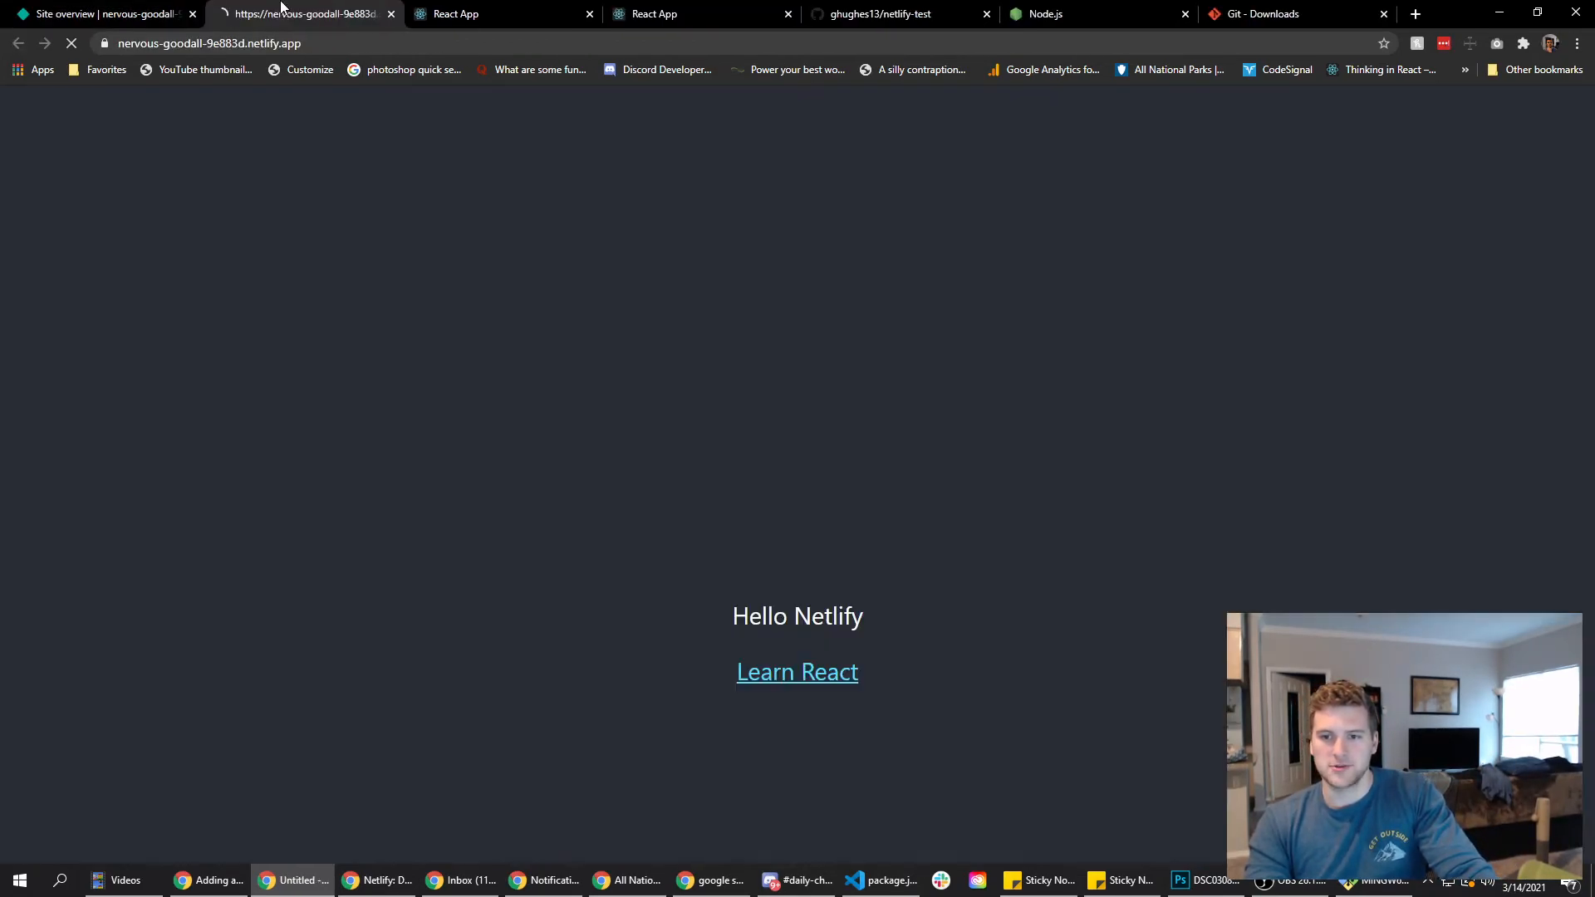